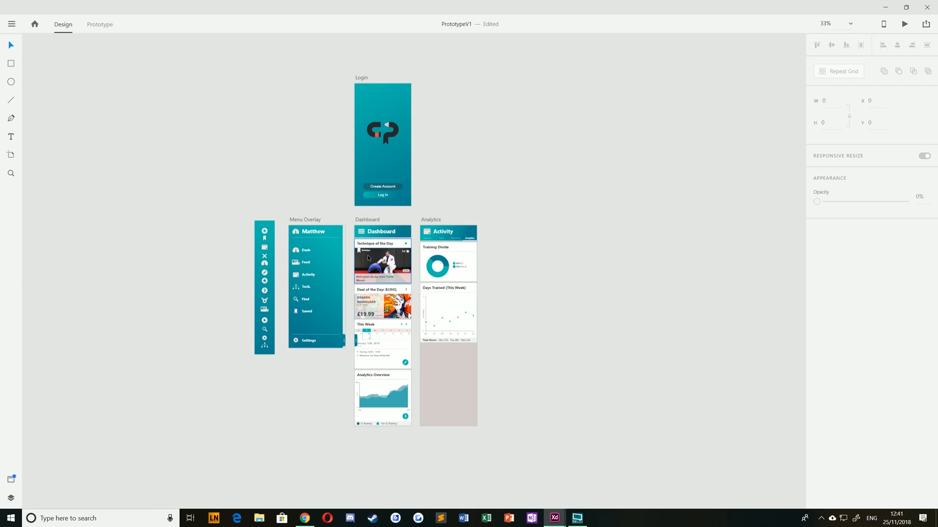
# Step: Copy the Dashboard's side menu tab and paste it onto the Analytics artboard
pyautogui.click(450, 313)
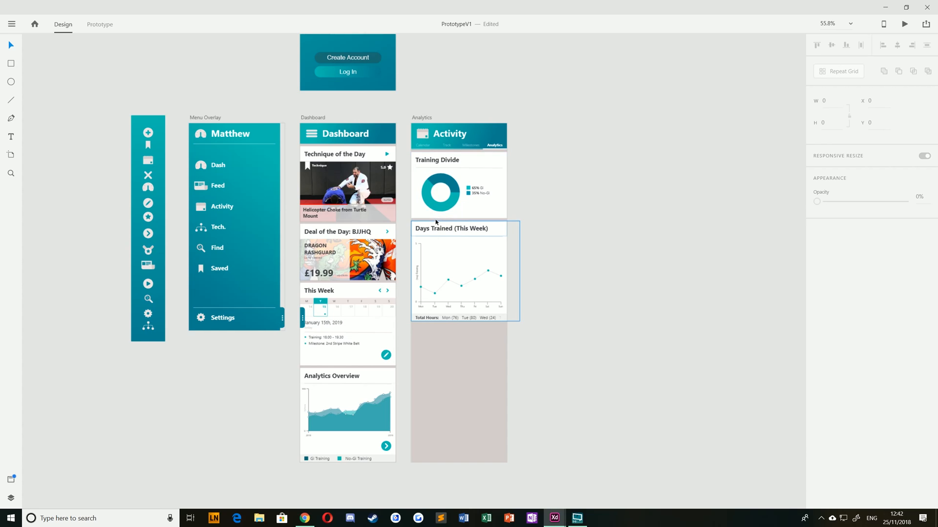
pyautogui.moveTo(446, 225)
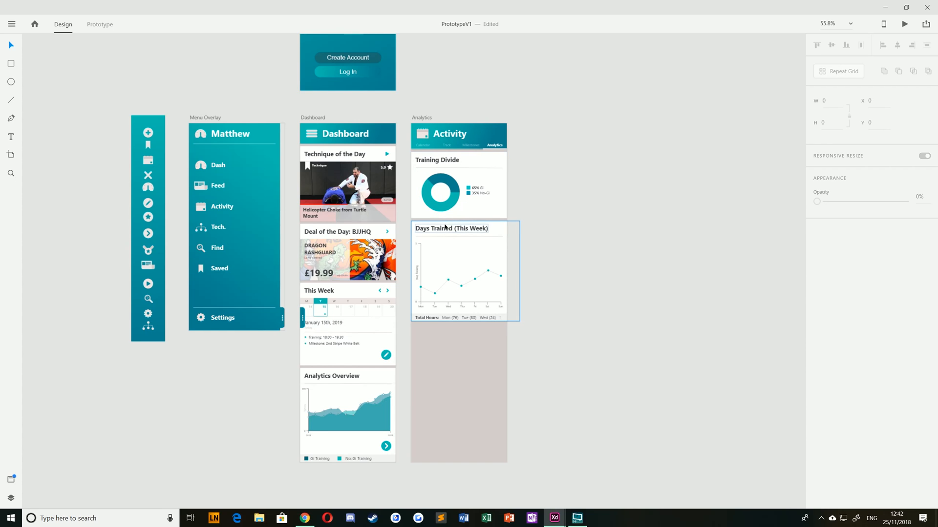
pyautogui.moveTo(439, 287)
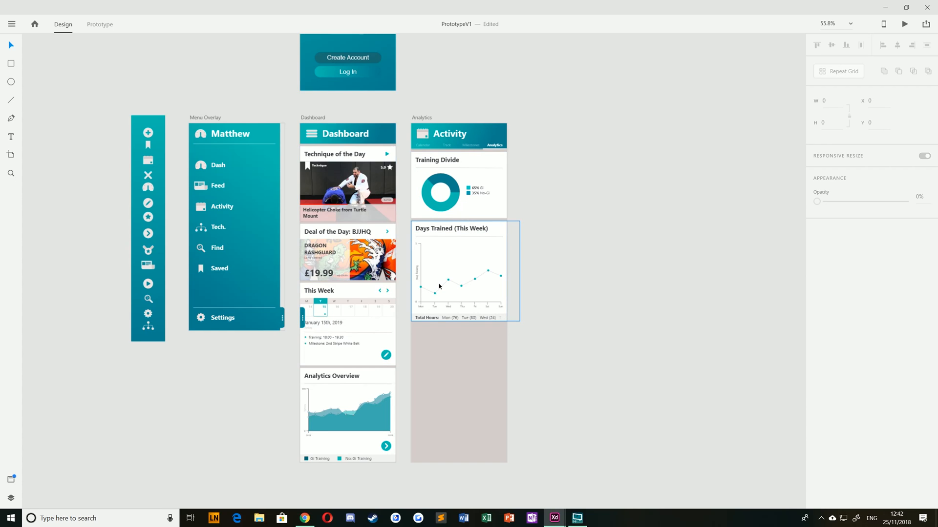
pyautogui.moveTo(479, 271)
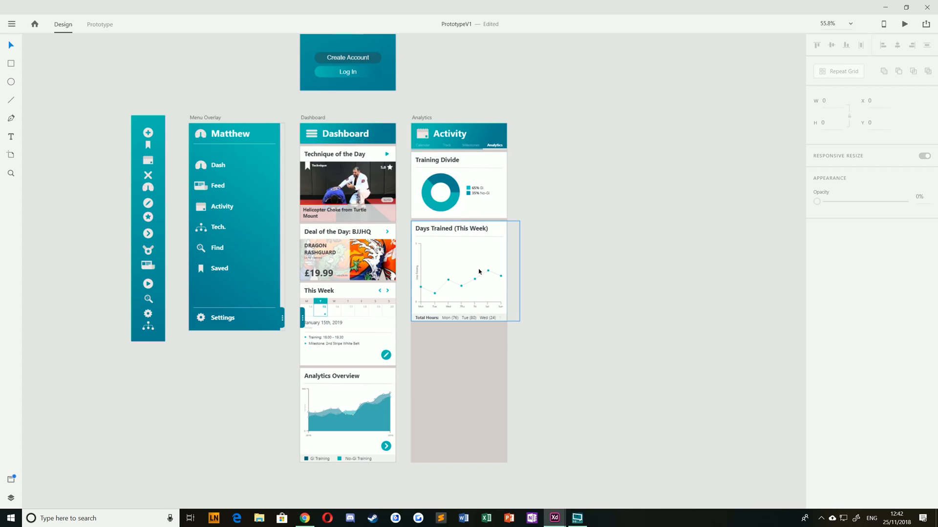
pyautogui.click(529, 361)
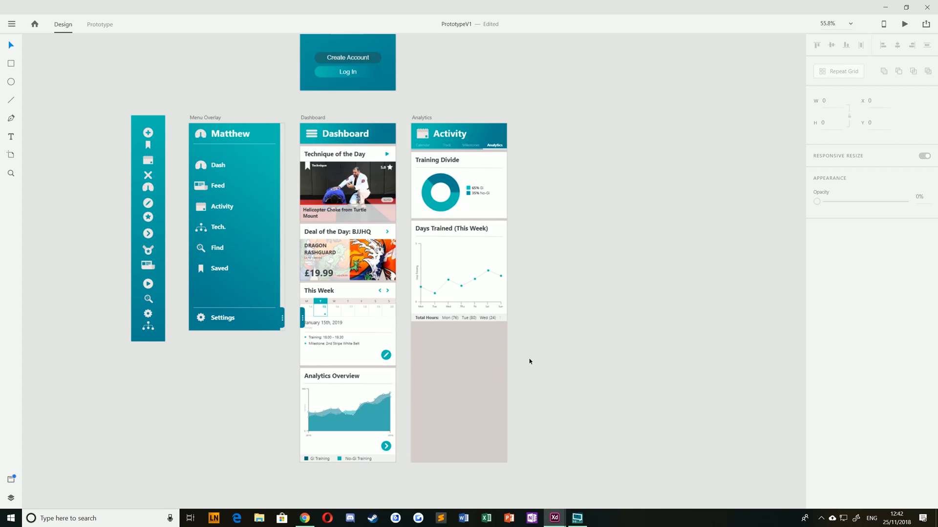
pyautogui.scroll(3)
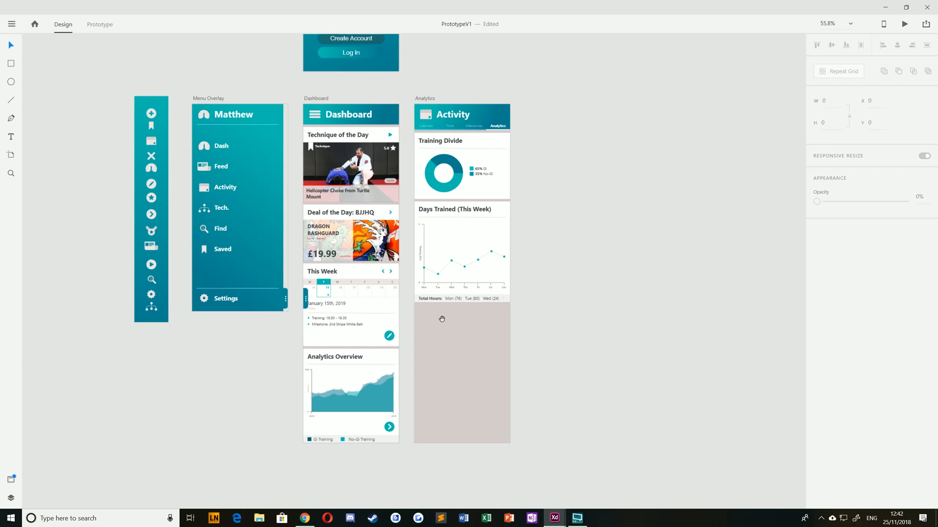
pyautogui.click(305, 305)
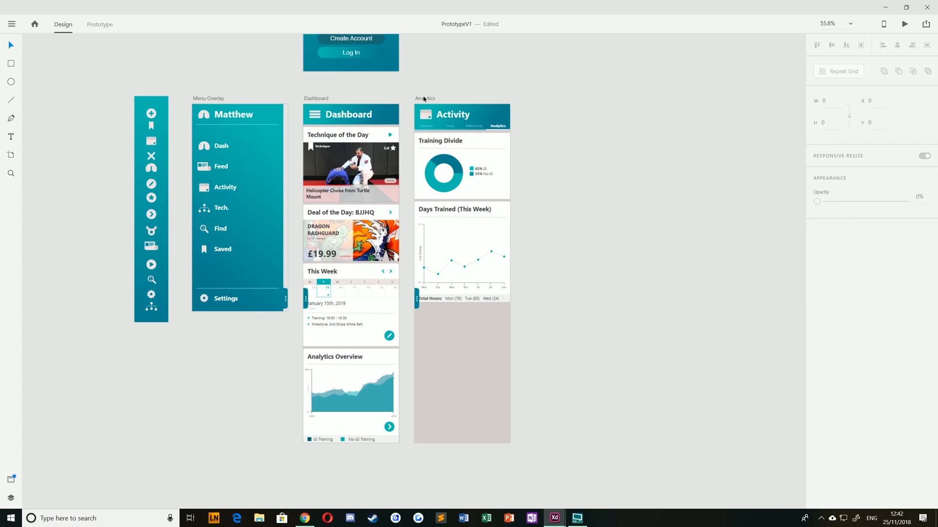
# Step: Drag the Analytics artboard's bottom edge up to just below the Days Trained card
pyautogui.click(425, 98)
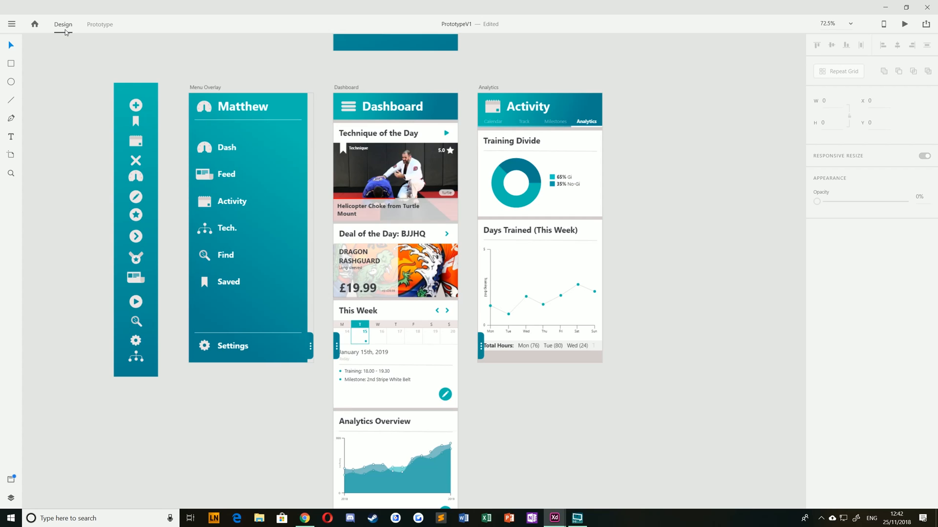
# Step: Set Login as the prototype's Home artboard and preview the prototype starting on it
pyautogui.click(100, 24)
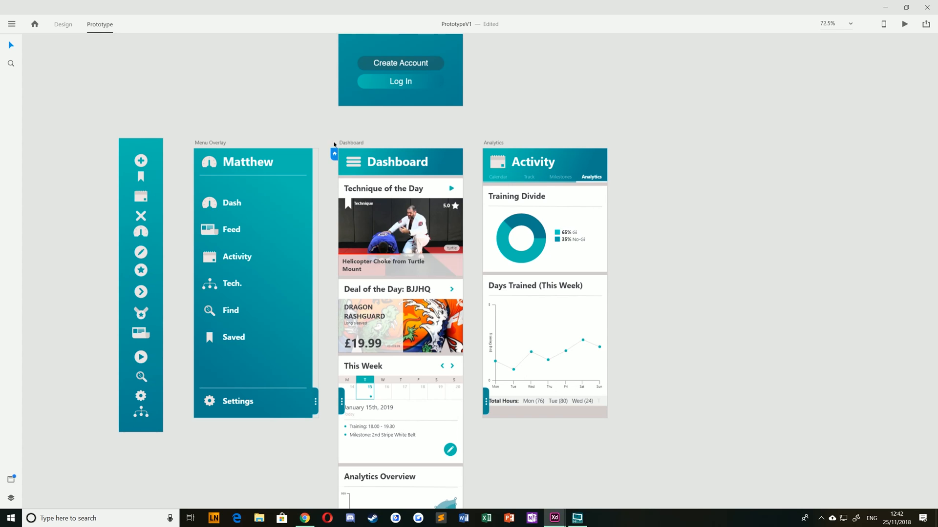
pyautogui.moveTo(900, 23)
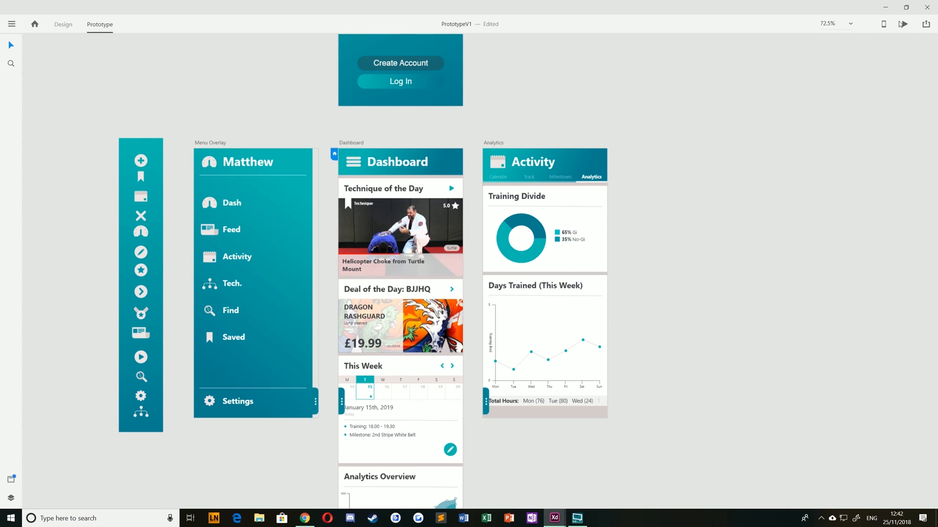
pyautogui.click(903, 23)
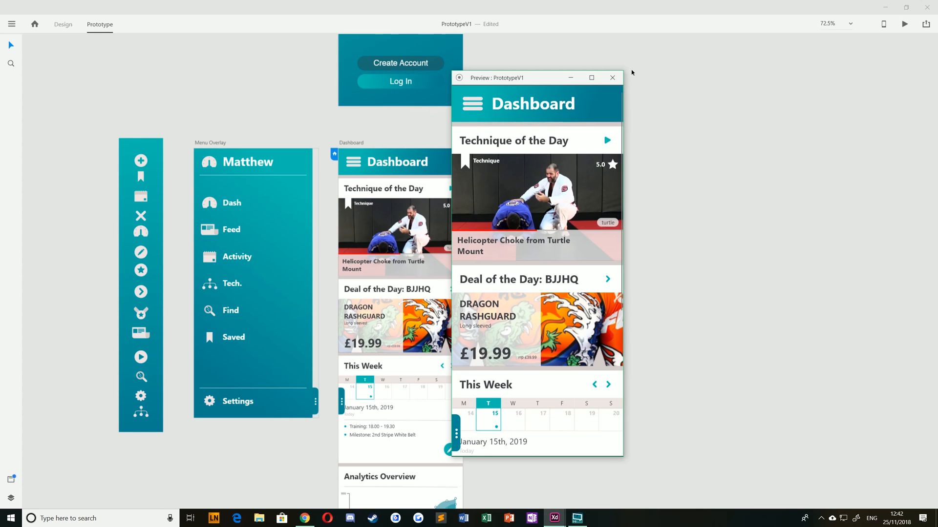
pyautogui.click(612, 78)
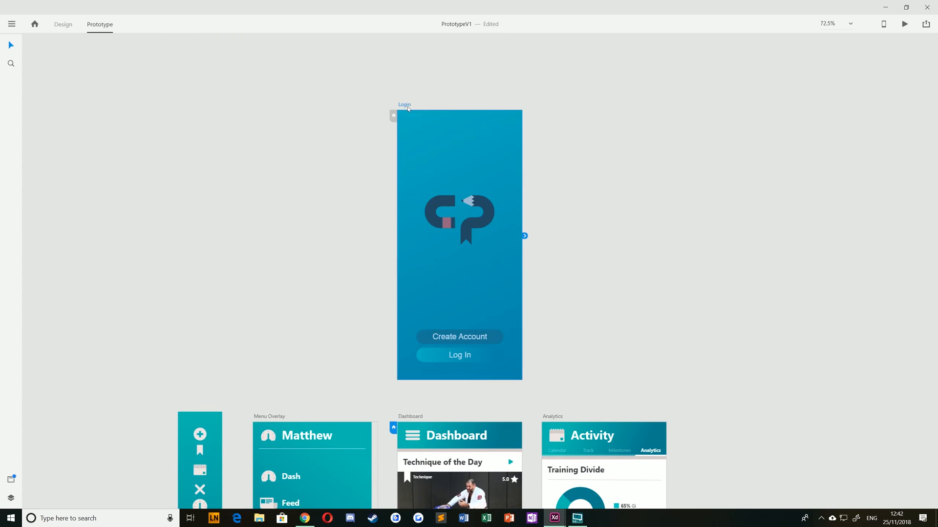
pyautogui.moveTo(357, 121)
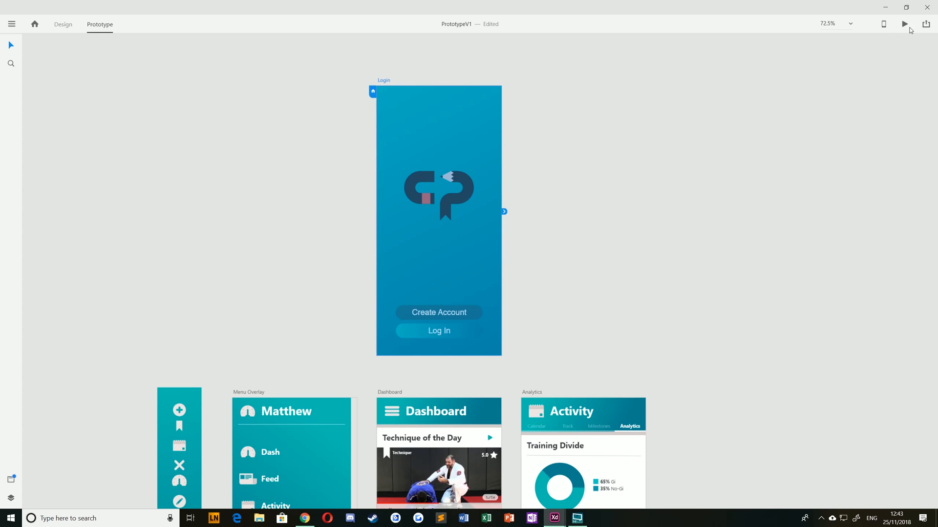
pyautogui.click(904, 23)
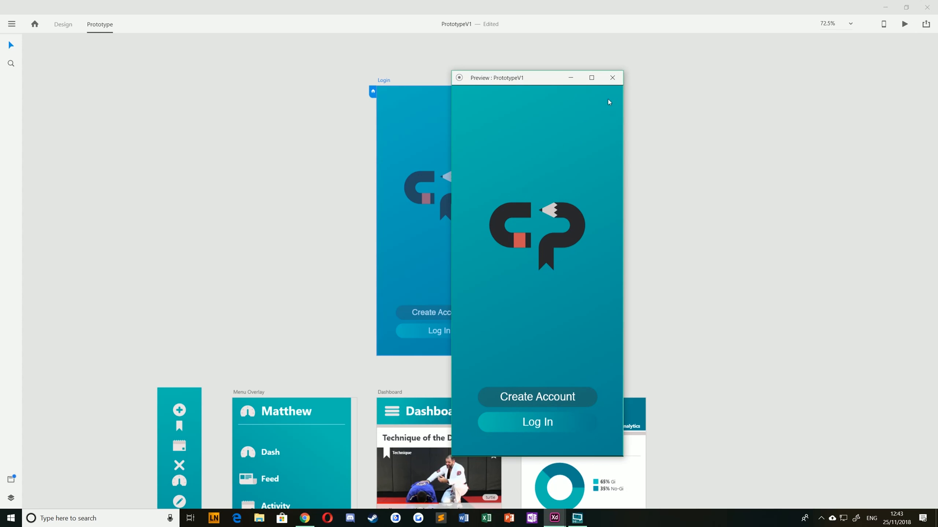
pyautogui.click(611, 78)
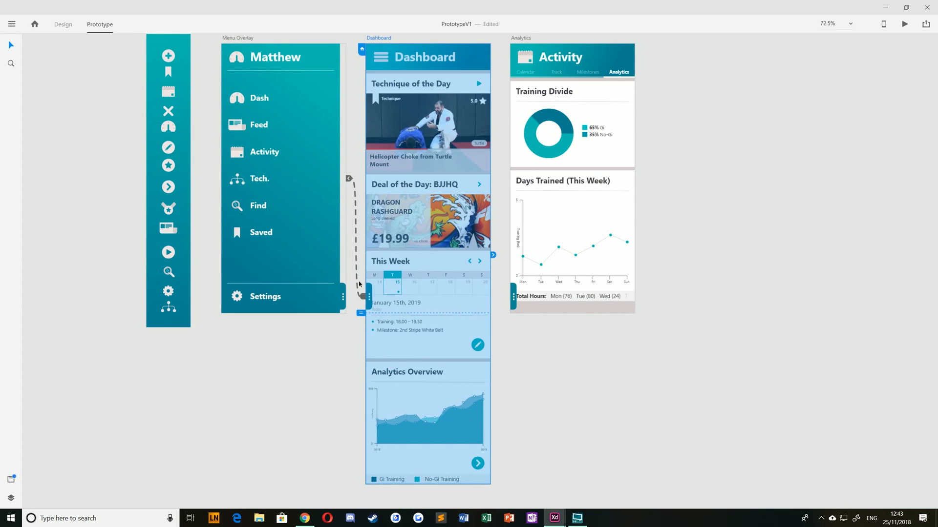
# Step: Wire the Dashboard menu icon to the Menu Overlay artboard with a tap transition
pyautogui.click(62, 25)
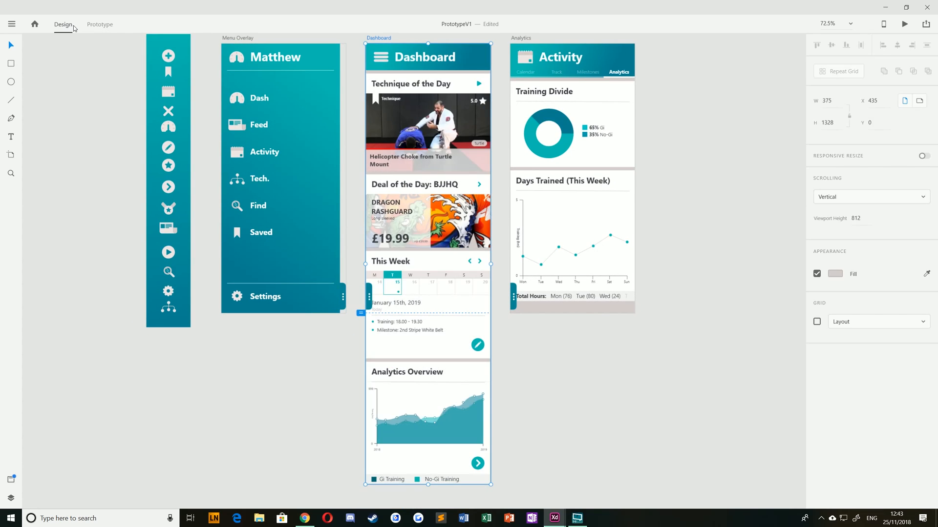
pyautogui.click(100, 25)
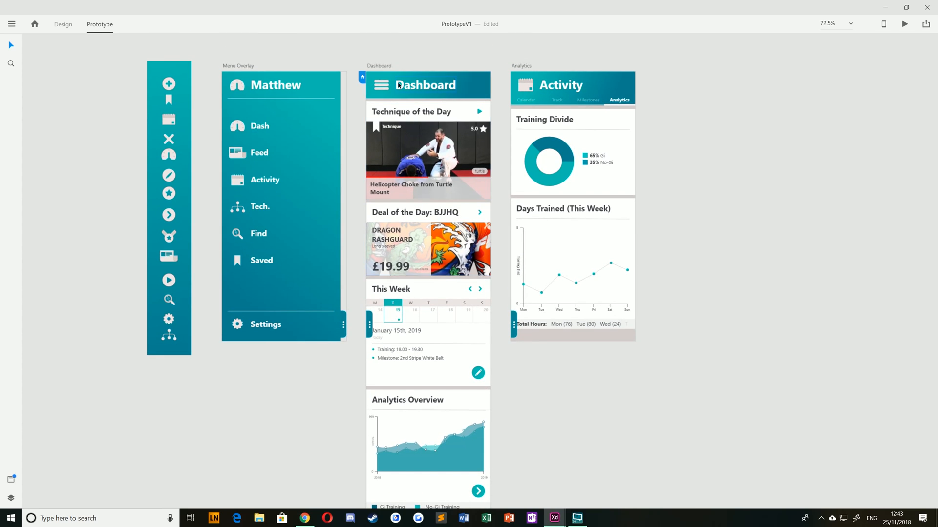
pyautogui.click(379, 85)
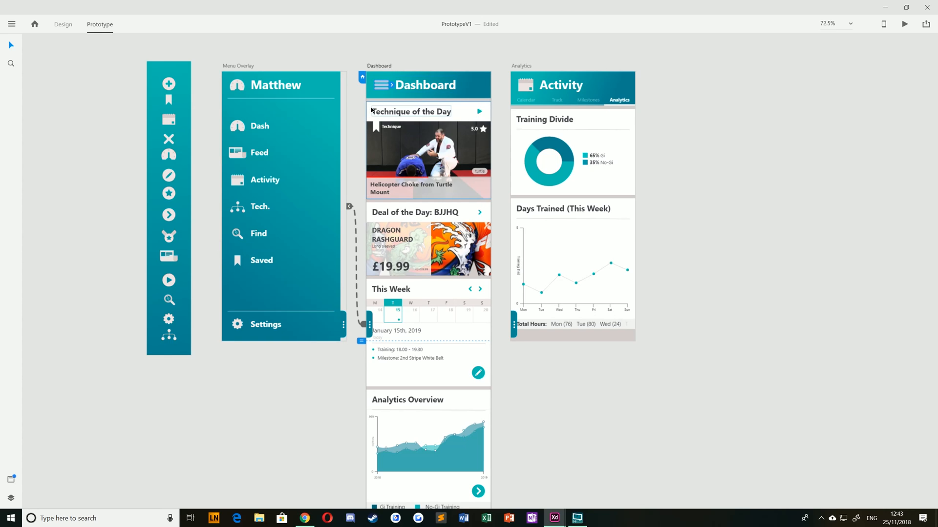
pyautogui.moveTo(423, 195)
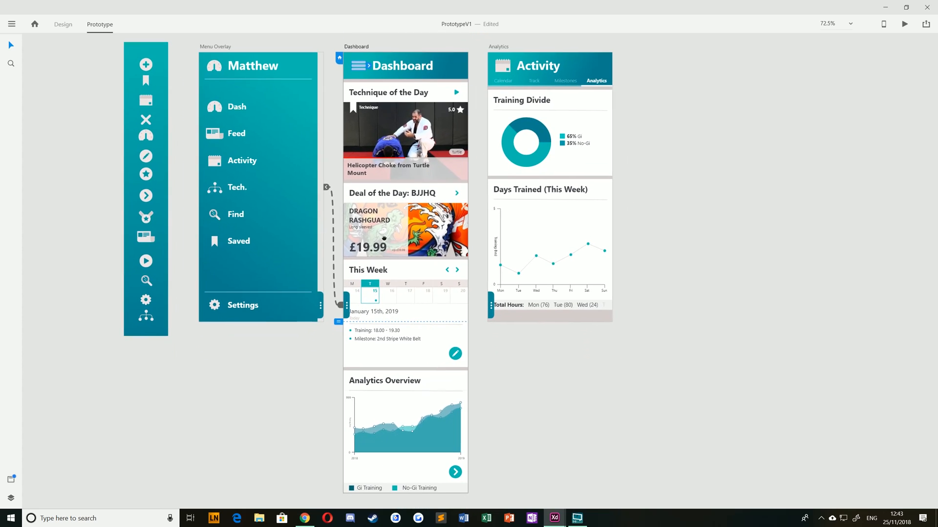
pyautogui.scroll(-3)
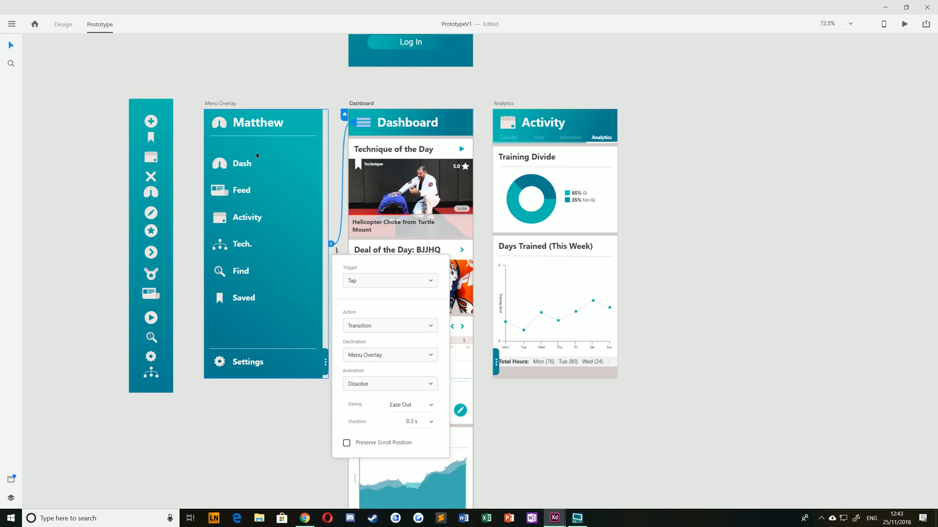
pyautogui.moveTo(346, 273)
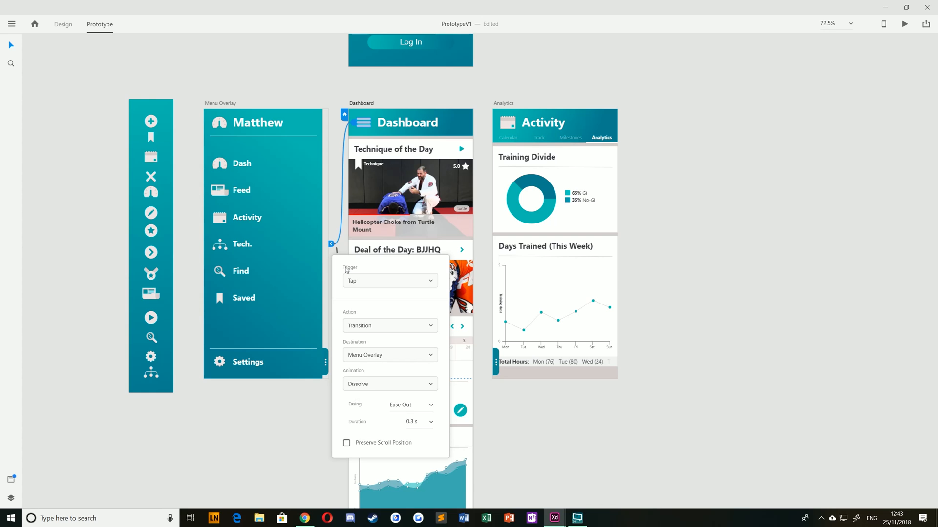
# Step: Keep Tap as the trigger on the menu-icon link and list the available actions
pyautogui.click(390, 280)
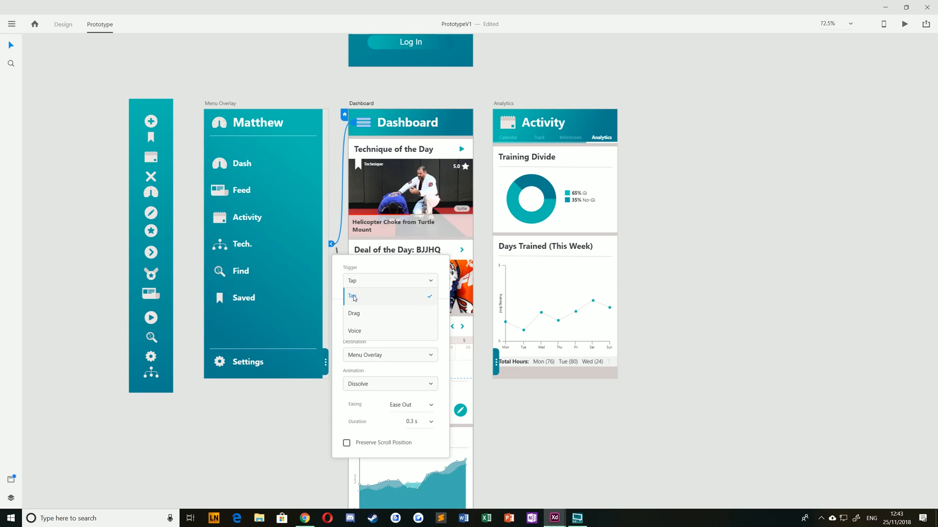
pyautogui.moveTo(360, 338)
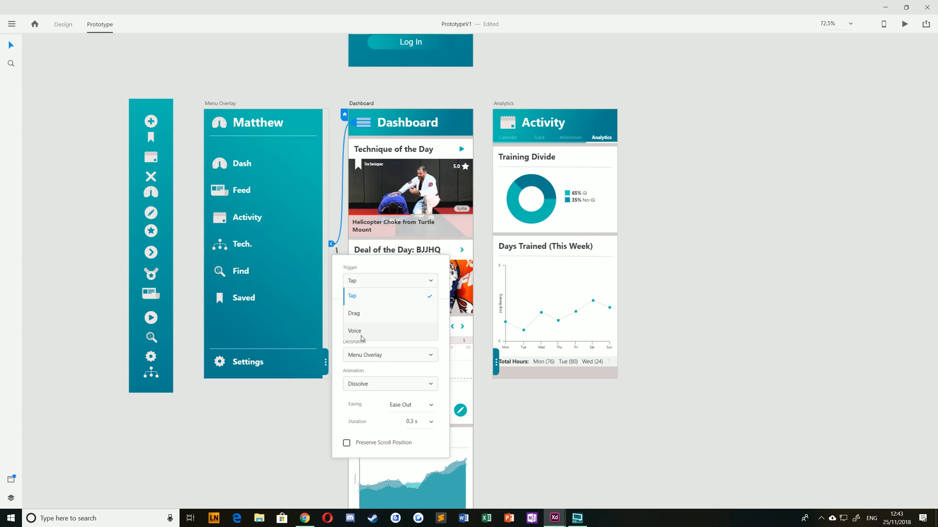
pyautogui.click(352, 295)
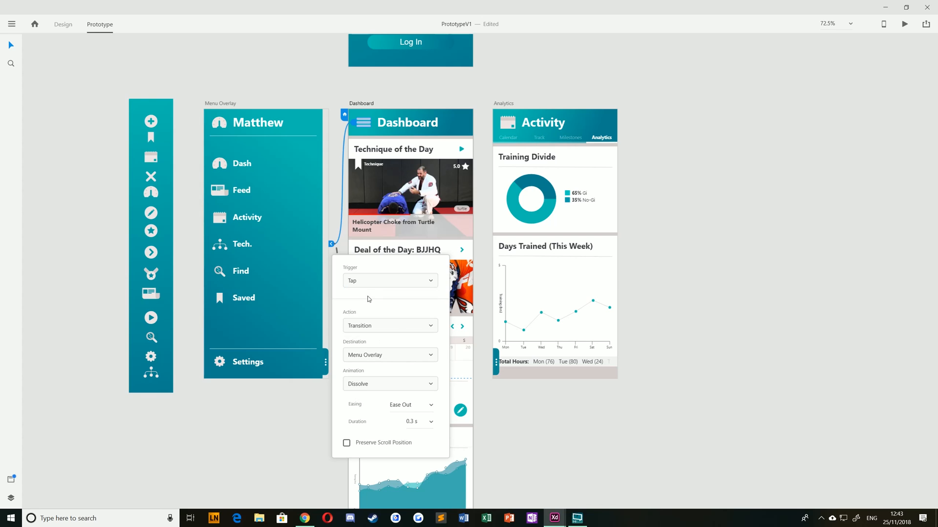
pyautogui.moveTo(354, 319)
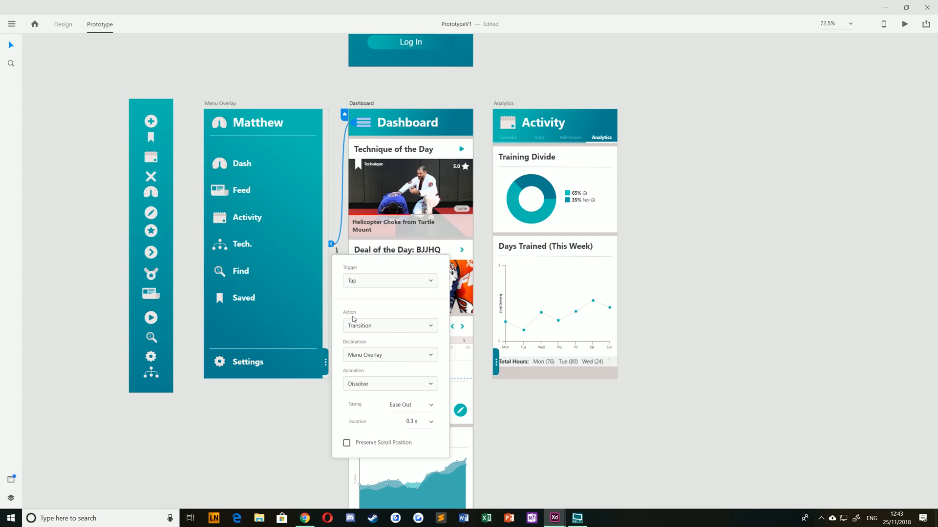
pyautogui.click(389, 326)
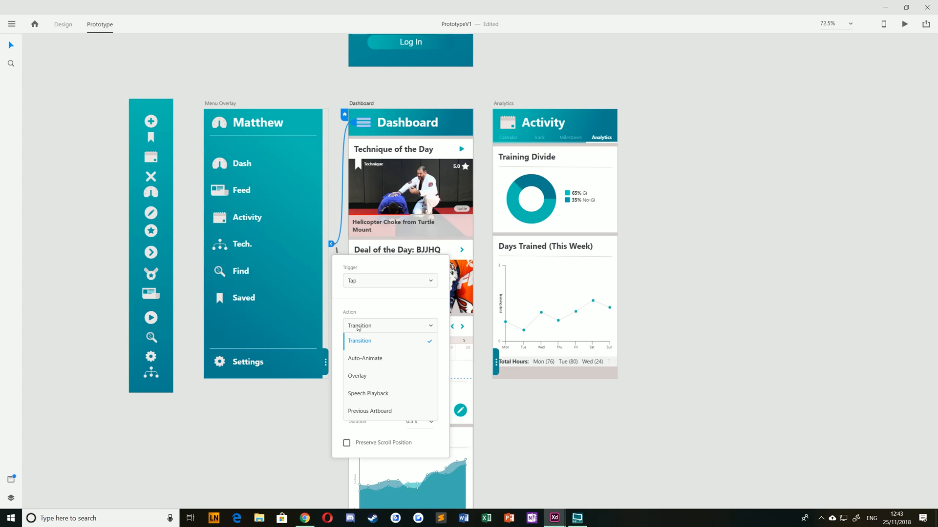
pyautogui.moveTo(363, 343)
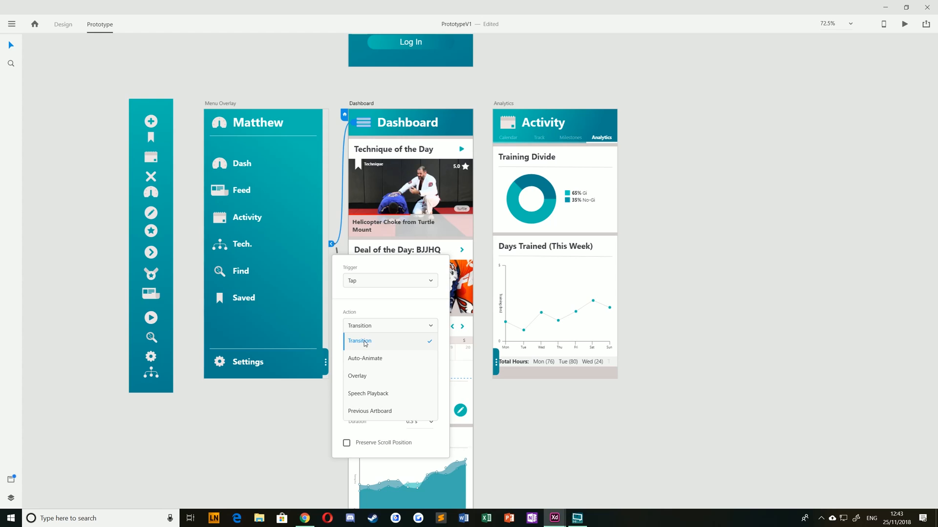
pyautogui.moveTo(369, 364)
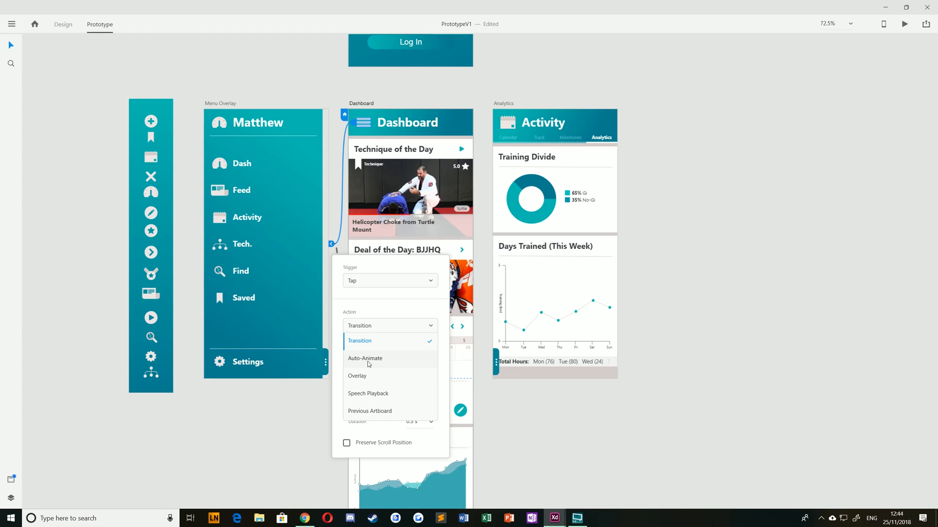
pyautogui.moveTo(369, 387)
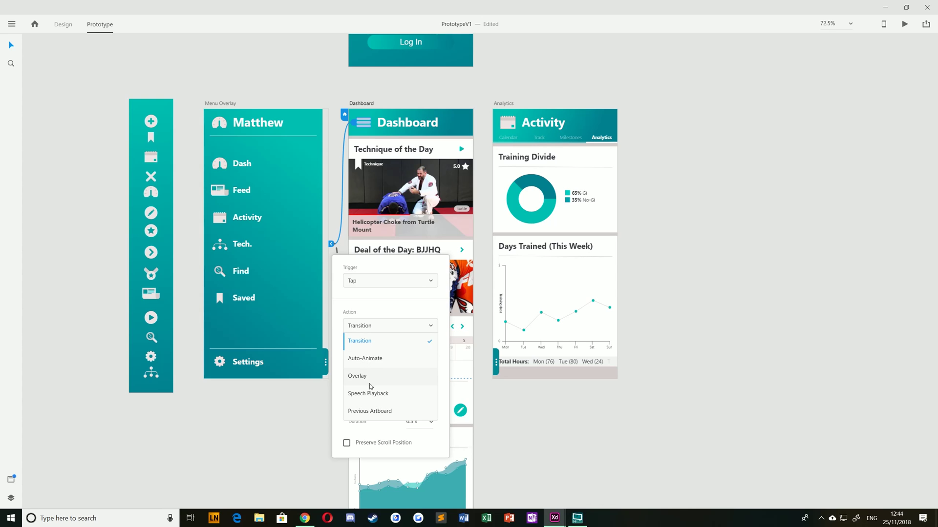
pyautogui.moveTo(359, 381)
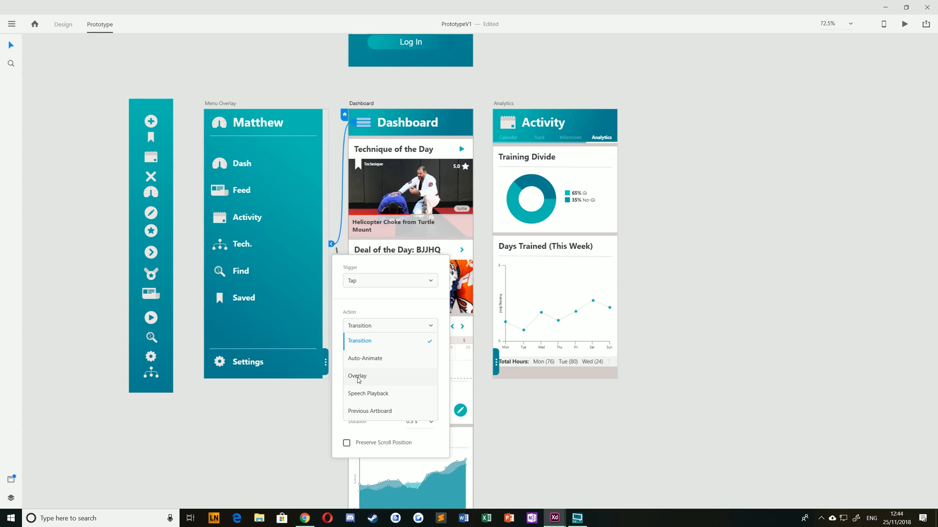
pyautogui.moveTo(230, 138)
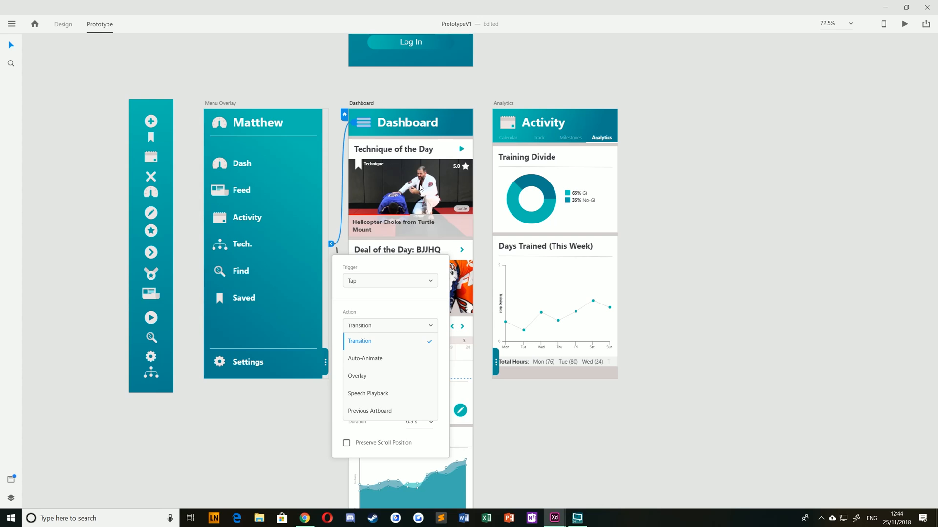
pyautogui.moveTo(361, 379)
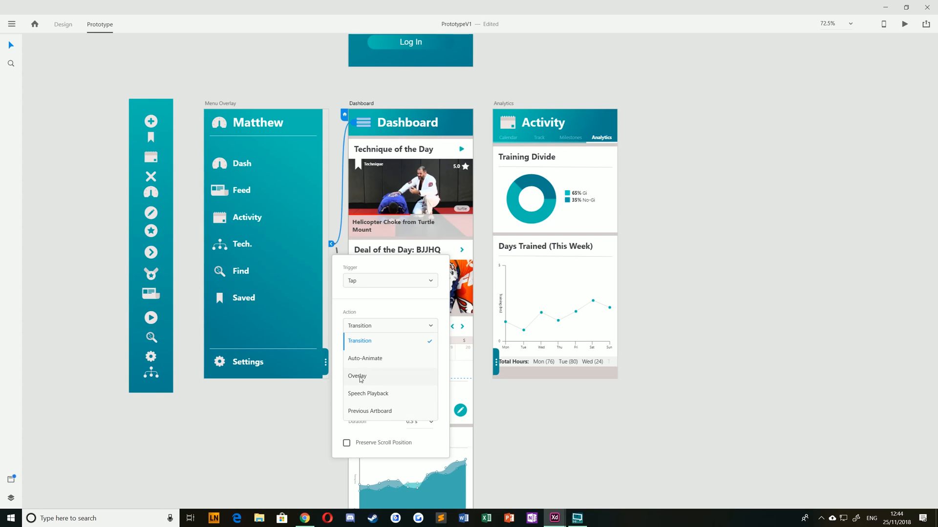
# Step: Set the menu-icon link to Overlay with a Slide Right animation
pyautogui.click(358, 376)
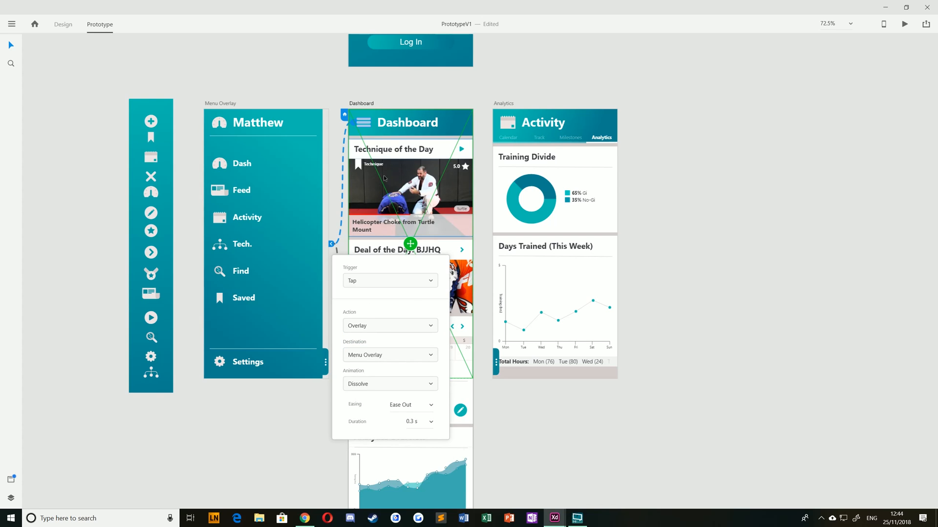
pyautogui.moveTo(380, 262)
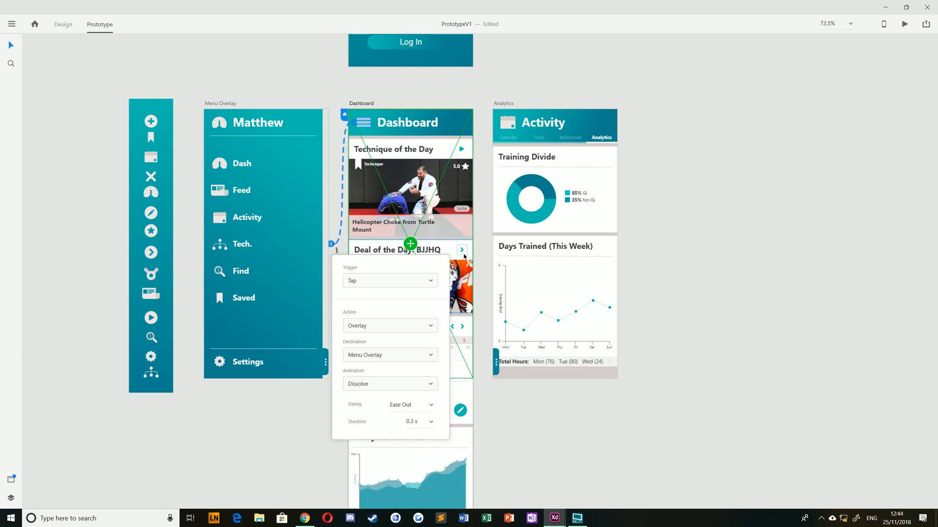
pyautogui.click(389, 383)
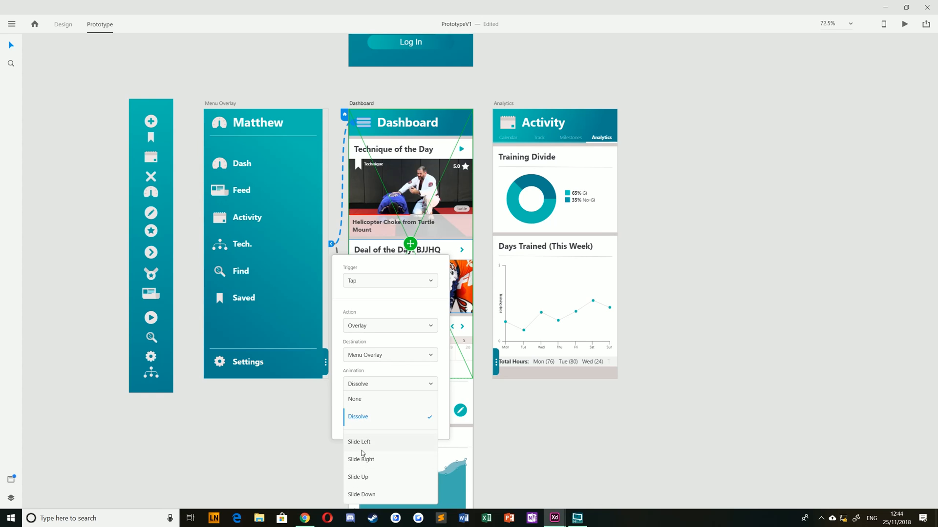
pyautogui.moveTo(363, 462)
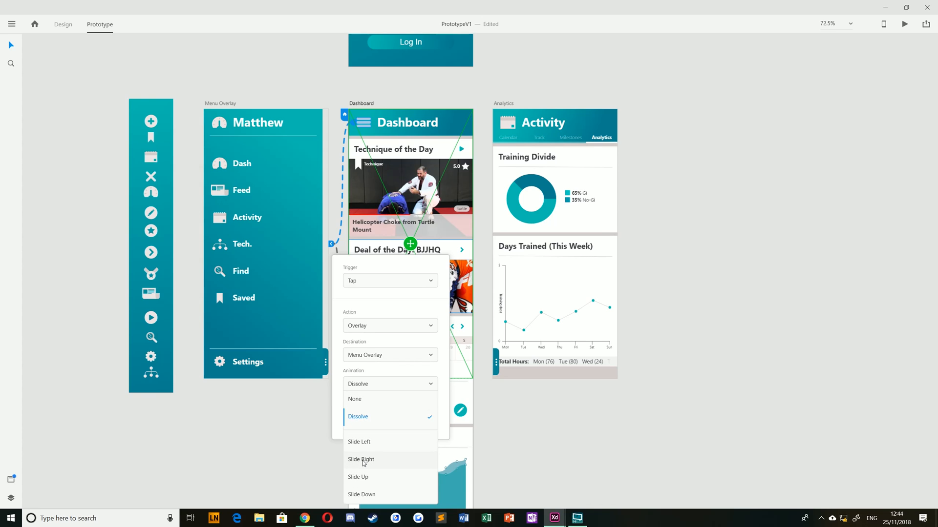
pyautogui.click(361, 459)
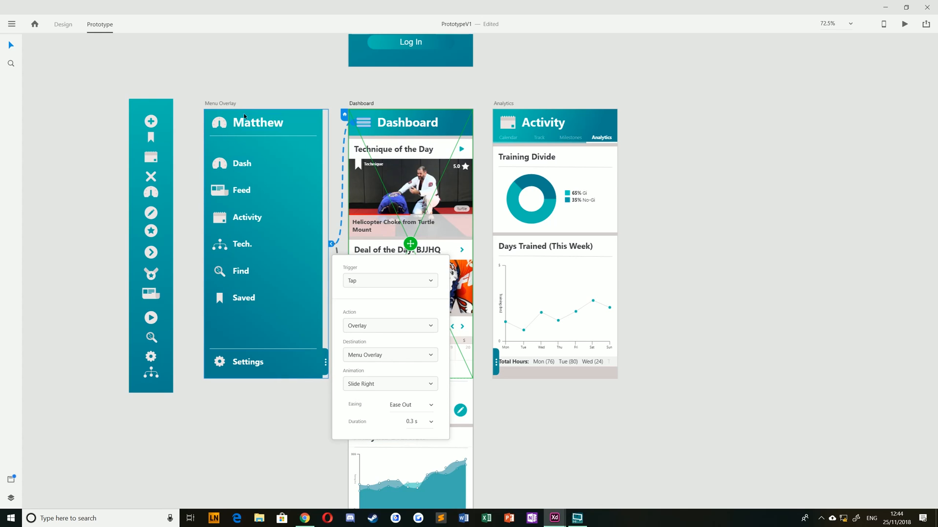
pyautogui.moveTo(460, 196)
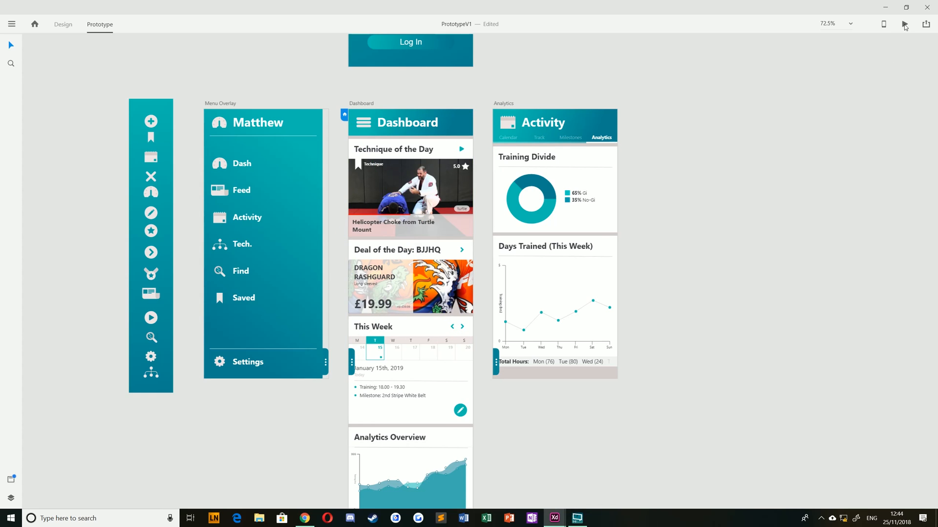
# Step: Preview the Dashboard, tap the menu icon to test the overlay, and close the preview
pyautogui.click(904, 23)
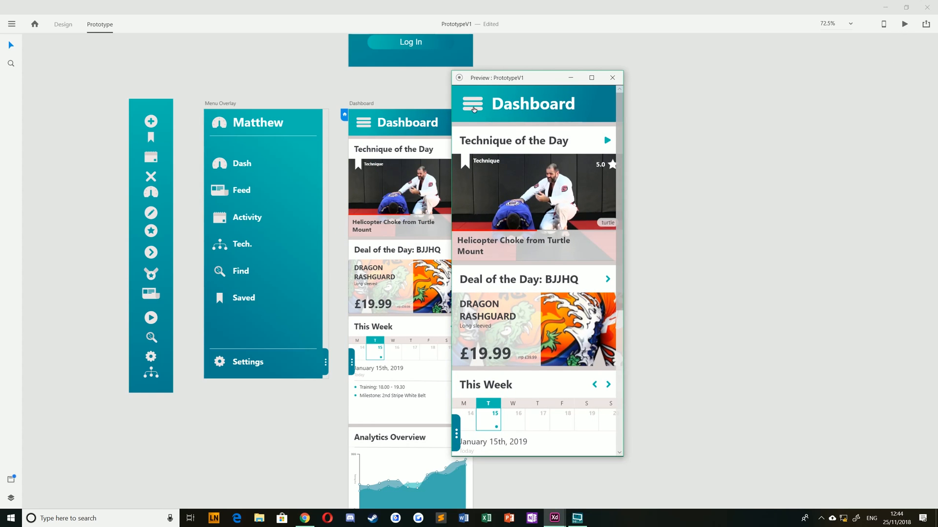
pyautogui.click(473, 105)
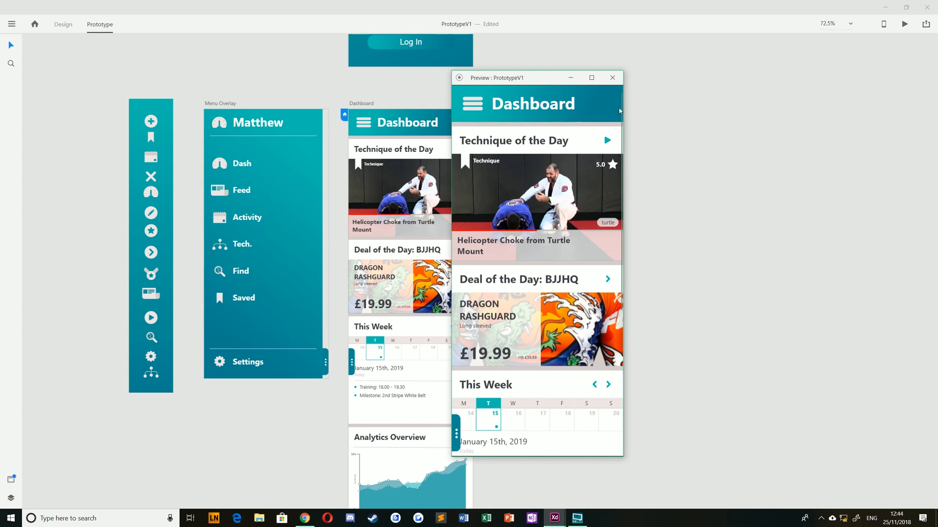
pyautogui.click(612, 78)
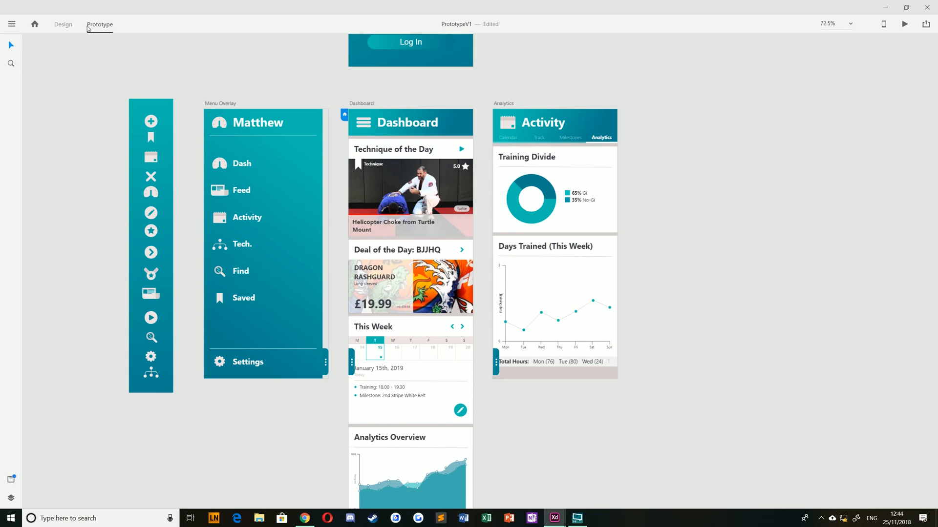
pyautogui.click(398, 123)
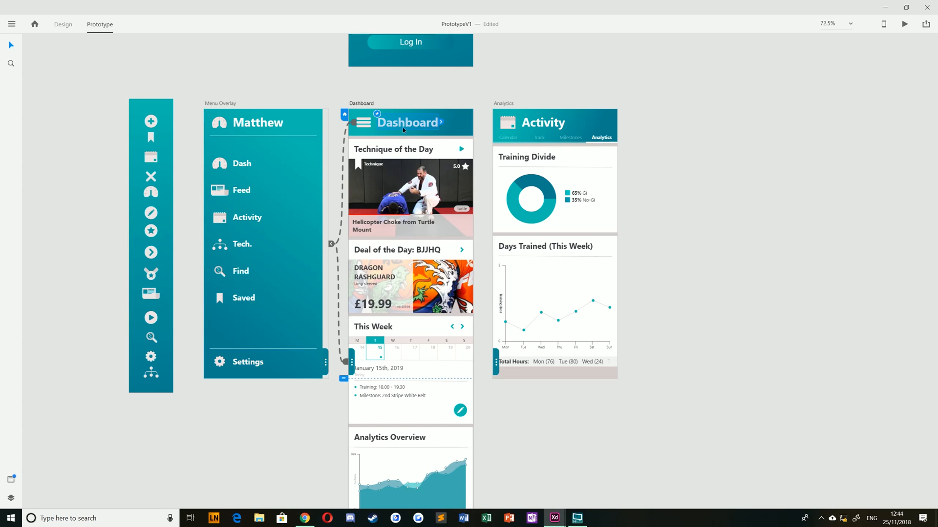
pyautogui.scroll(-3)
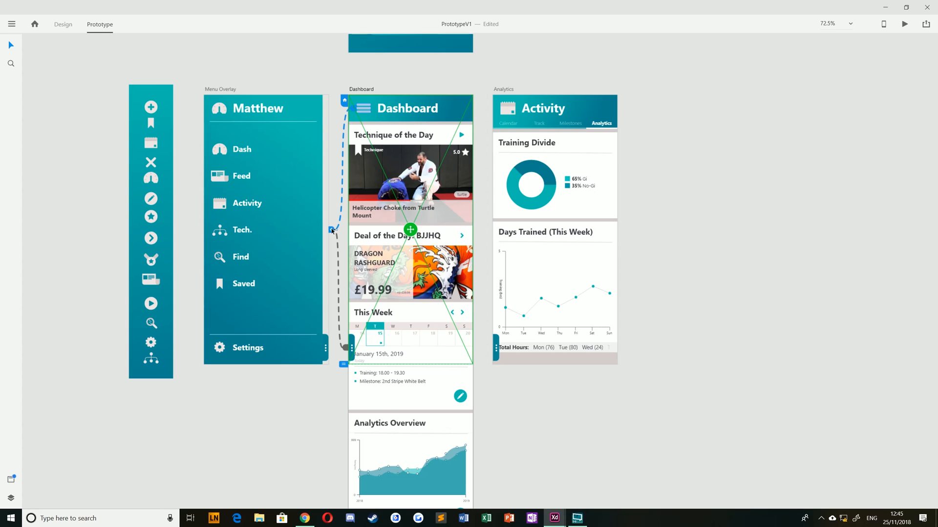
pyautogui.click(409, 229)
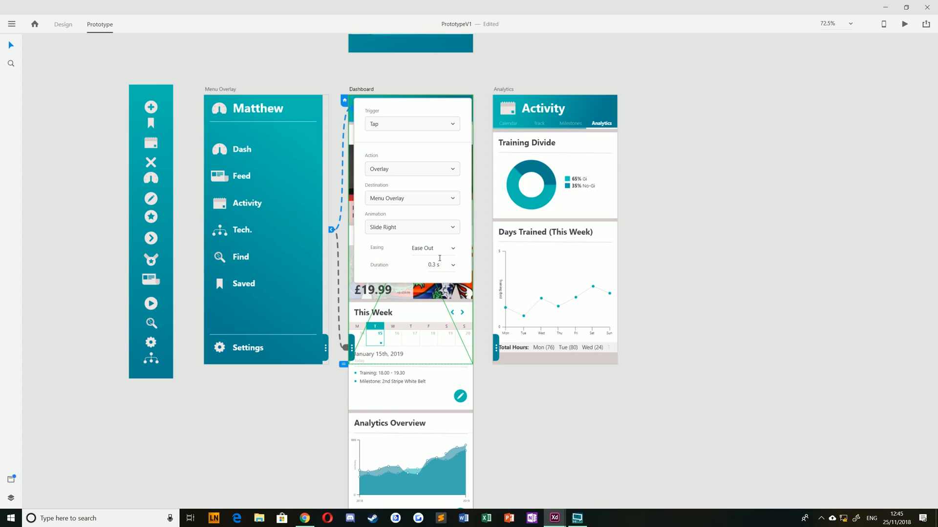
pyautogui.moveTo(284, 422)
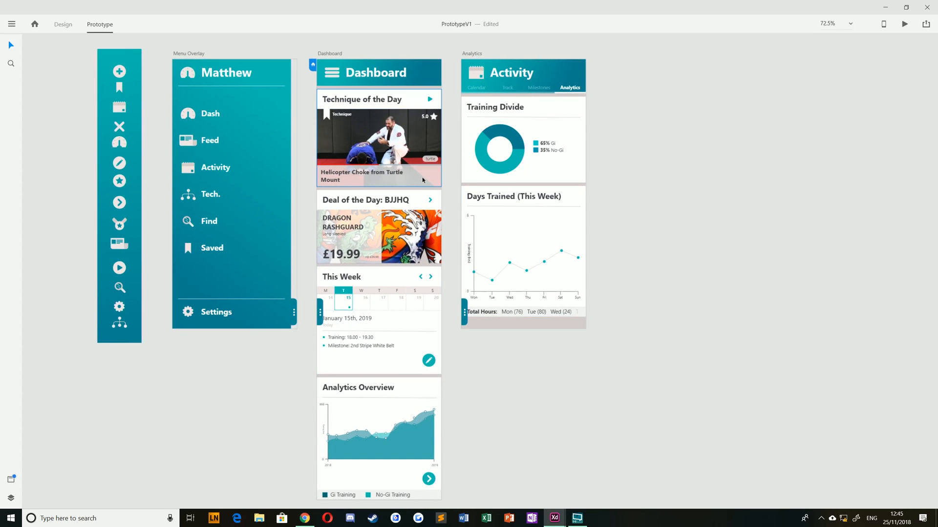
pyautogui.moveTo(389, 158)
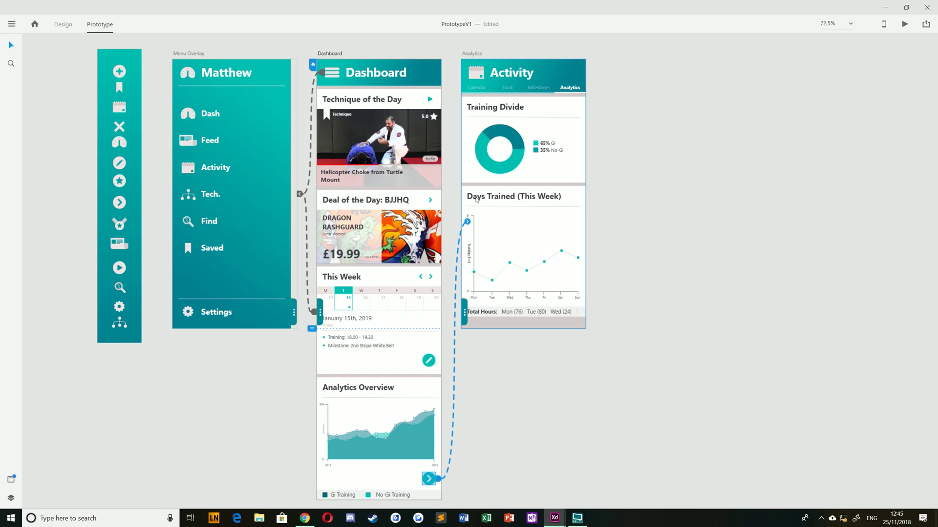
# Step: Change the Analytics Overview arrow link to a Transition with a Dissolve animation
pyautogui.click(379, 195)
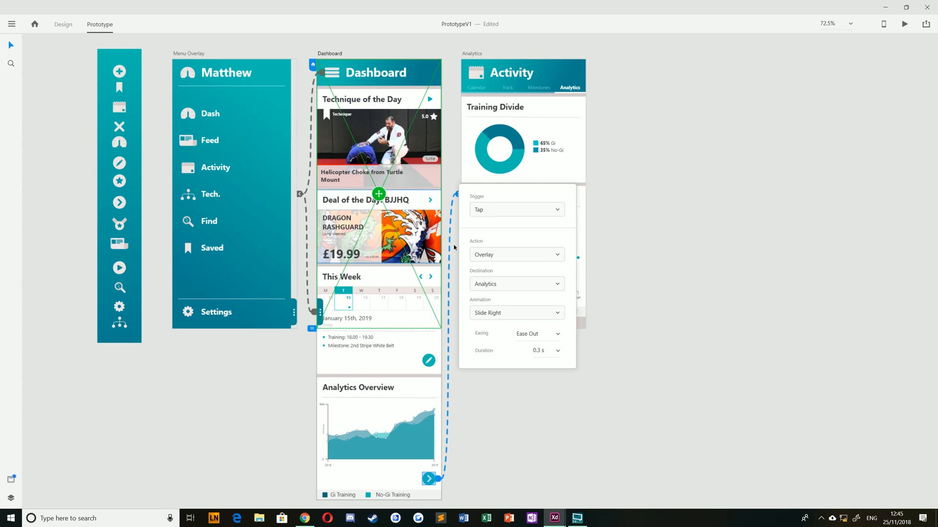
pyautogui.click(516, 254)
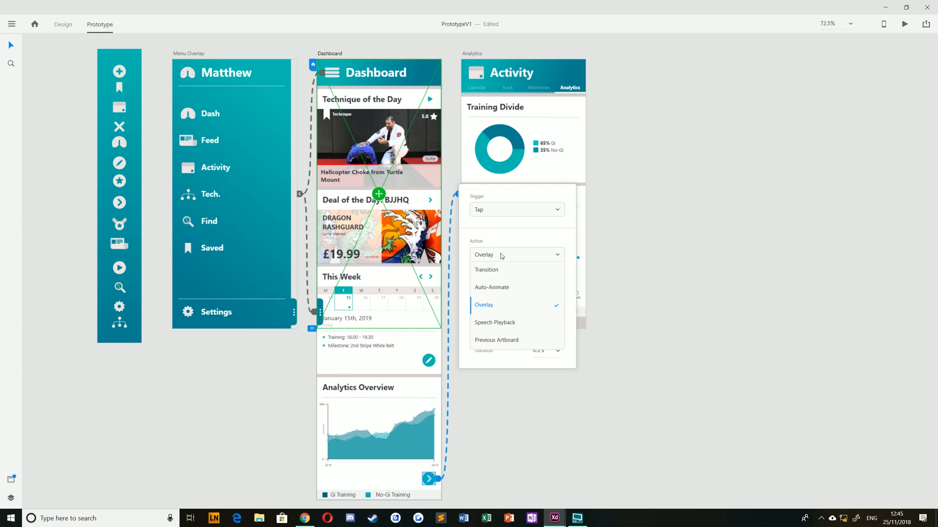
pyautogui.click(486, 270)
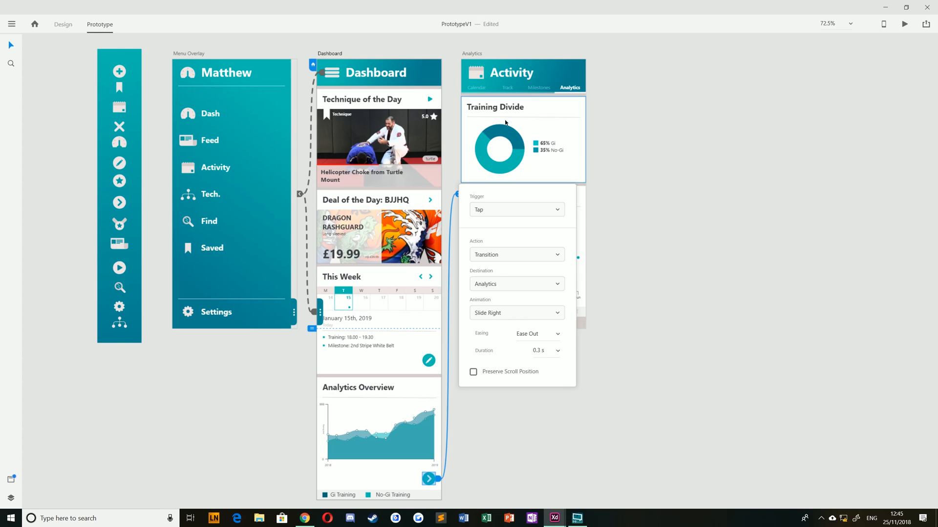
pyautogui.moveTo(490, 319)
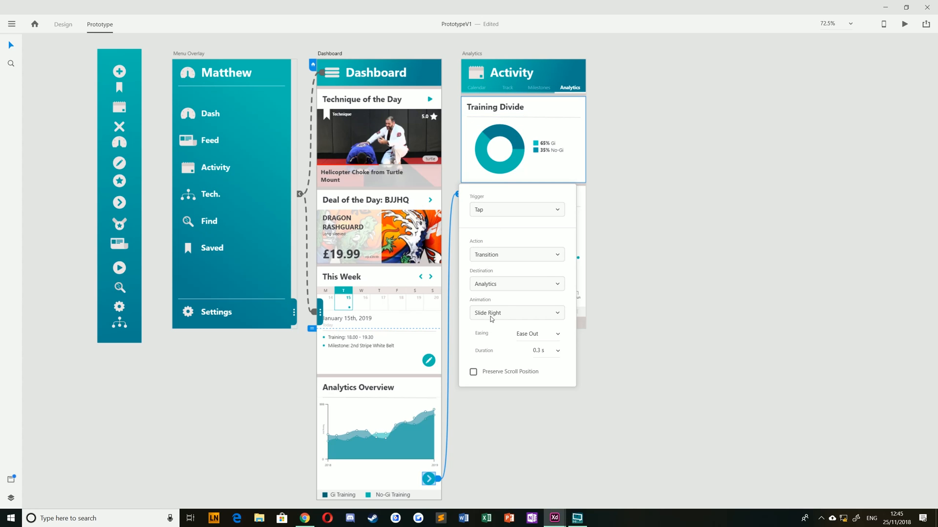
pyautogui.click(516, 312)
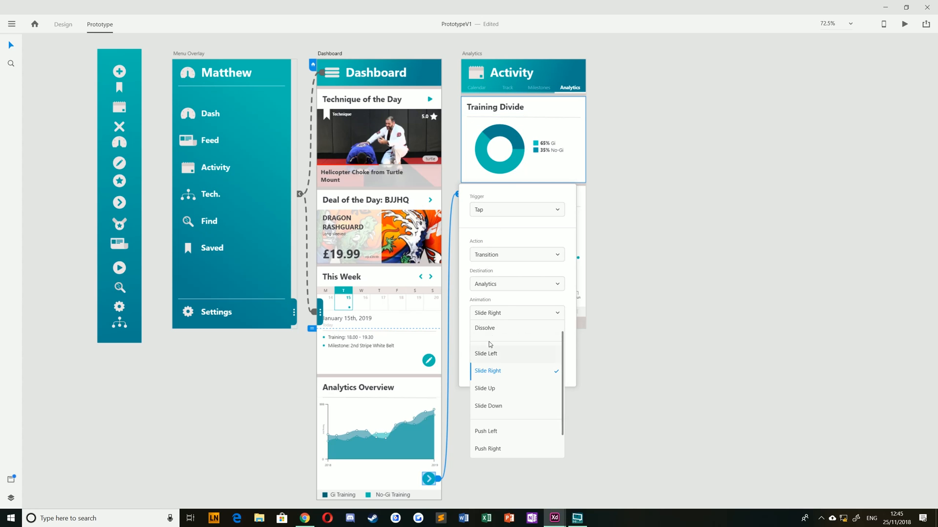
pyautogui.click(485, 328)
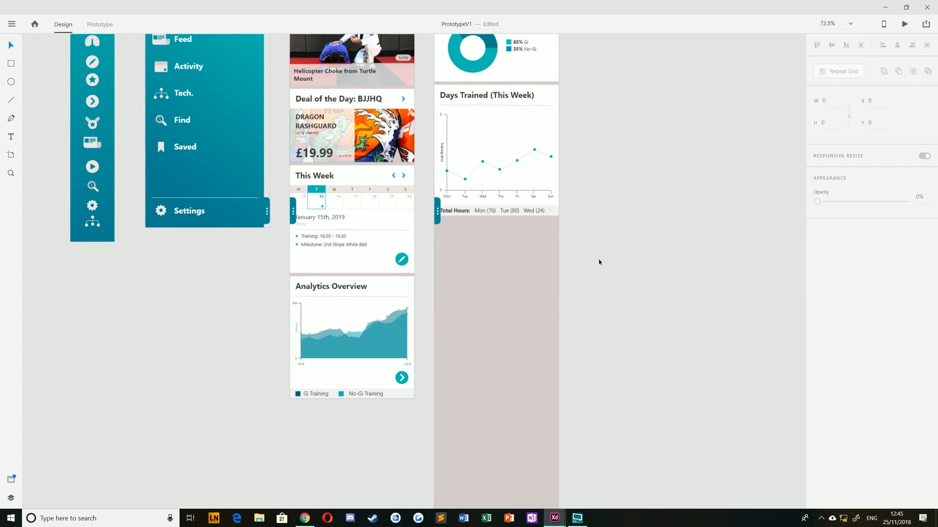
# Step: Enable Preserve Scroll Position on the Analytics Overview arrow link
pyautogui.click(100, 23)
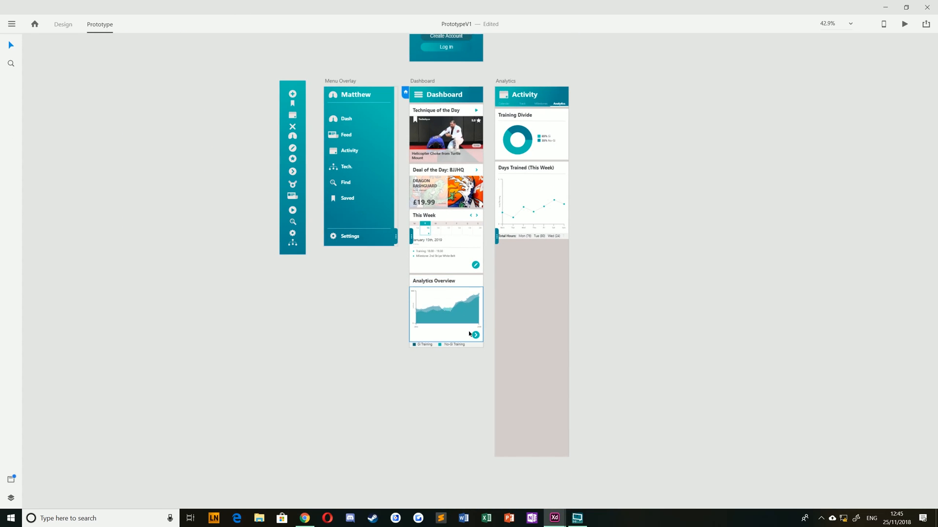
pyautogui.click(475, 334)
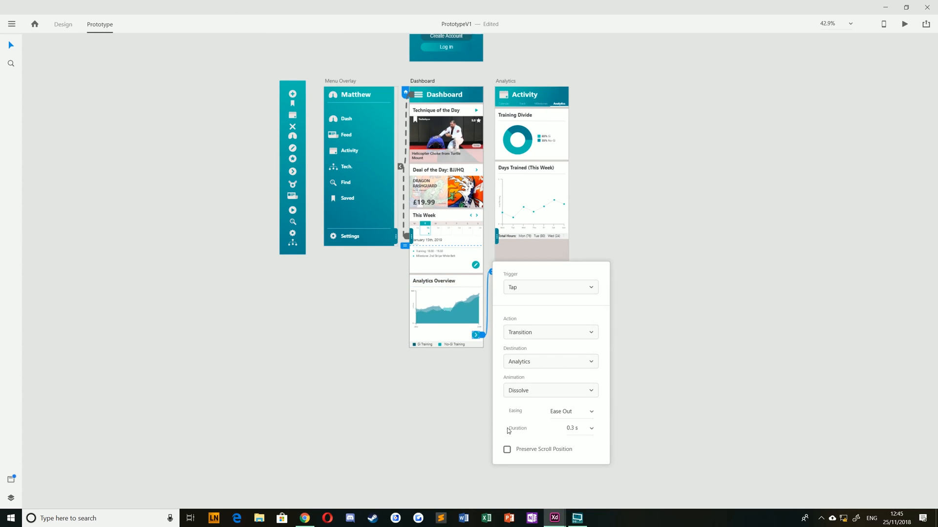
pyautogui.click(507, 450)
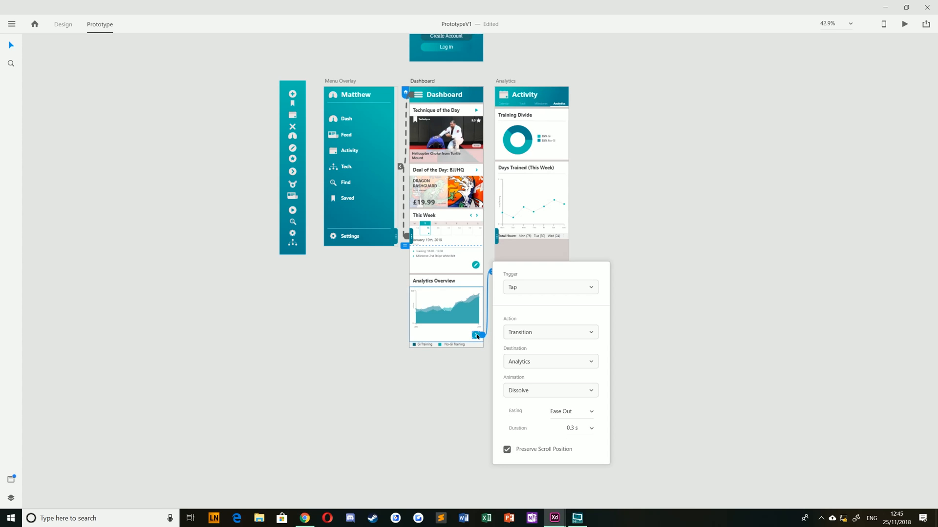
pyautogui.click(497, 335)
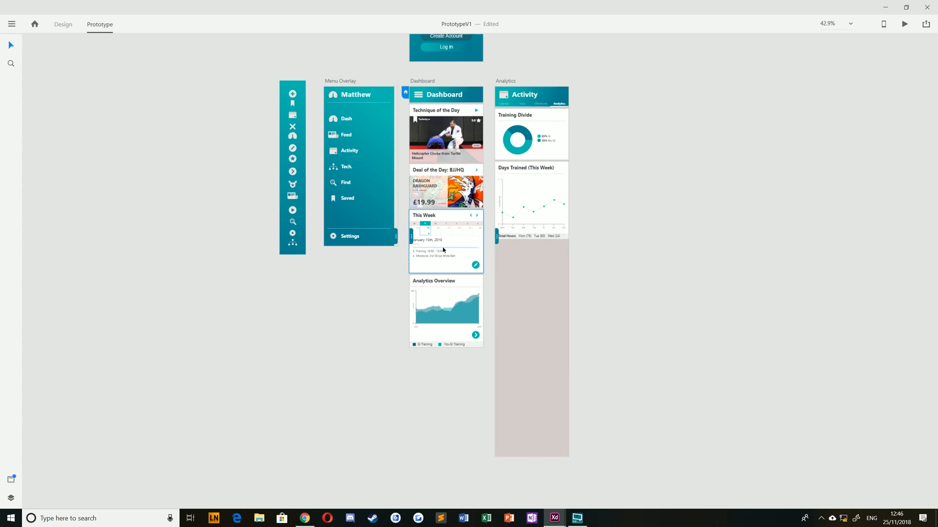
pyautogui.moveTo(577, 517)
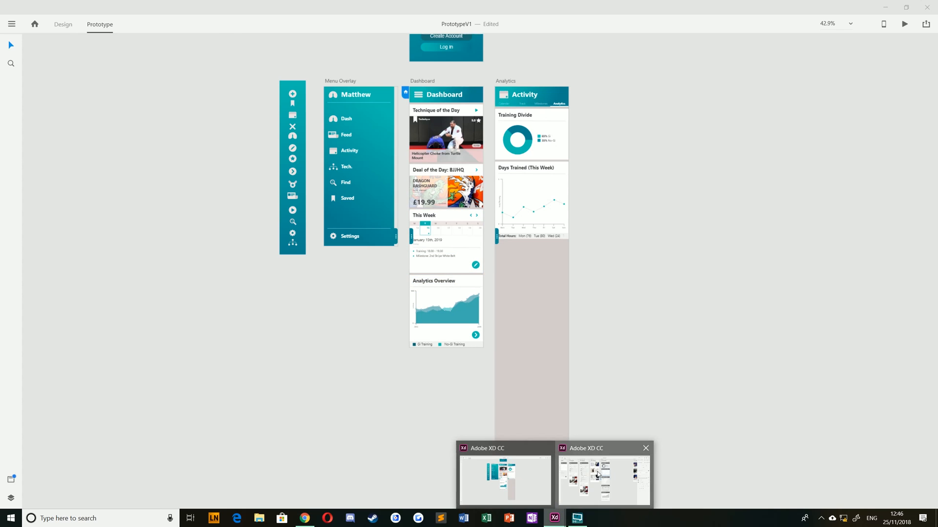
# Step: Switch to the ChokePointsV2 document and inspect the Track screen's auto-animate link to Track - Milestone Expand
pyautogui.click(603, 479)
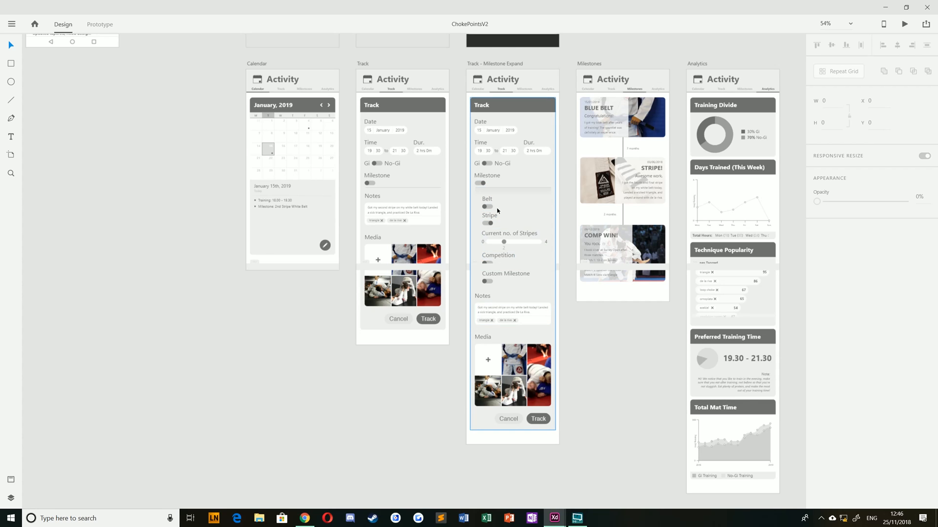
pyautogui.click(513, 191)
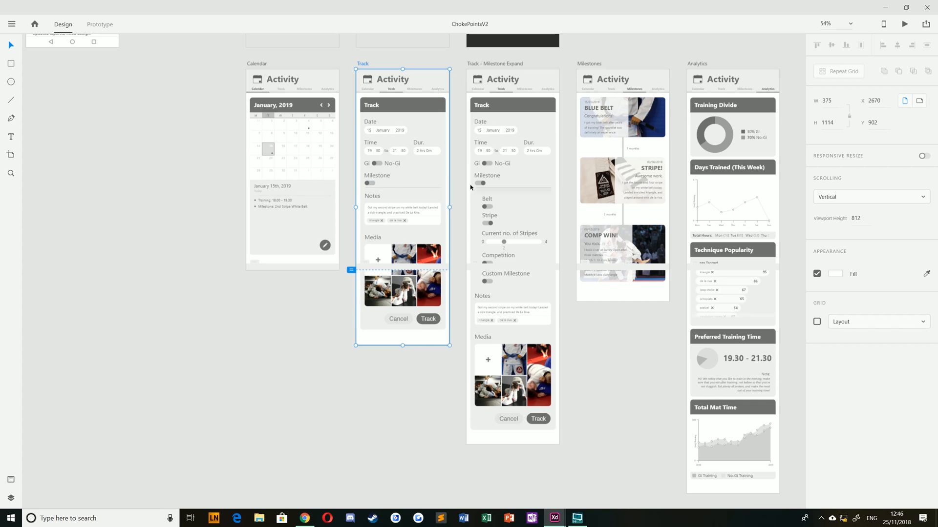
pyautogui.click(99, 24)
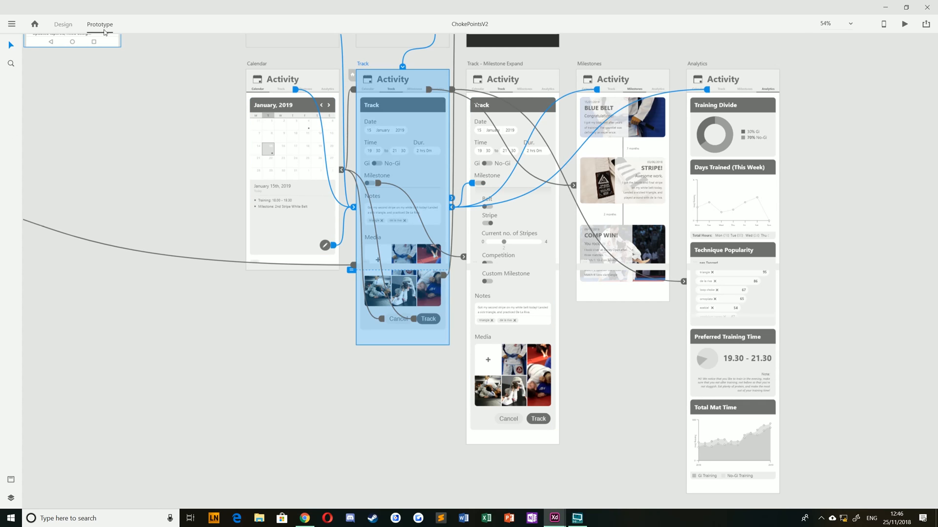
pyautogui.scroll(-3)
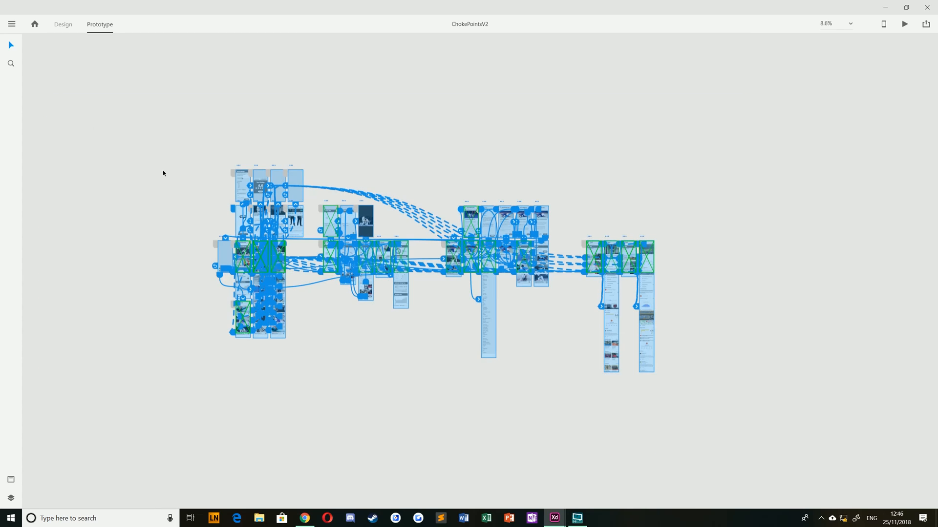
pyautogui.scroll(3)
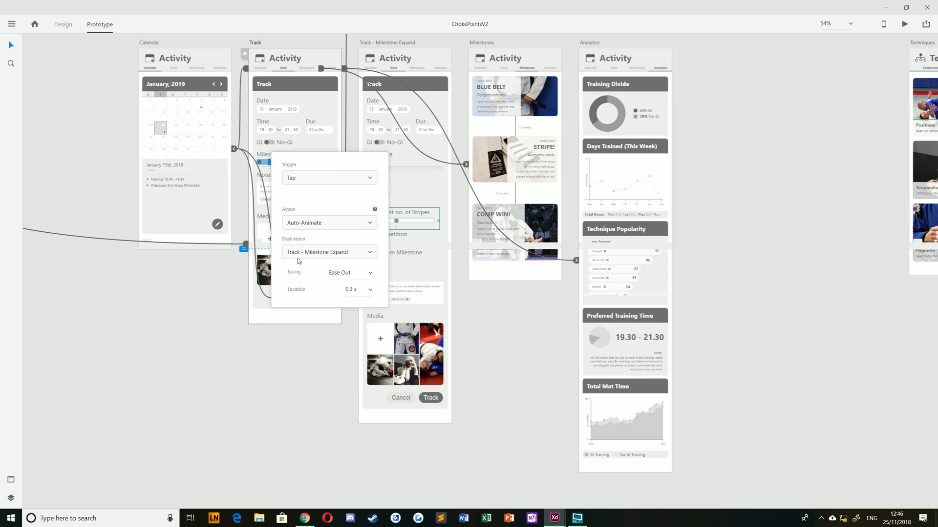
pyautogui.moveTo(450, 229)
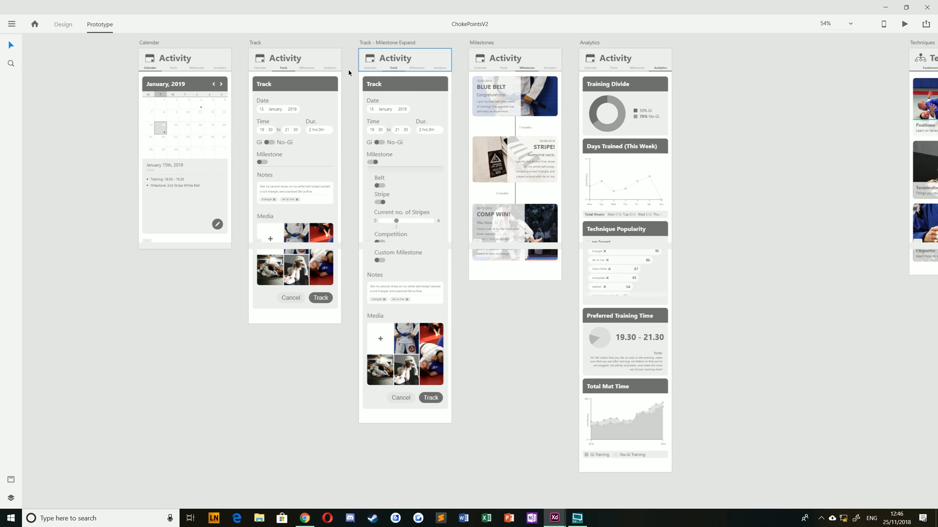
# Step: Preview the Track screen, toggle Milestone collapsed and expanded, then close the preview
pyautogui.click(294, 180)
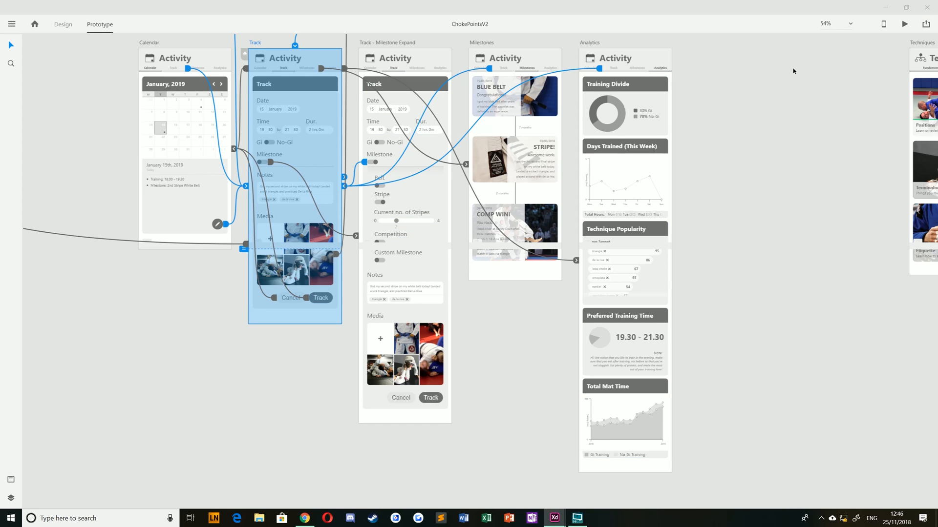
pyautogui.click(905, 24)
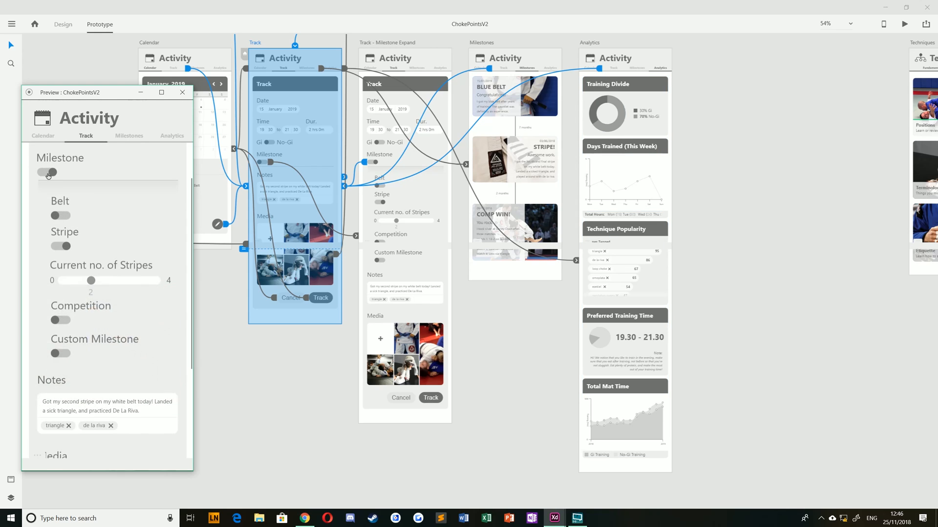
pyautogui.click(47, 173)
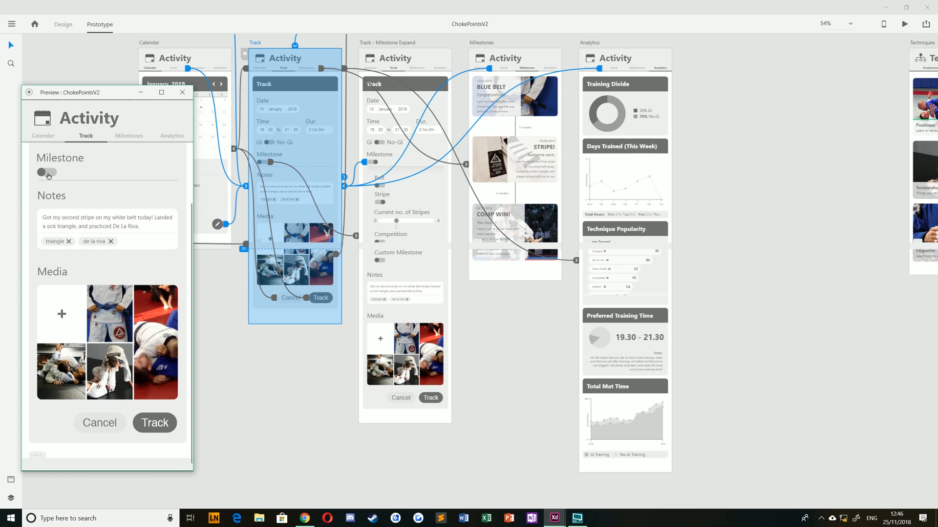
pyautogui.click(48, 173)
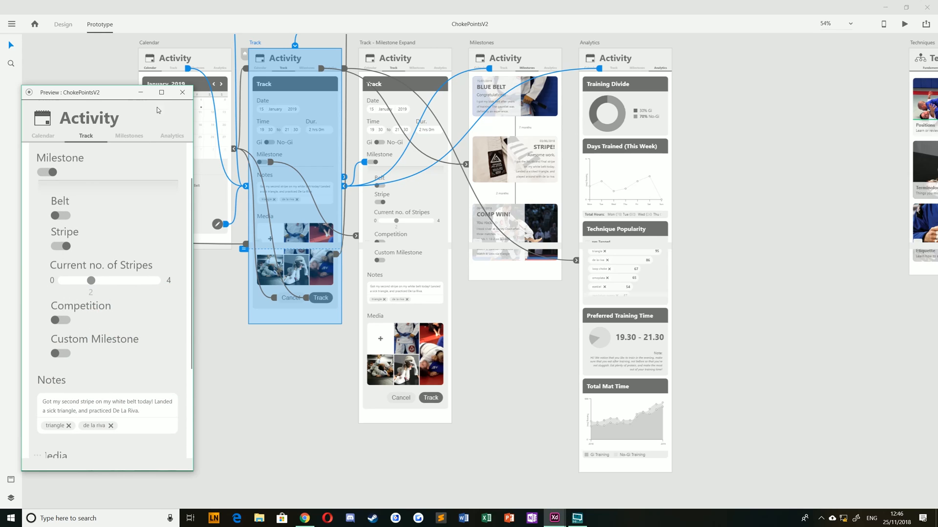
pyautogui.click(182, 92)
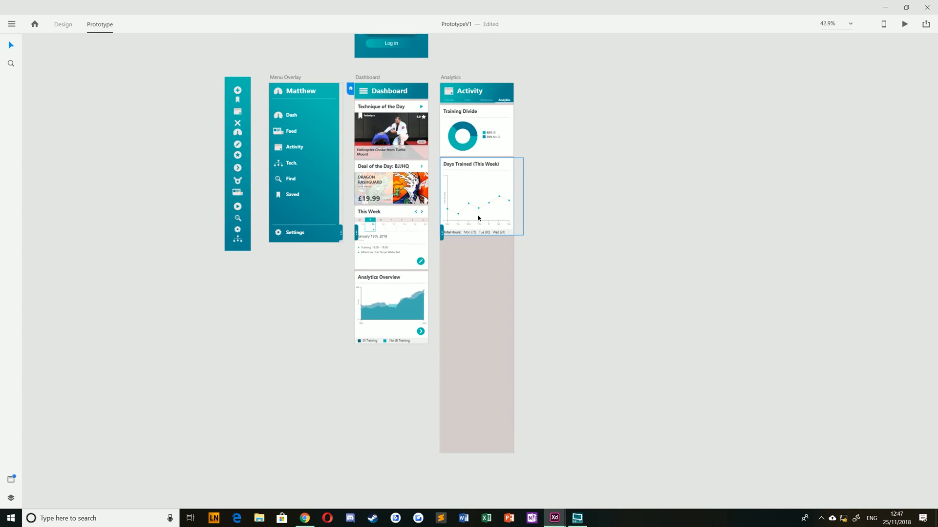
# Step: Start a live PrototypeV1 preview from the selected Dashboard artboard
pyautogui.click(561, 218)
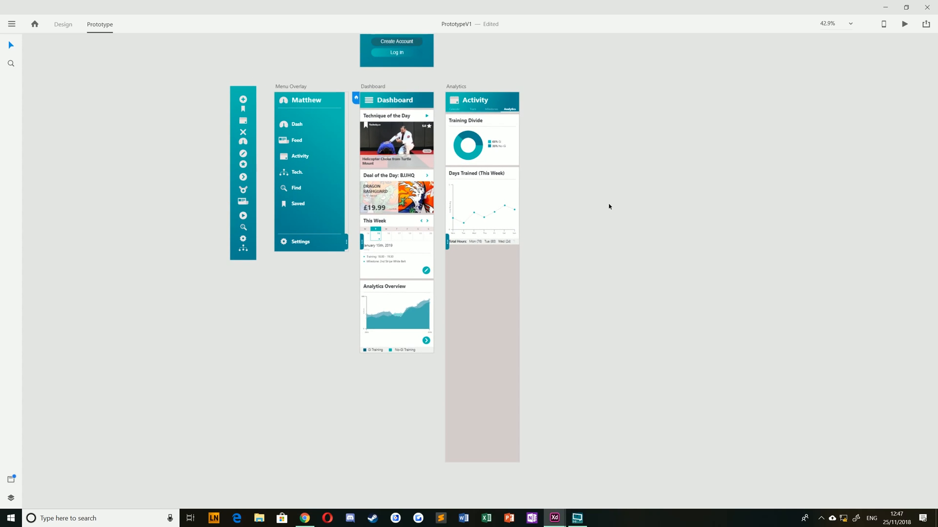
pyautogui.moveTo(605, 193)
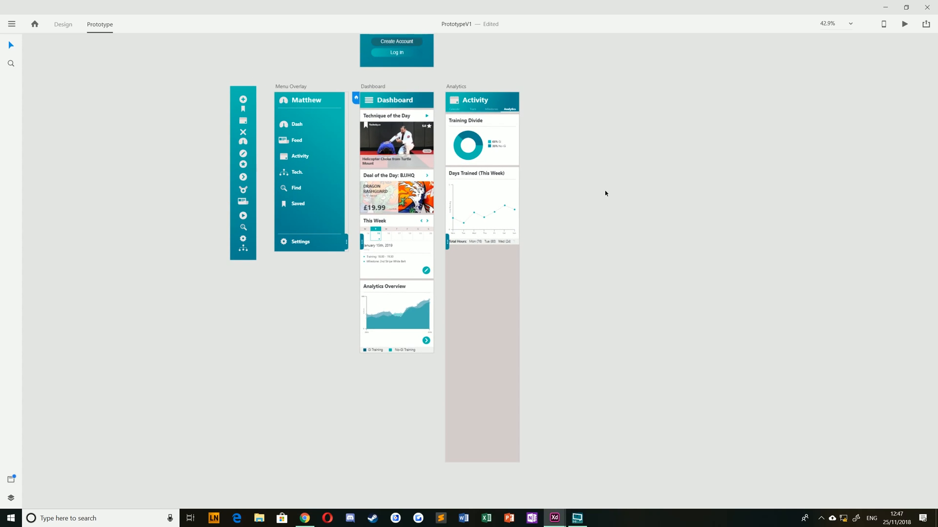
pyautogui.moveTo(574, 199)
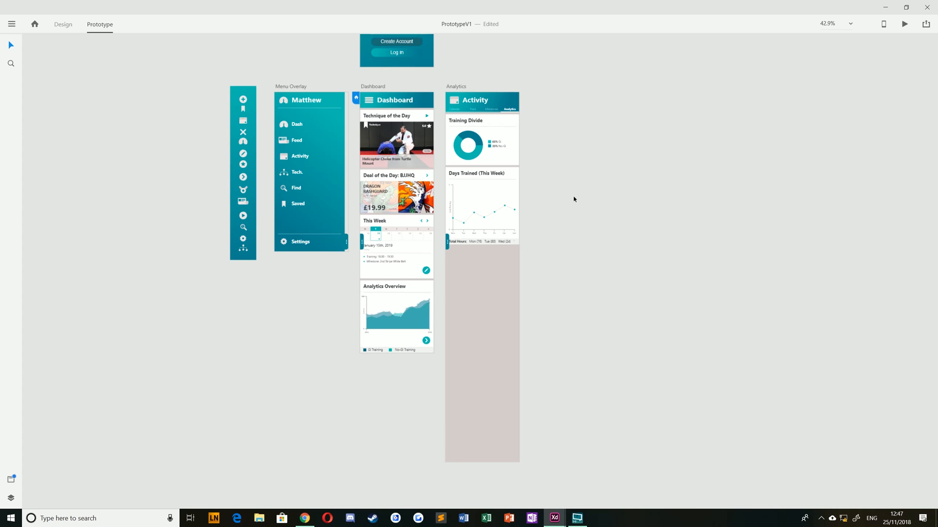
pyautogui.moveTo(568, 209)
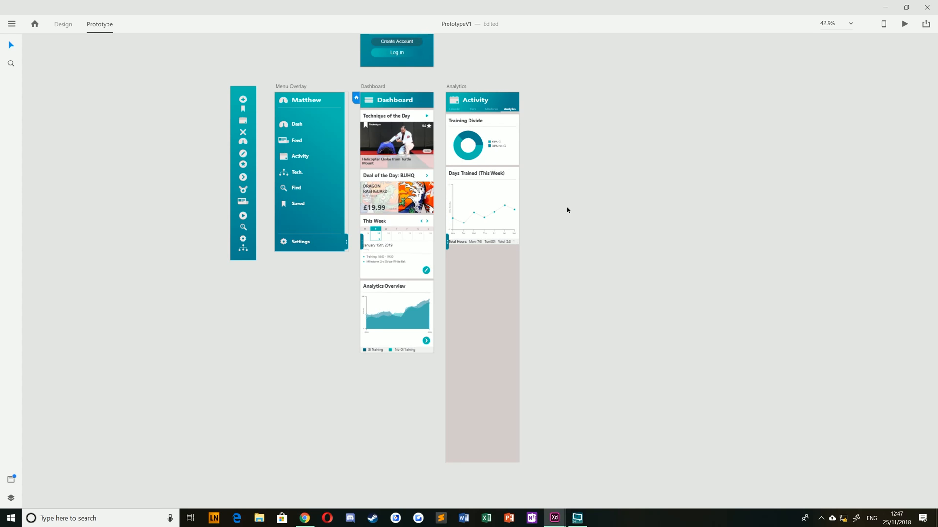
pyautogui.moveTo(553, 207)
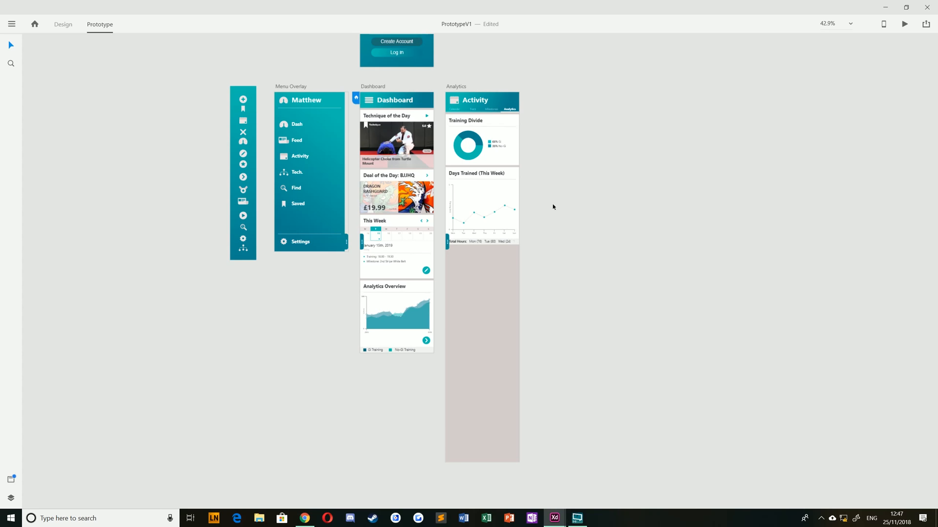
pyautogui.moveTo(335, 278)
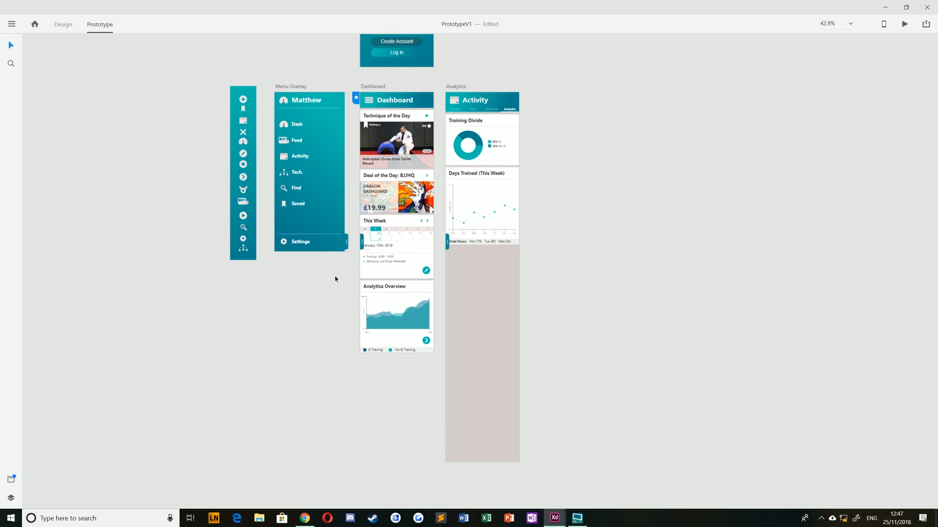
pyautogui.moveTo(409, 372)
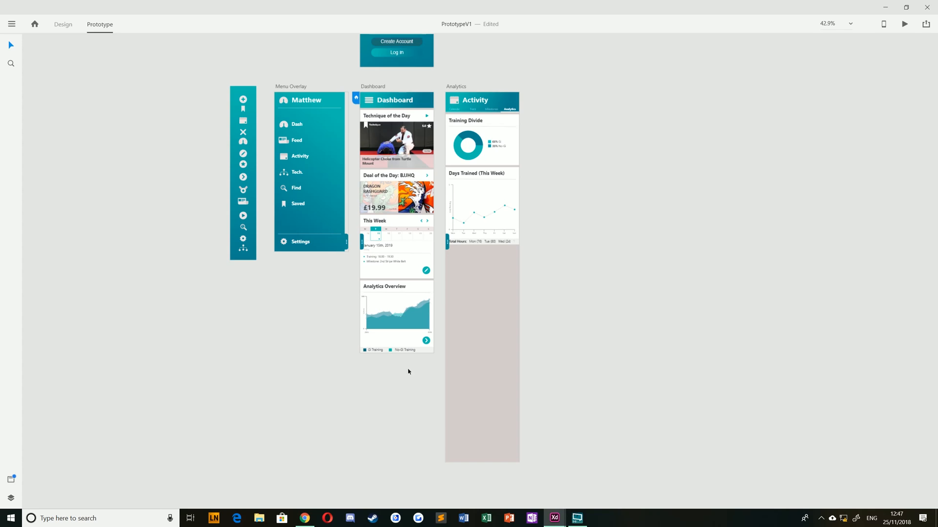
pyautogui.click(426, 340)
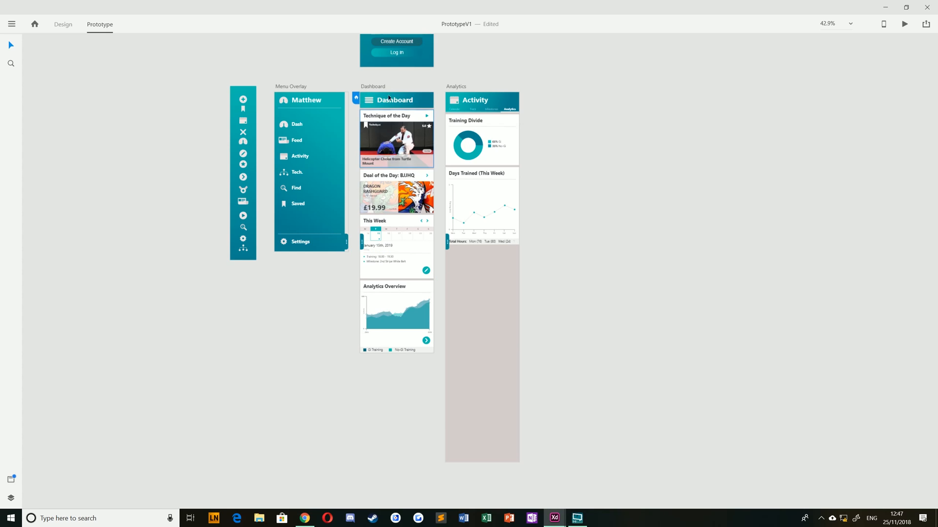
pyautogui.click(904, 24)
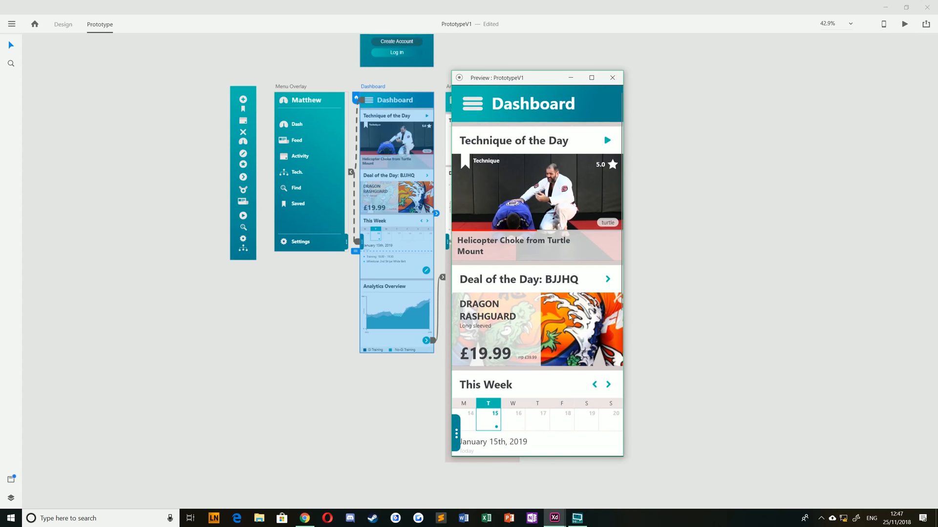
# Step: Follow the Dashboard's analytics link to the Activity charts, then close the preview windows
pyautogui.scroll(-3)
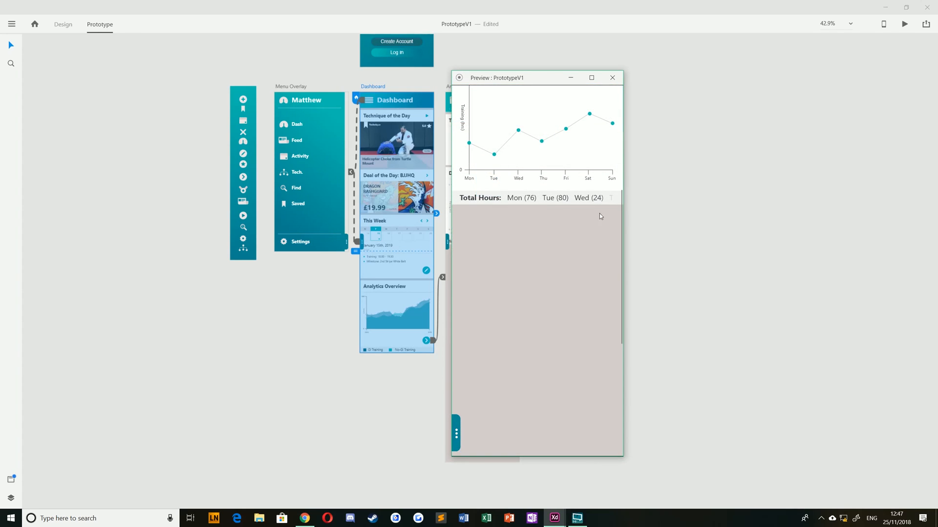
pyautogui.moveTo(518, 183)
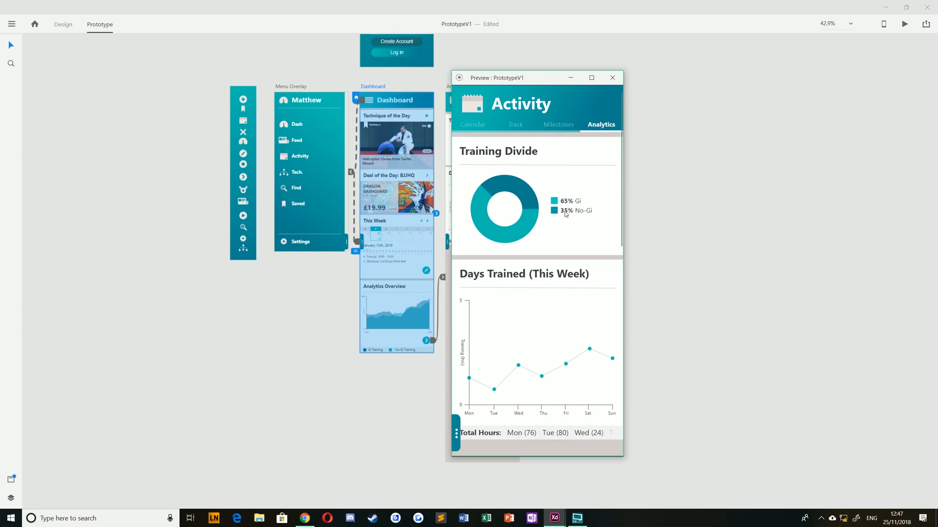
pyautogui.moveTo(555, 235)
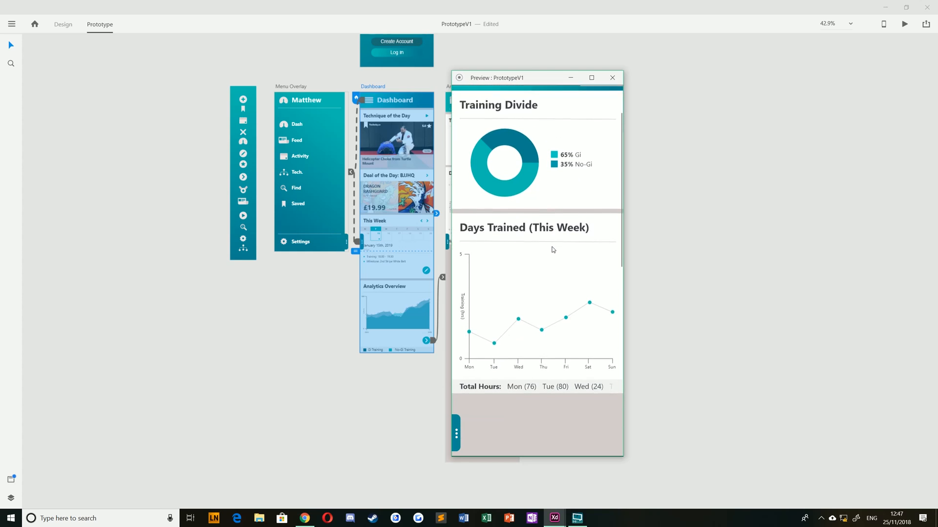
pyautogui.scroll(3)
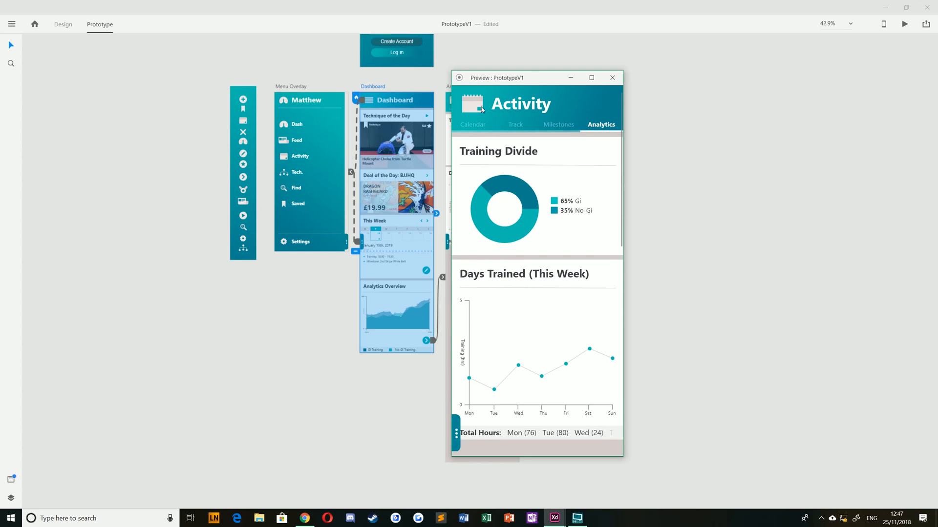
pyautogui.moveTo(613, 78)
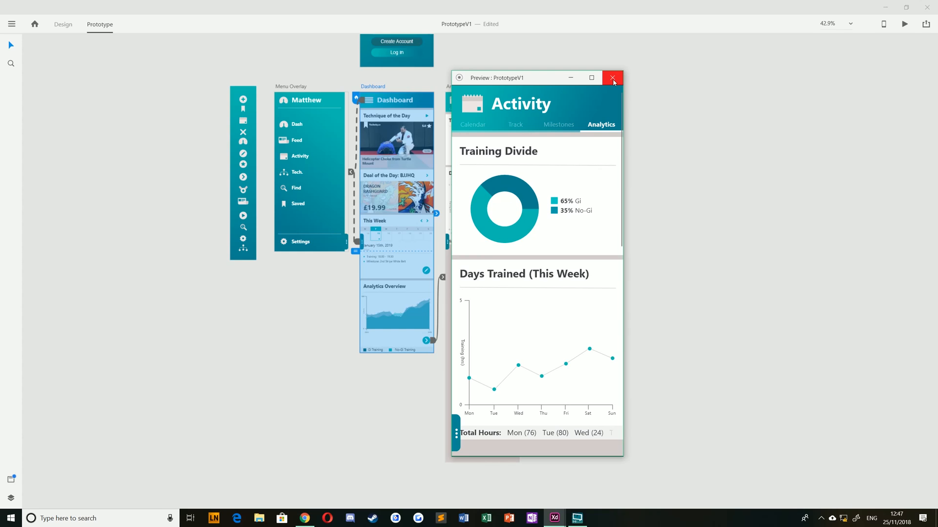
pyautogui.click(612, 78)
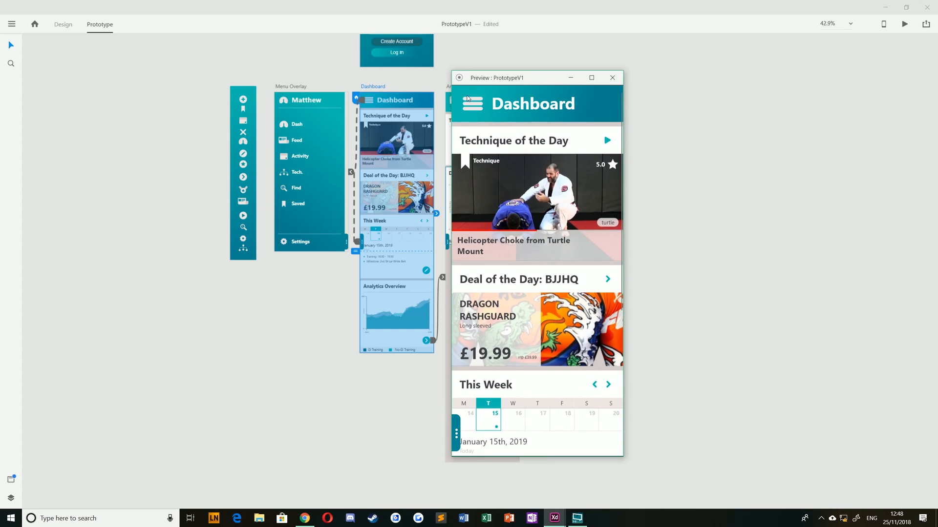
pyautogui.scroll(-3)
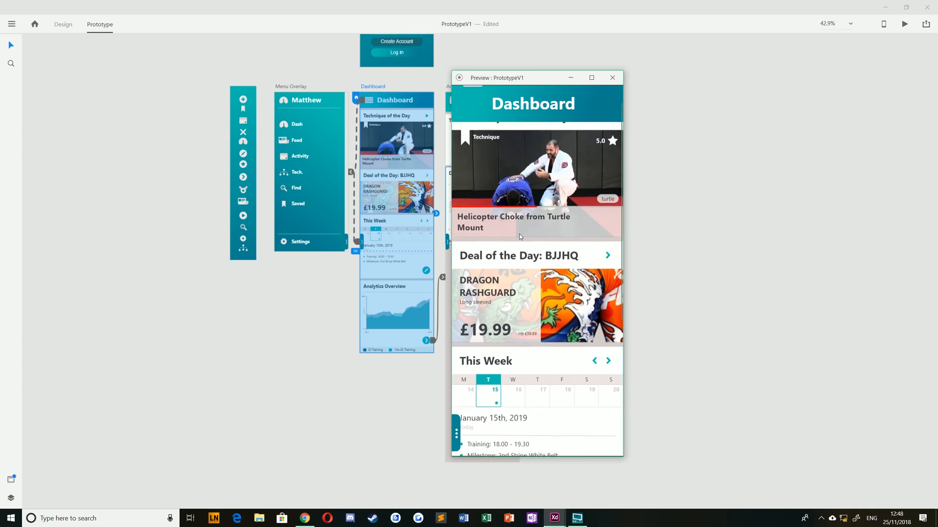
pyautogui.click(612, 78)
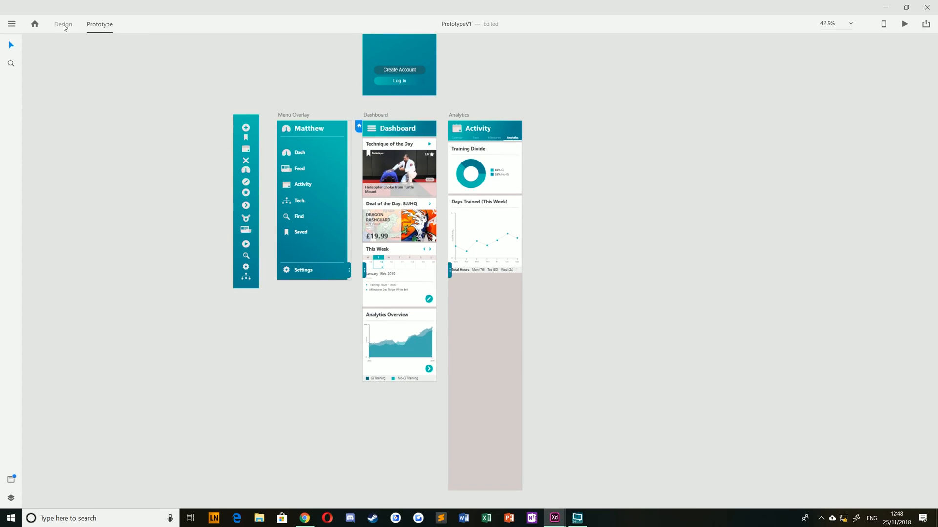
# Step: In Design mode, fix the whole Dashboard header group in position when scrolling
pyautogui.click(62, 23)
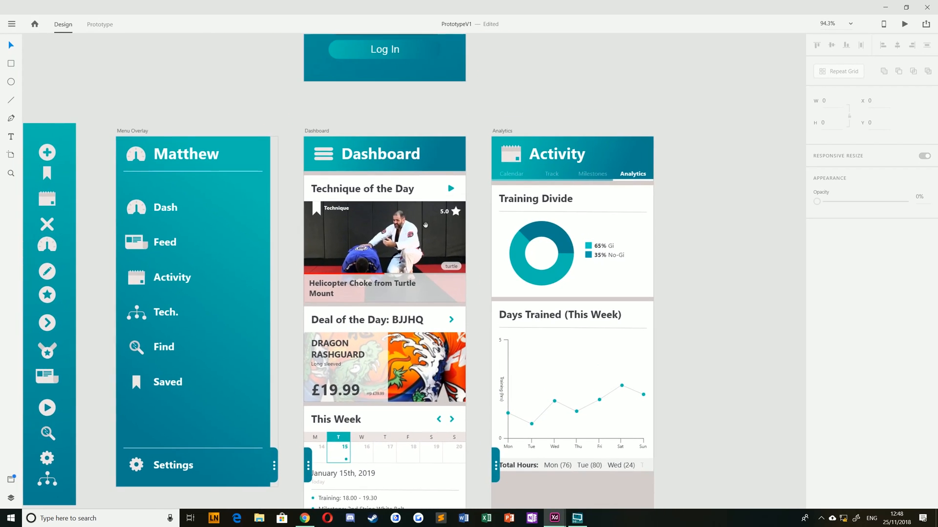
pyautogui.click(385, 153)
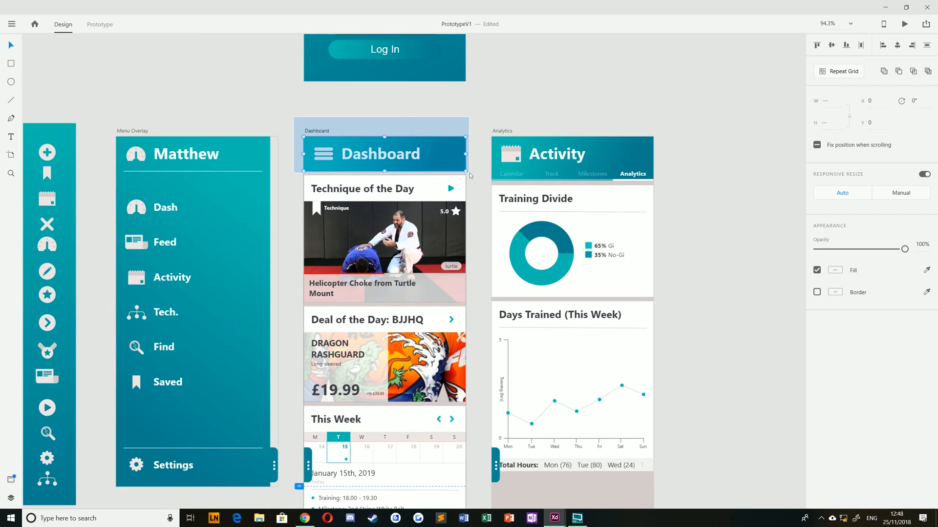
pyautogui.click(385, 154)
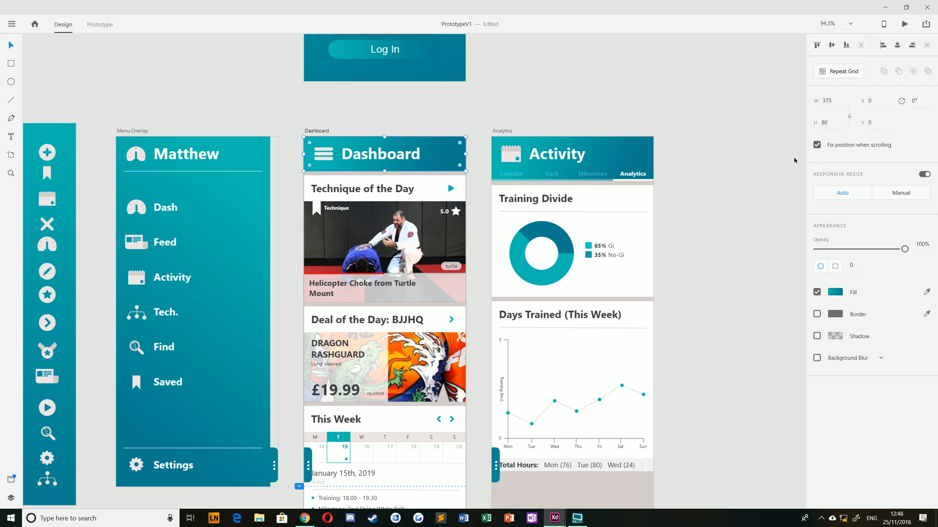
pyautogui.click(324, 153)
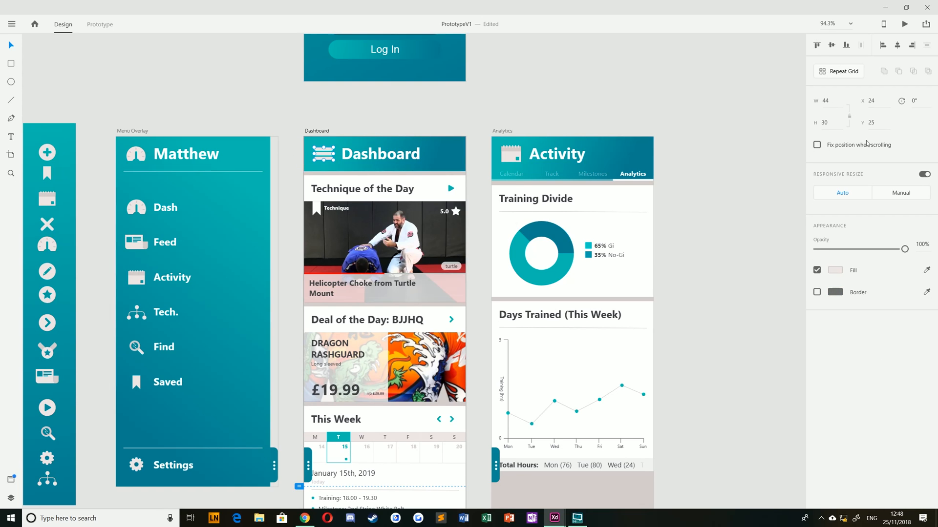
pyautogui.click(385, 154)
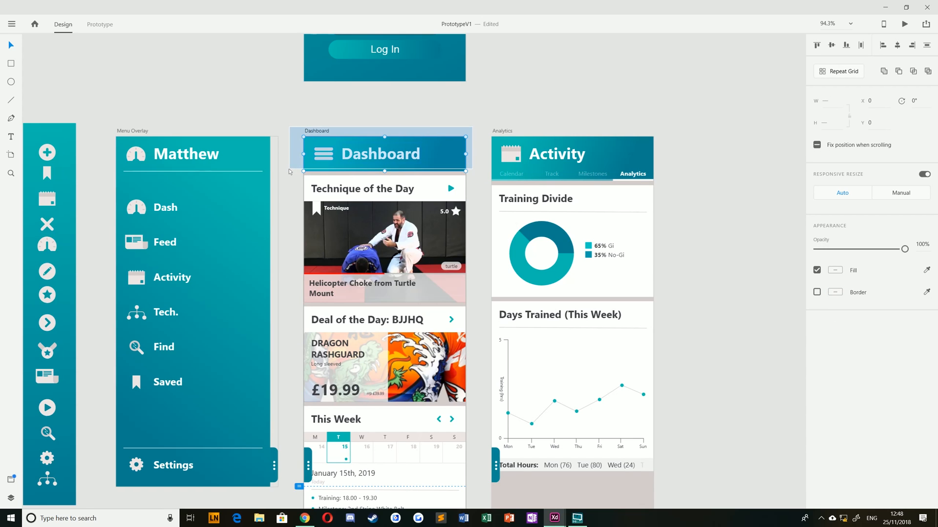
pyautogui.click(817, 145)
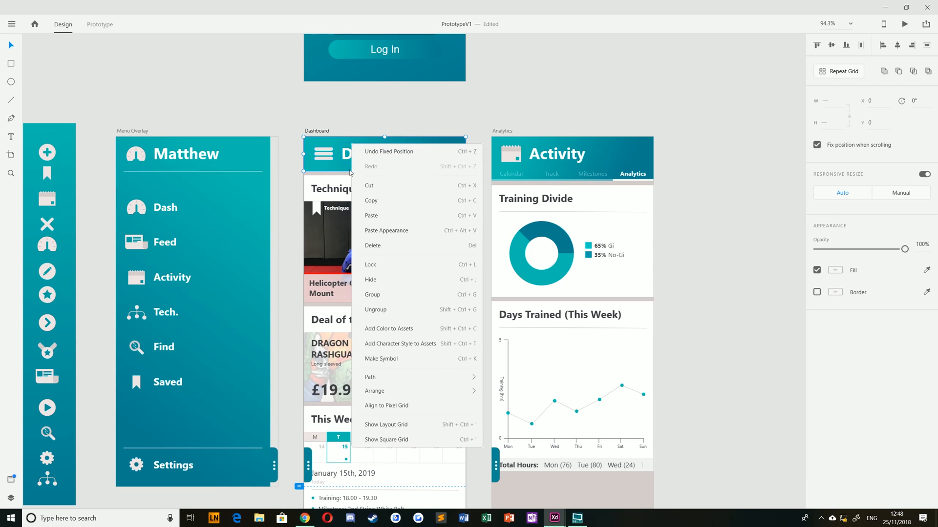
# Step: Set the Dashboard artboard to vertical scrolling with an 812-high viewport
pyautogui.click(526, 397)
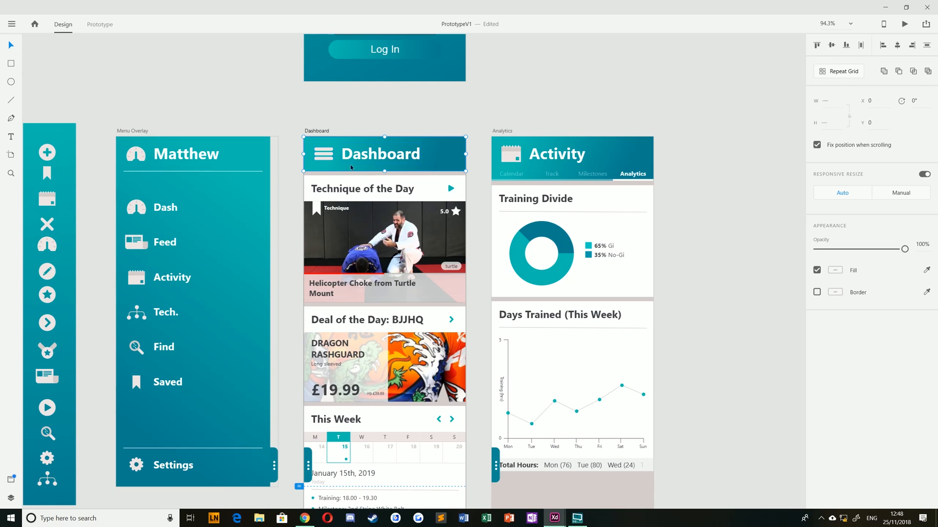
pyautogui.click(309, 465)
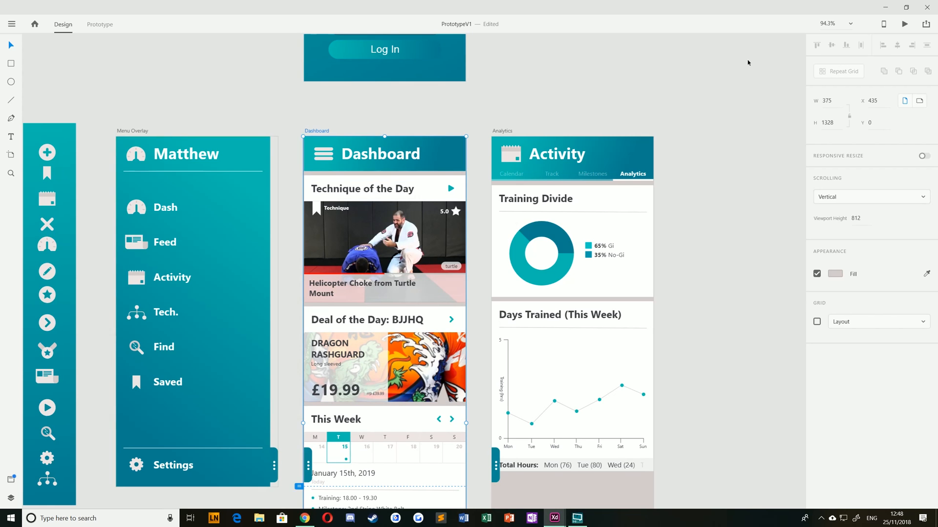
pyautogui.click(904, 24)
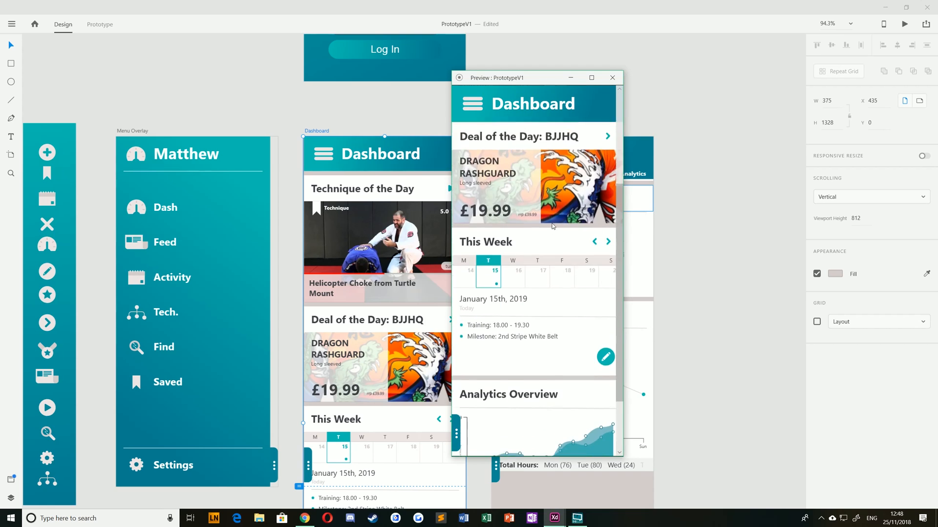
pyautogui.scroll(-3)
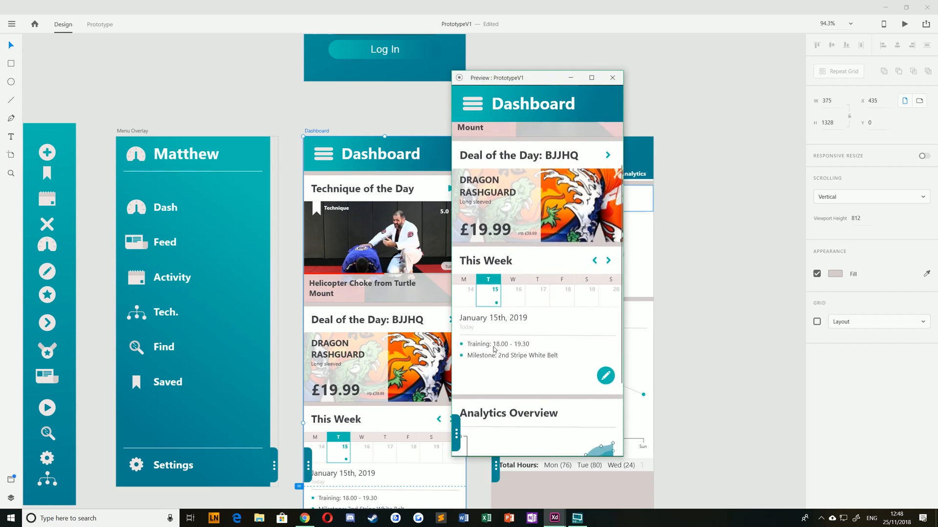
pyautogui.scroll(3)
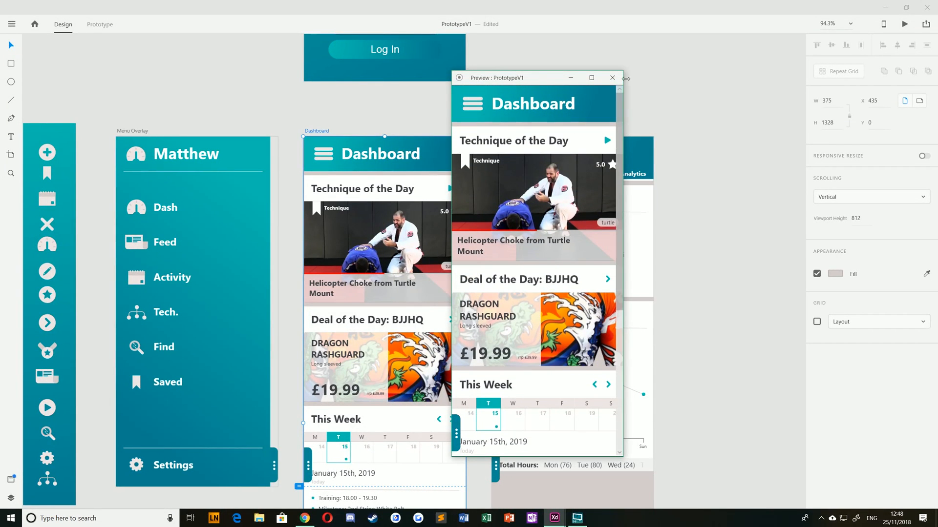
pyautogui.click(612, 78)
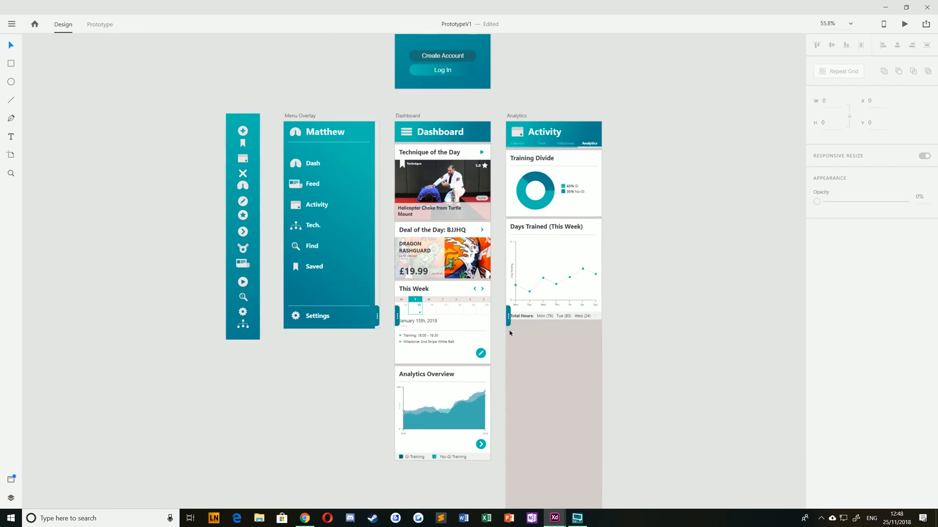
pyautogui.click(99, 24)
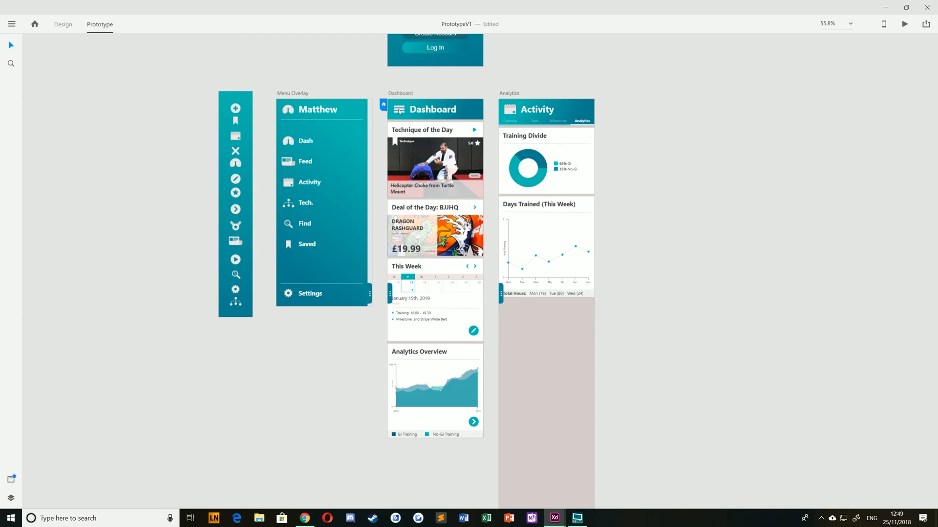
pyautogui.click(434, 209)
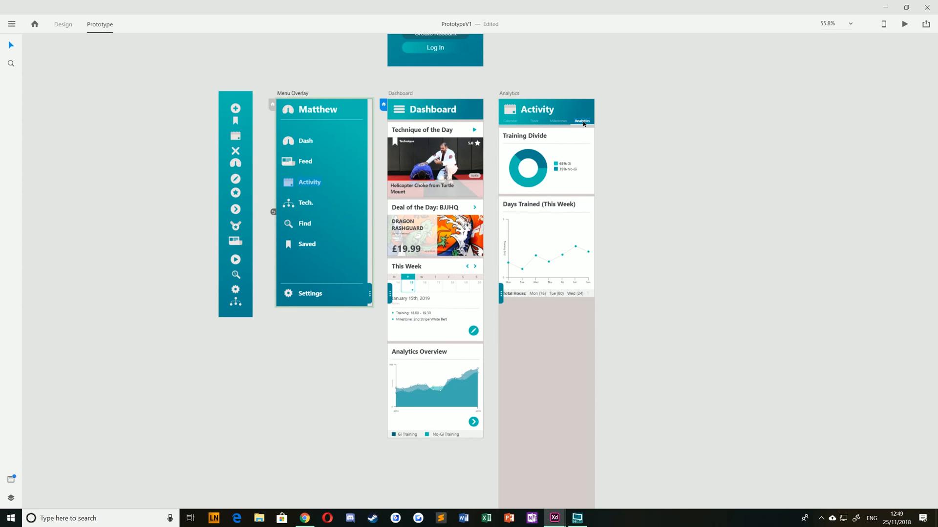
pyautogui.moveTo(313, 186)
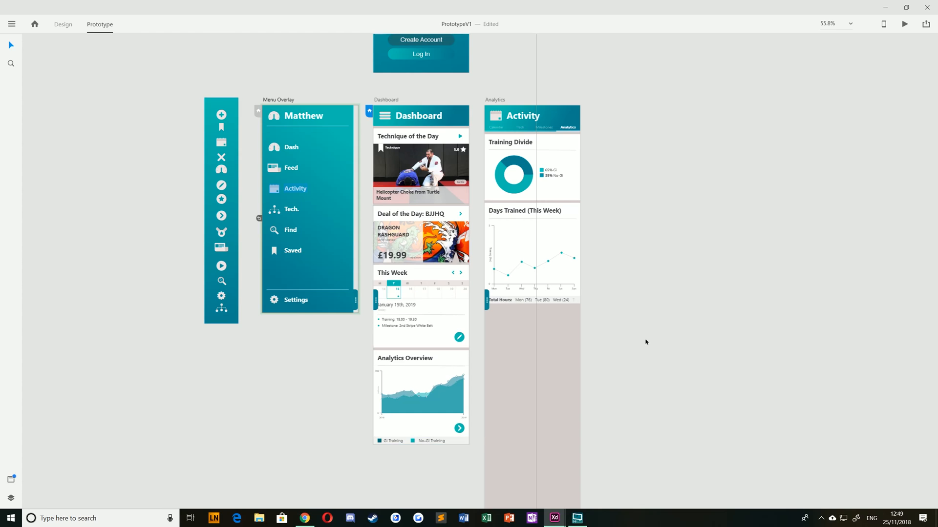
pyautogui.click(533, 254)
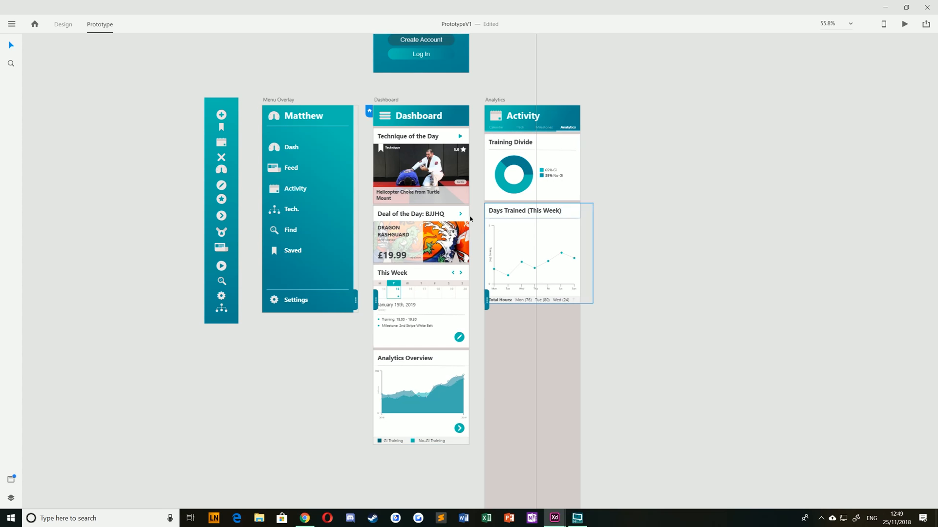
pyautogui.click(459, 428)
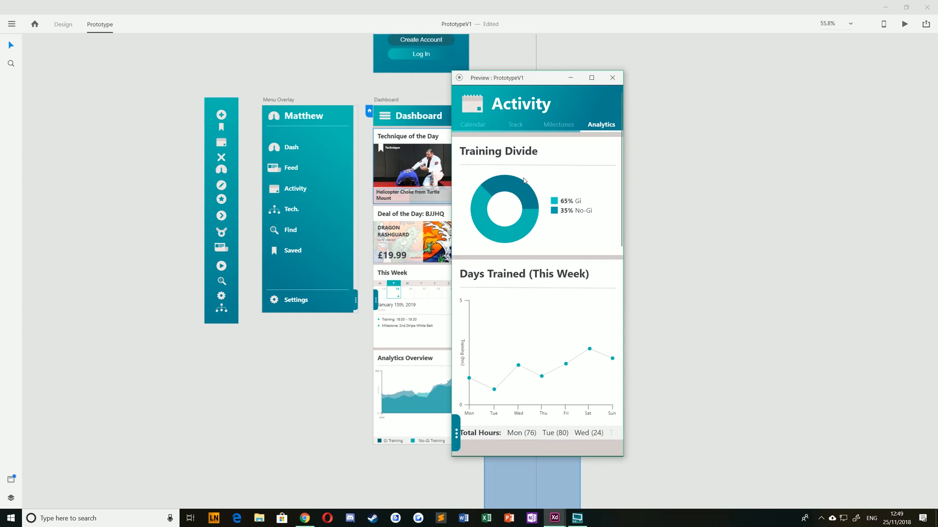
pyautogui.moveTo(612, 78)
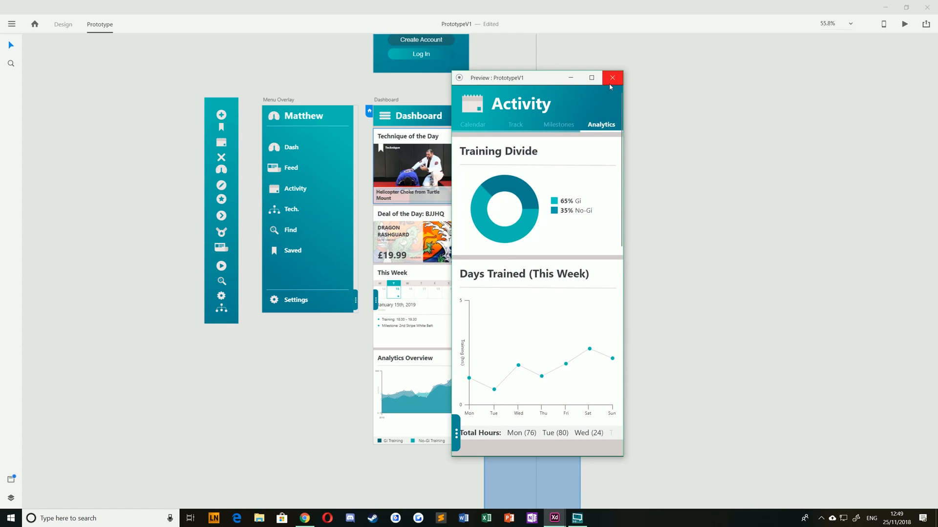
pyautogui.click(611, 79)
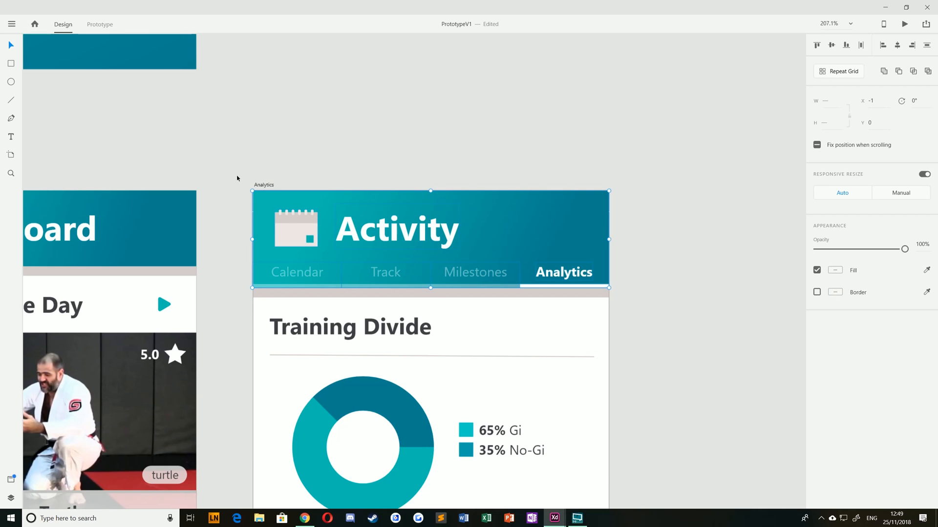
# Step: Fix the Activity header when scrolling and return to Prototype mode
pyautogui.click(817, 144)
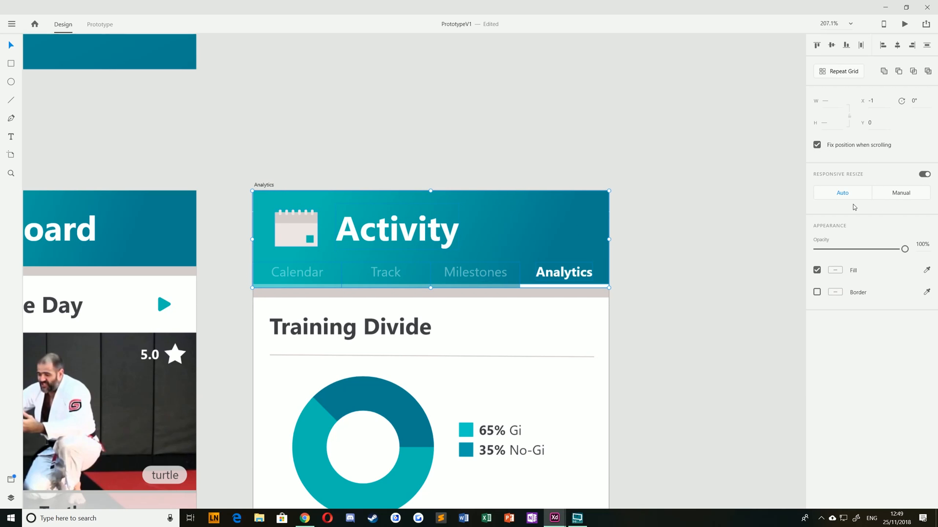
pyautogui.rightClick(309, 240)
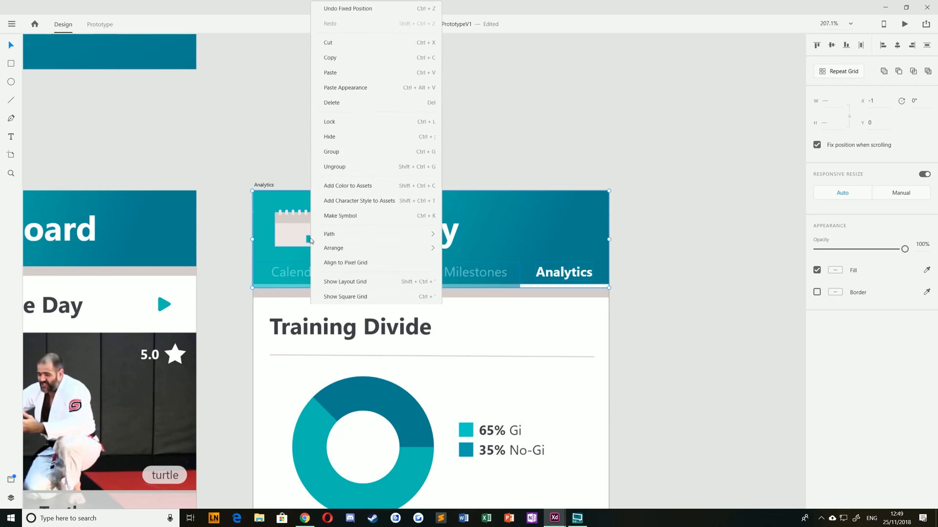
pyautogui.click(123, 28)
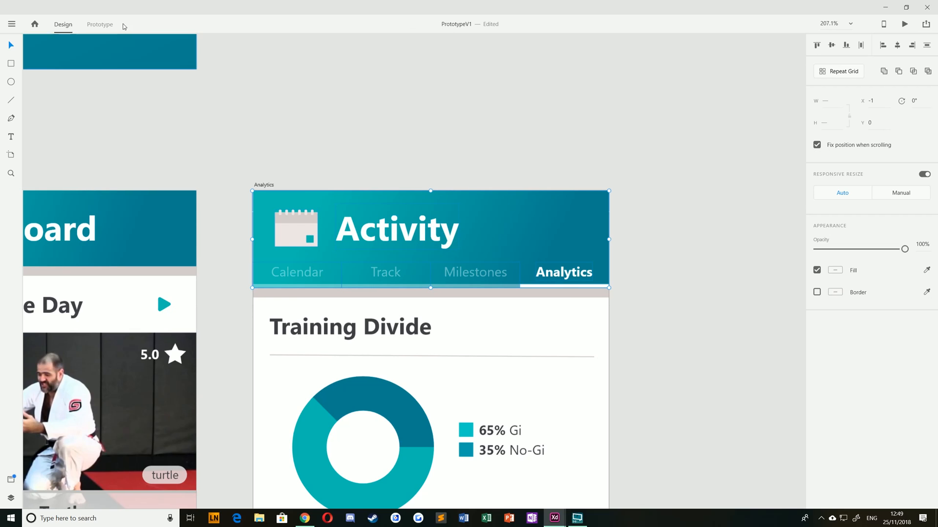
pyautogui.click(99, 23)
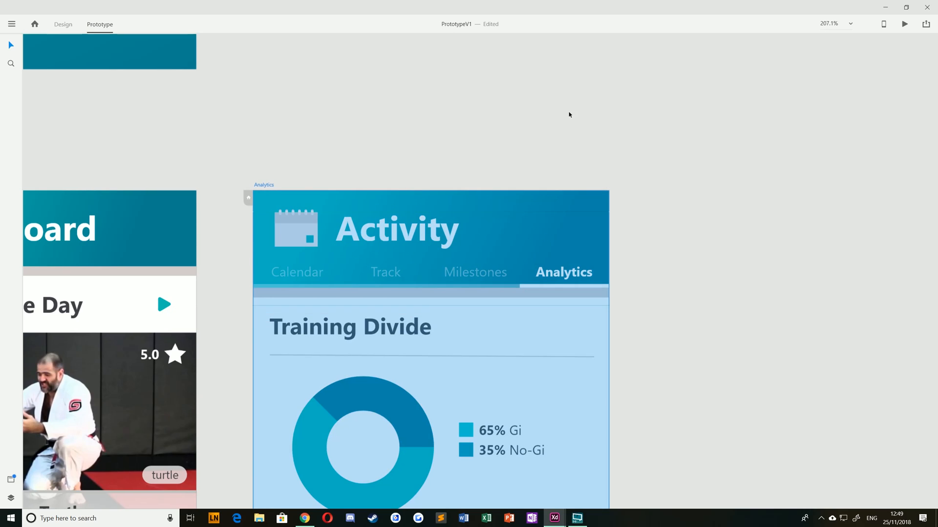
pyautogui.click(905, 24)
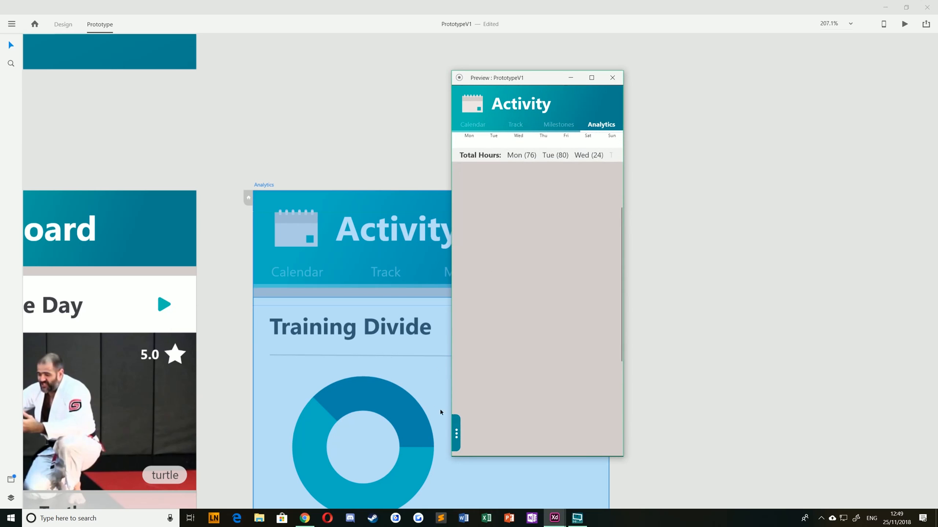
pyautogui.click(612, 79)
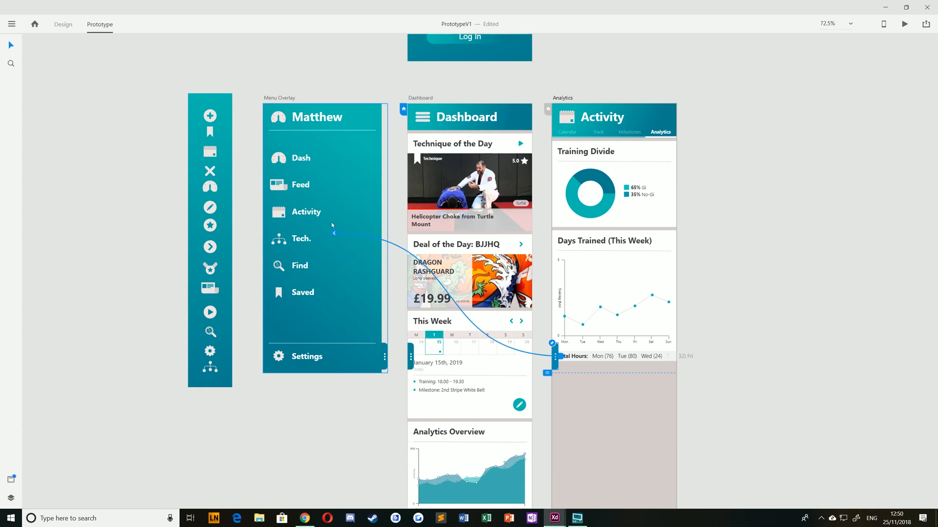
# Step: Set the menu tab's tap link action to Overlay, opening the Menu Overlay
pyautogui.click(448, 299)
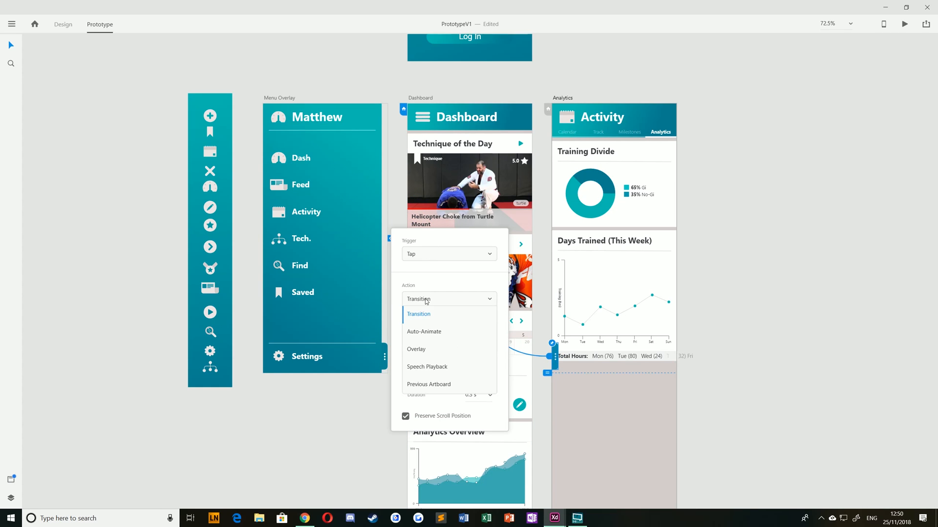
pyautogui.click(417, 350)
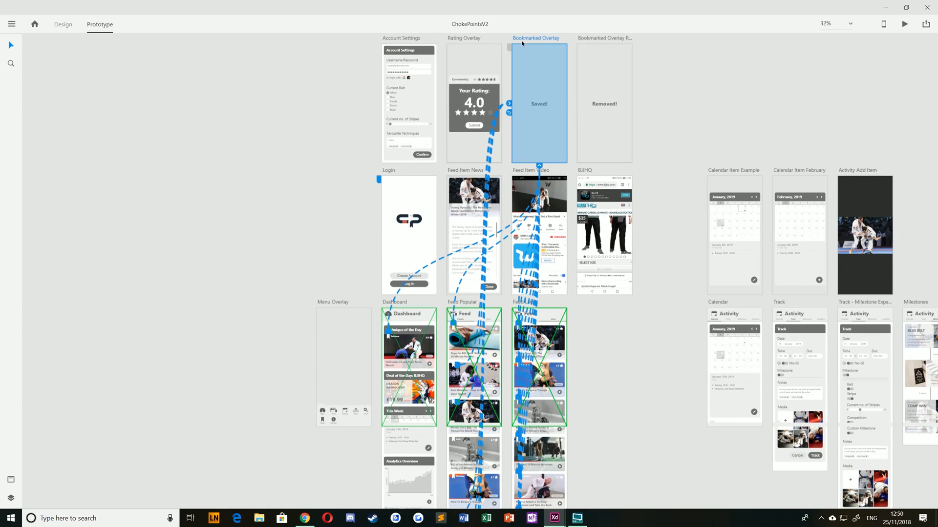
# Step: Select the Saved! overlay in ChokePointsV2 and reveal the Feed Popular bookmark's link to Bookmarked Overlay
pyautogui.scroll(-3)
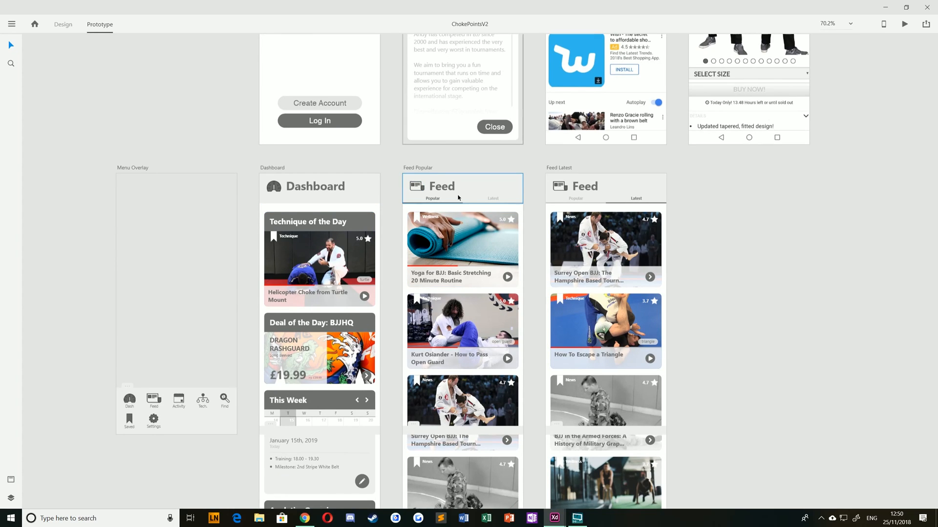
pyautogui.click(462, 187)
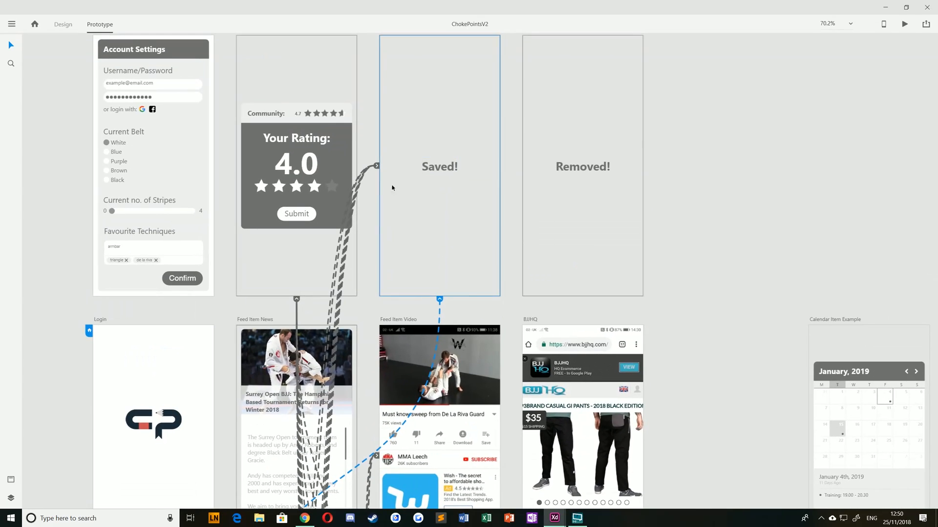
pyautogui.scroll(-3)
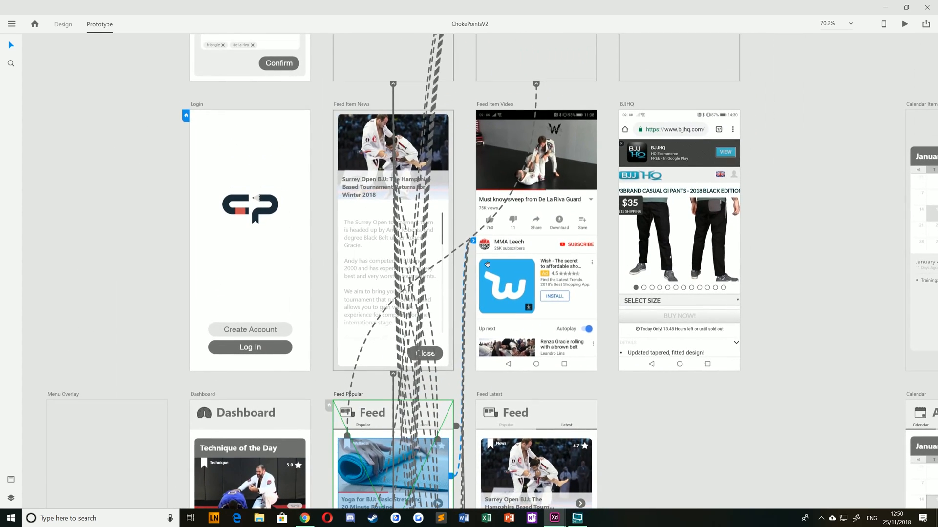
pyautogui.scroll(-3)
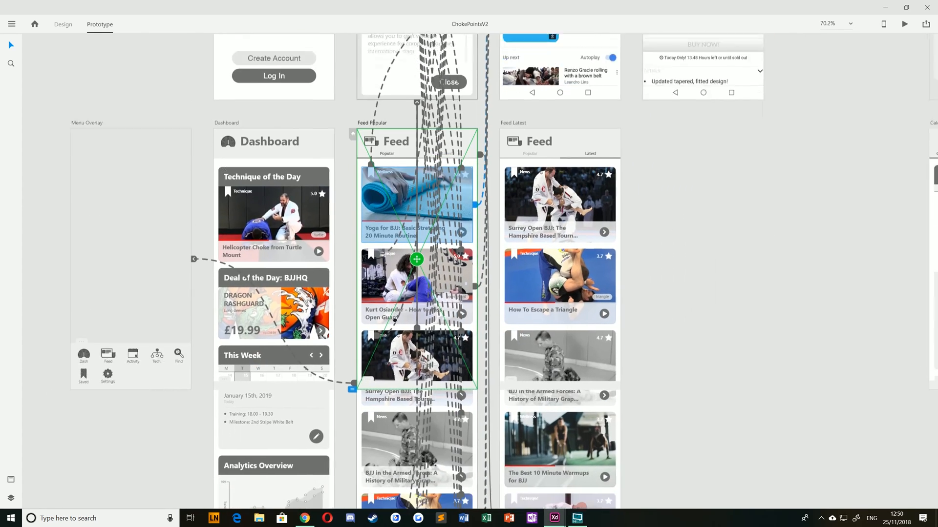
pyautogui.scroll(3)
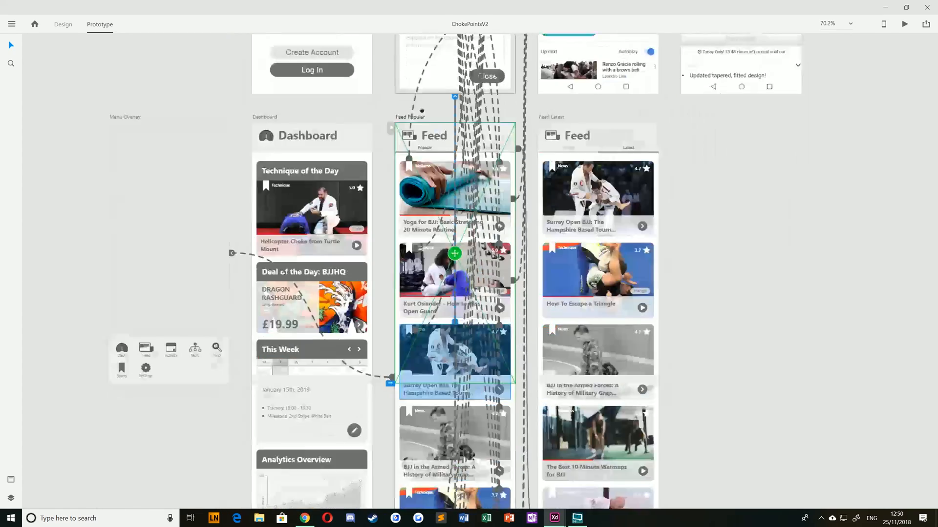
pyautogui.scroll(-3)
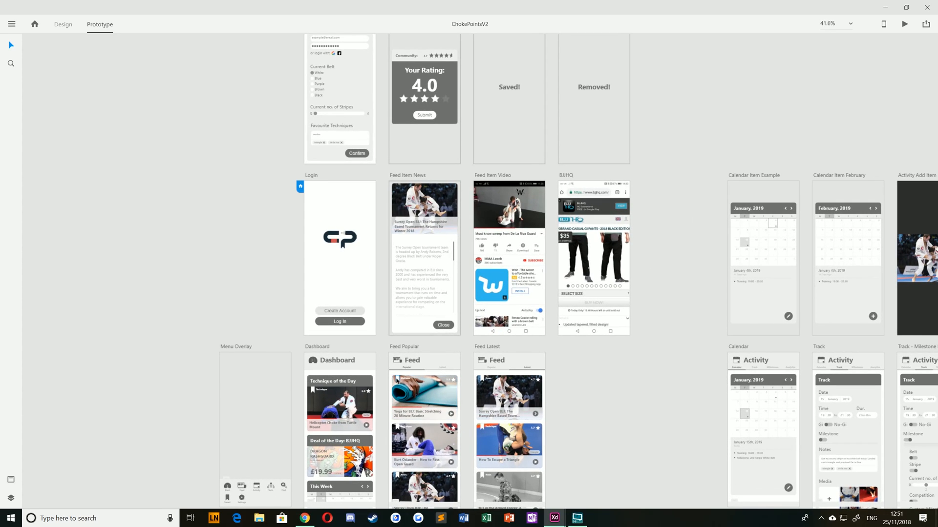
pyautogui.click(424, 359)
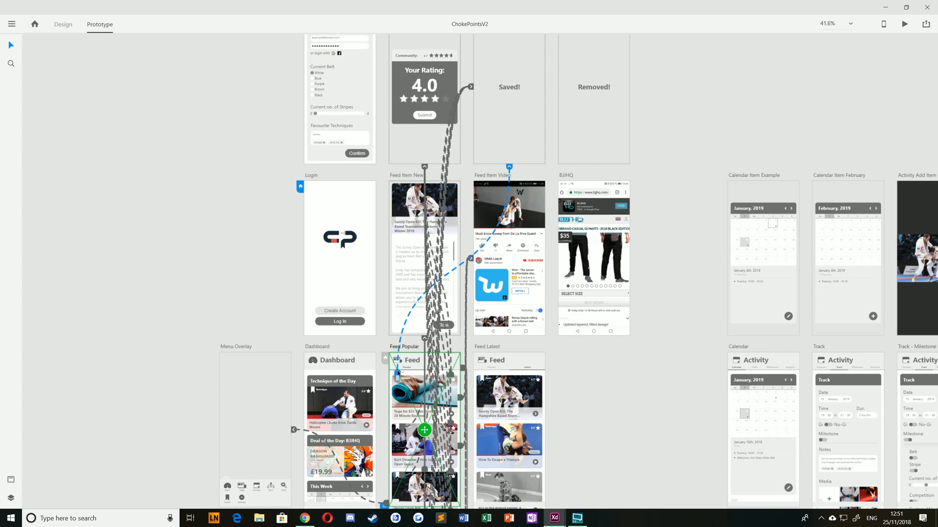
pyautogui.scroll(-3)
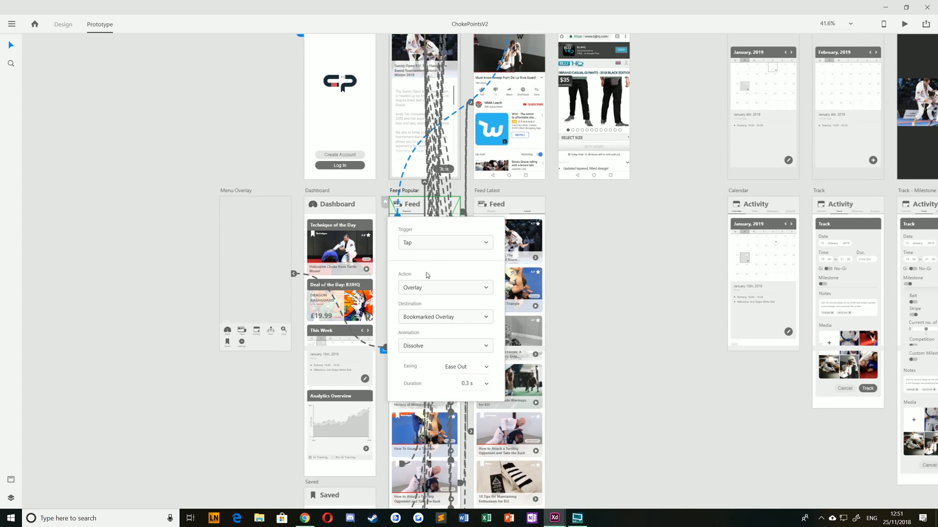
pyautogui.moveTo(402, 240)
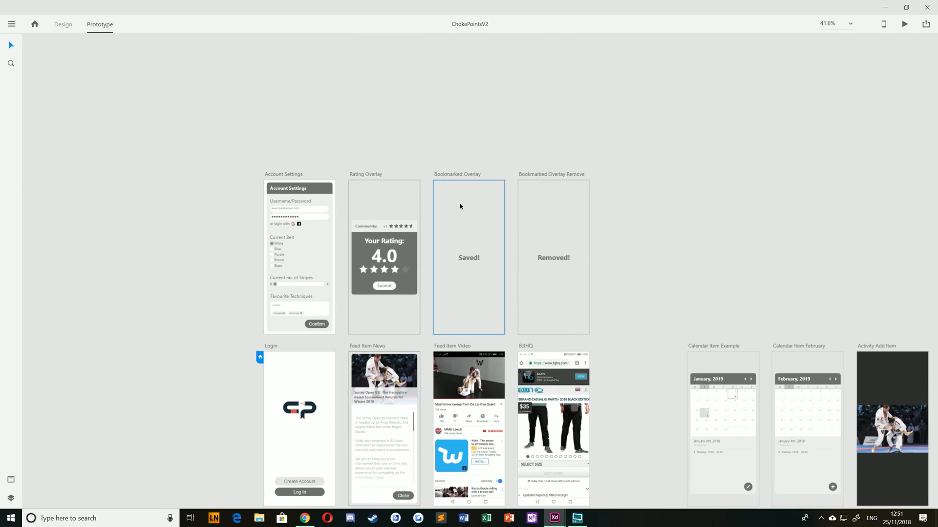
pyautogui.moveTo(482, 257)
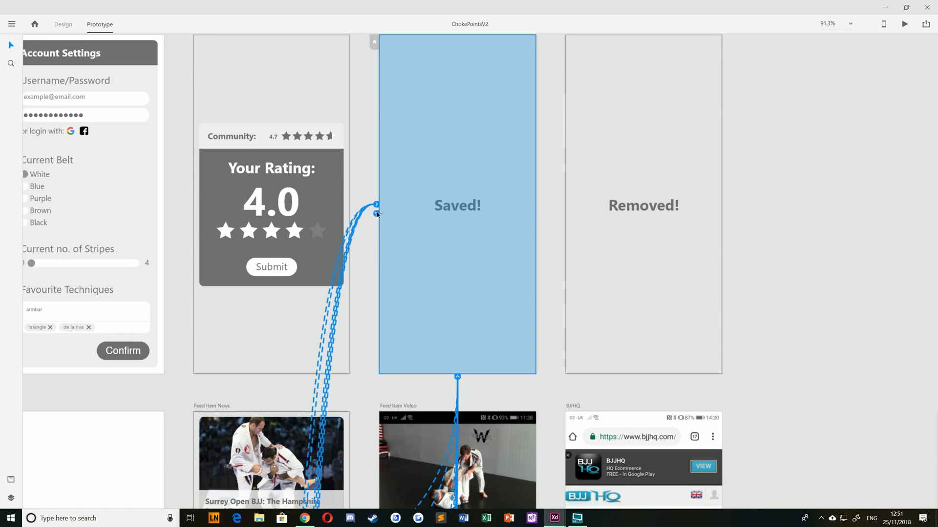
# Step: Give the Saved! overlay a Time trigger with 0.4 s delay, keeping Previous Artboard as the action
pyautogui.click(376, 206)
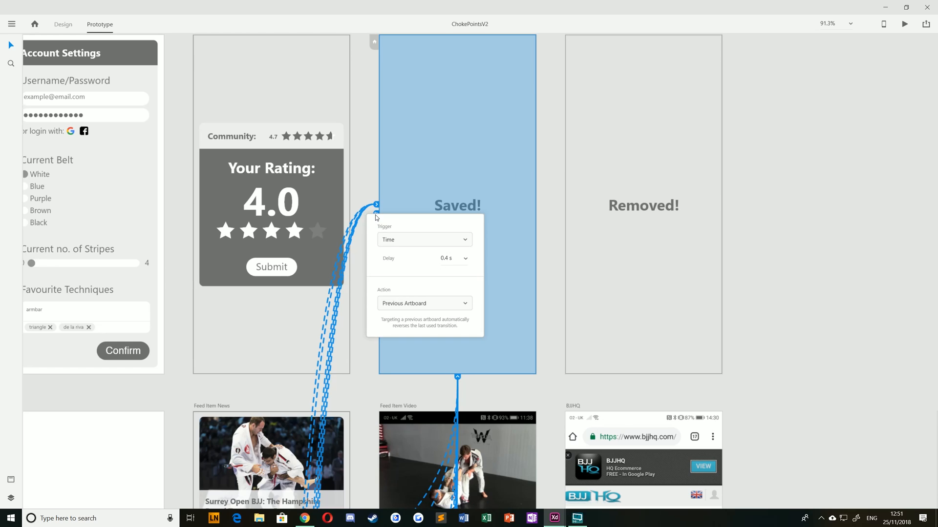
pyautogui.click(423, 239)
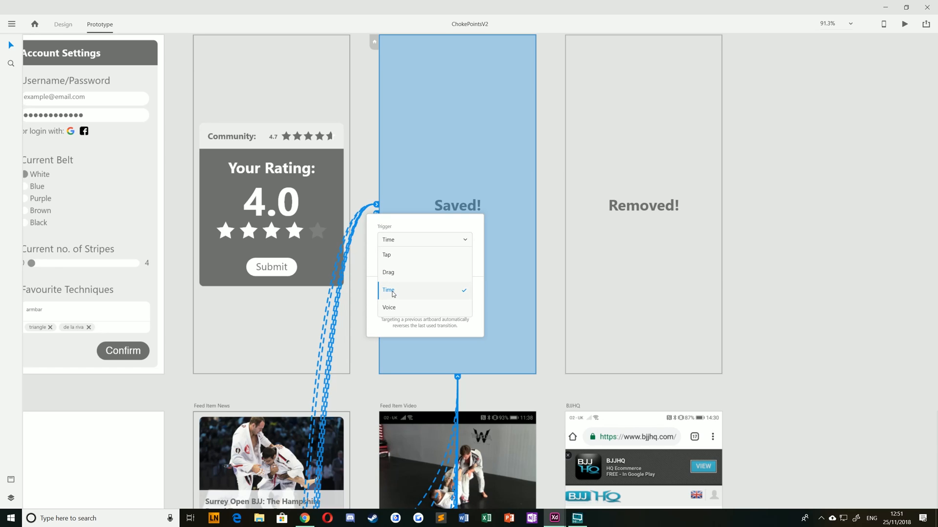
pyautogui.click(388, 290)
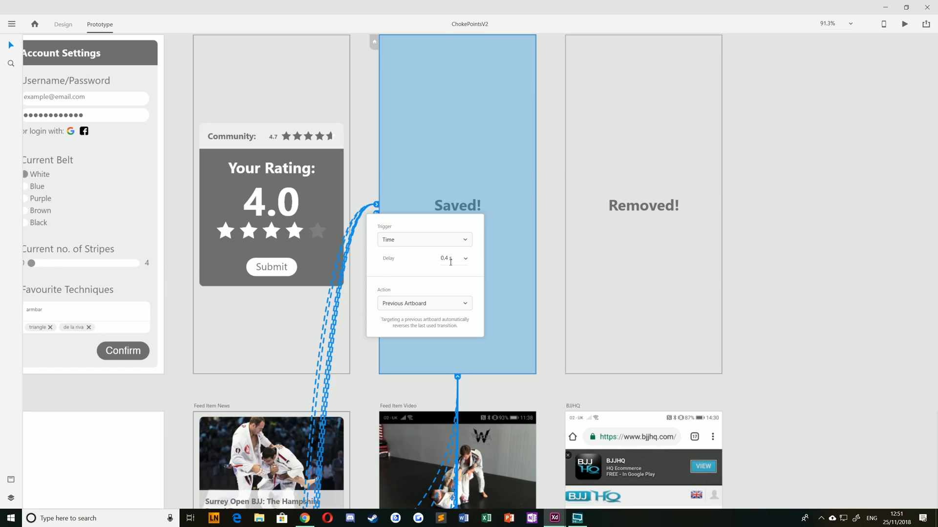
pyautogui.click(424, 303)
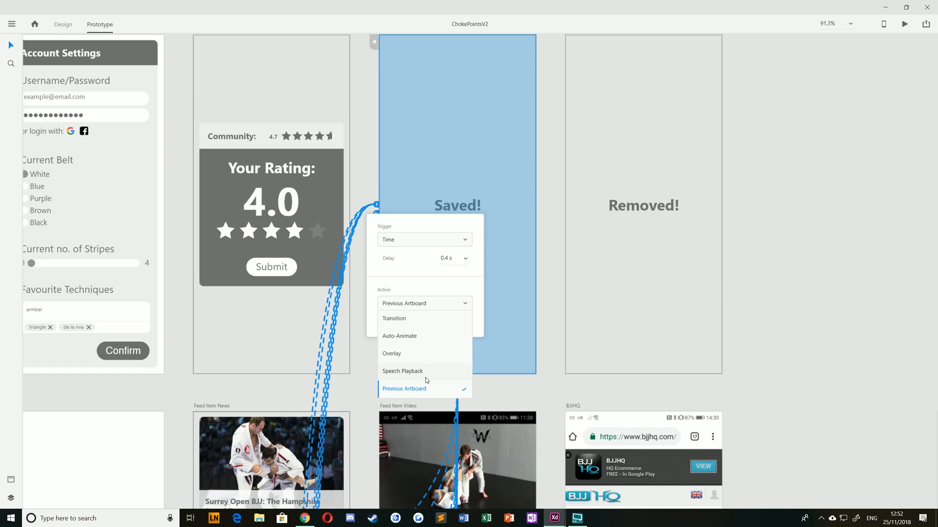
pyautogui.click(403, 389)
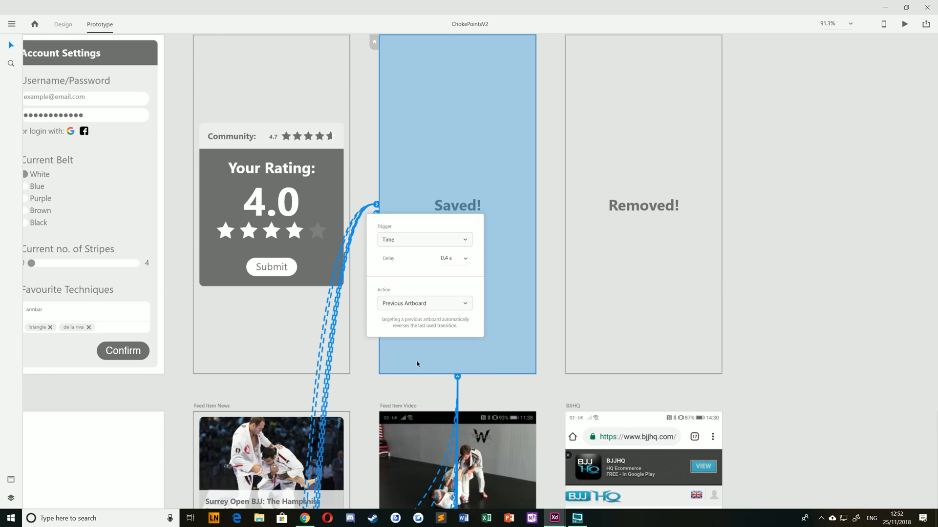
pyautogui.click(424, 303)
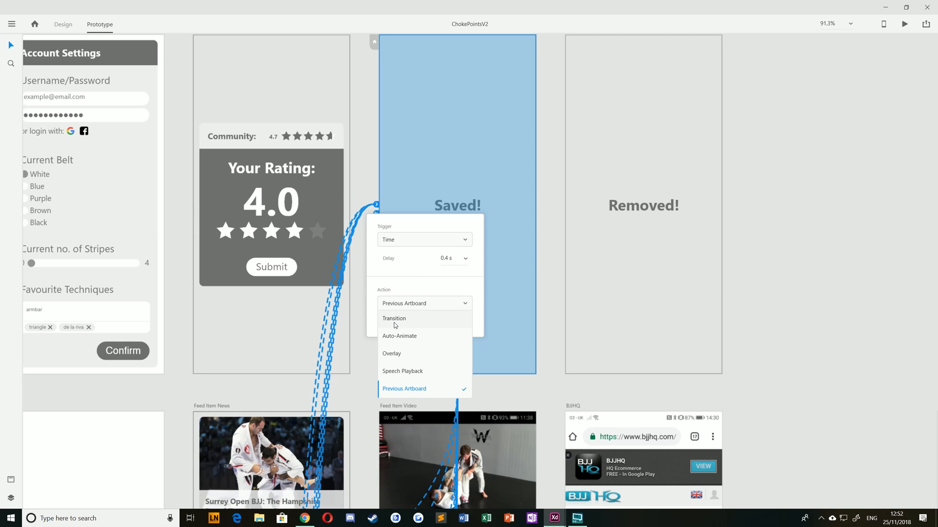
pyautogui.click(365, 366)
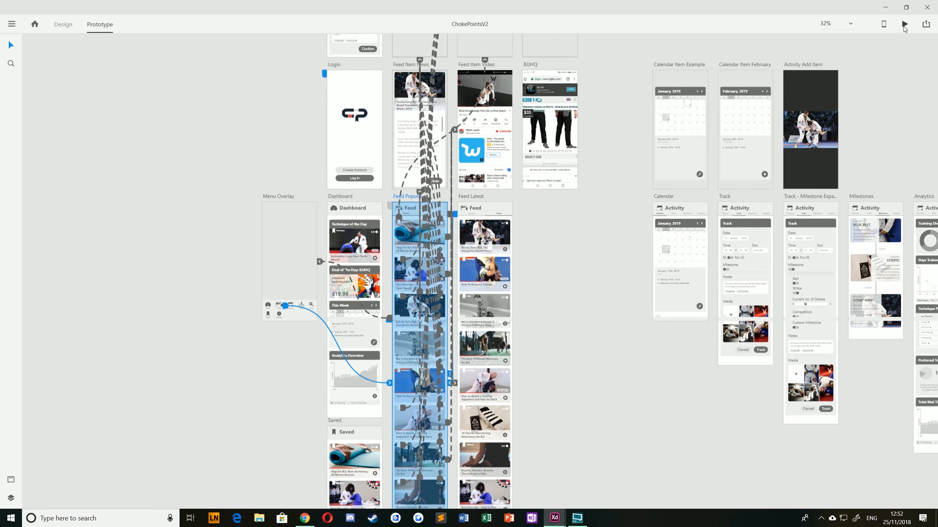
pyautogui.click(905, 24)
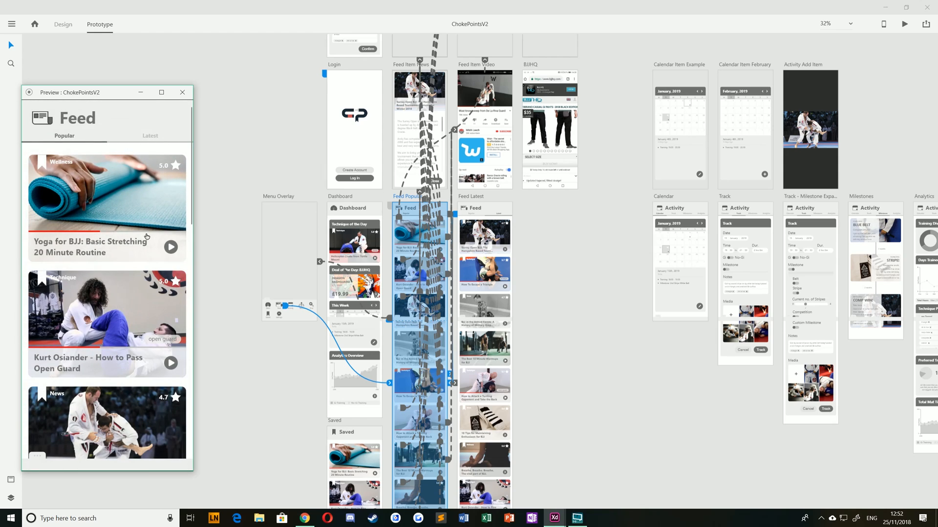
pyautogui.scroll(-3)
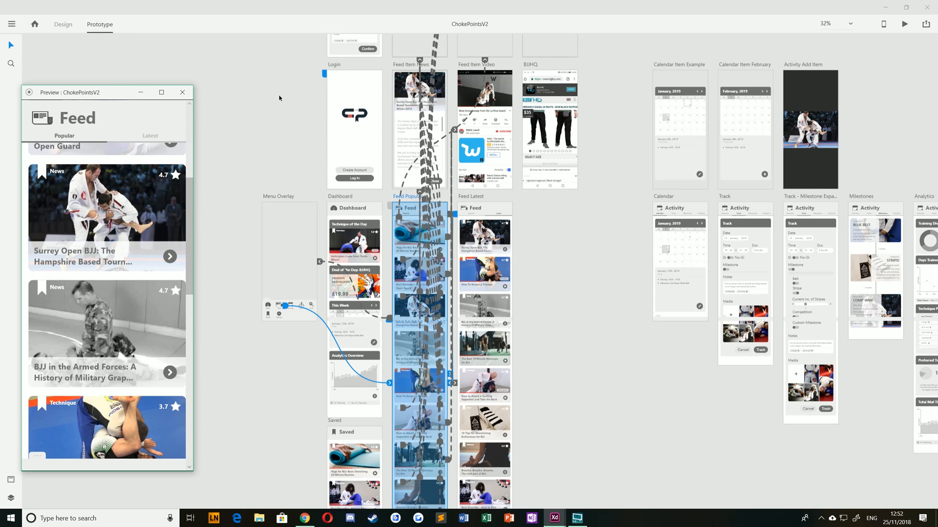
pyautogui.click(182, 92)
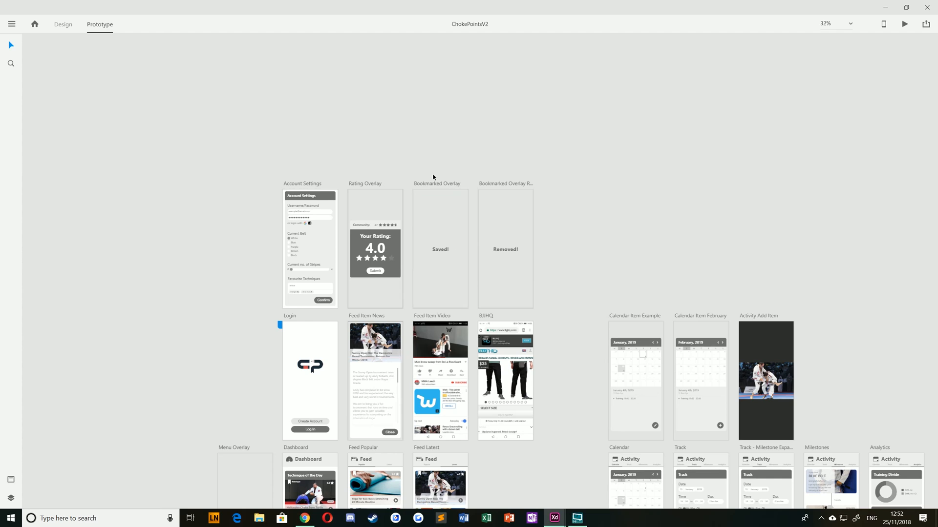
pyautogui.scroll(-3)
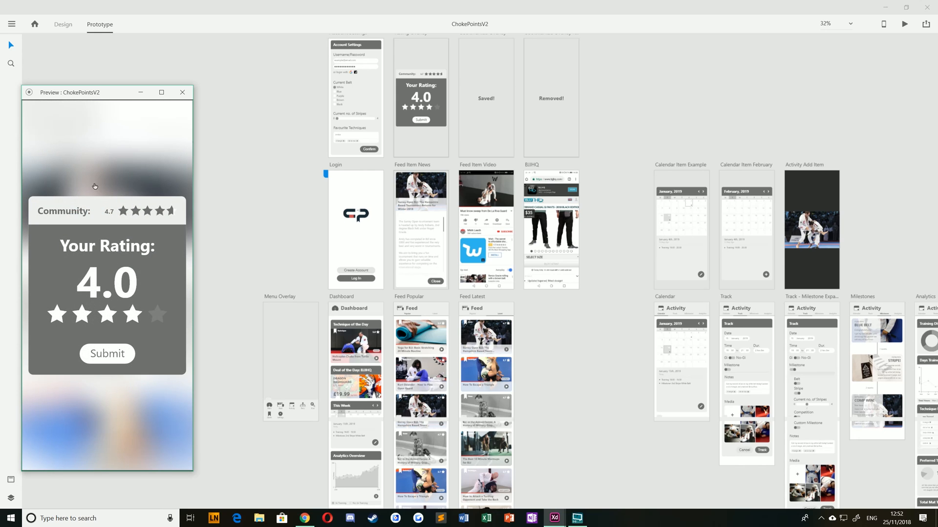
pyautogui.click(108, 353)
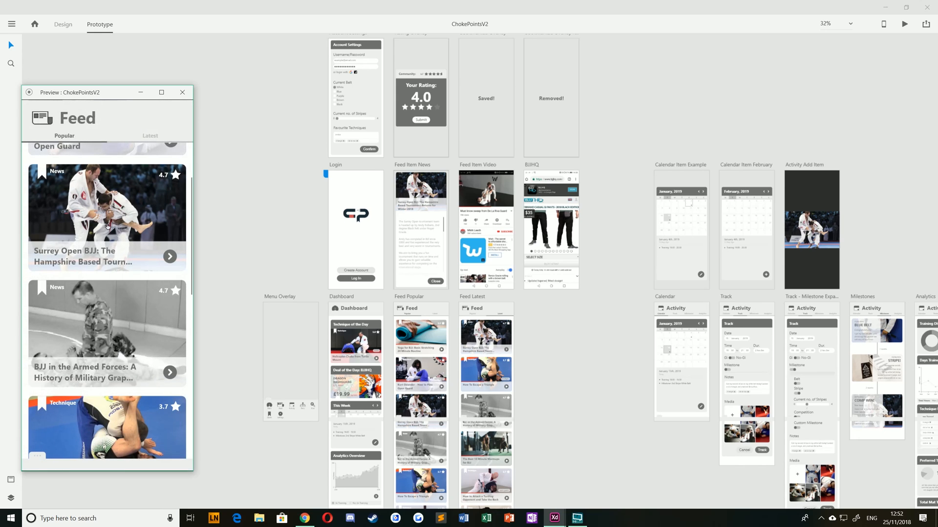
pyautogui.scroll(-3)
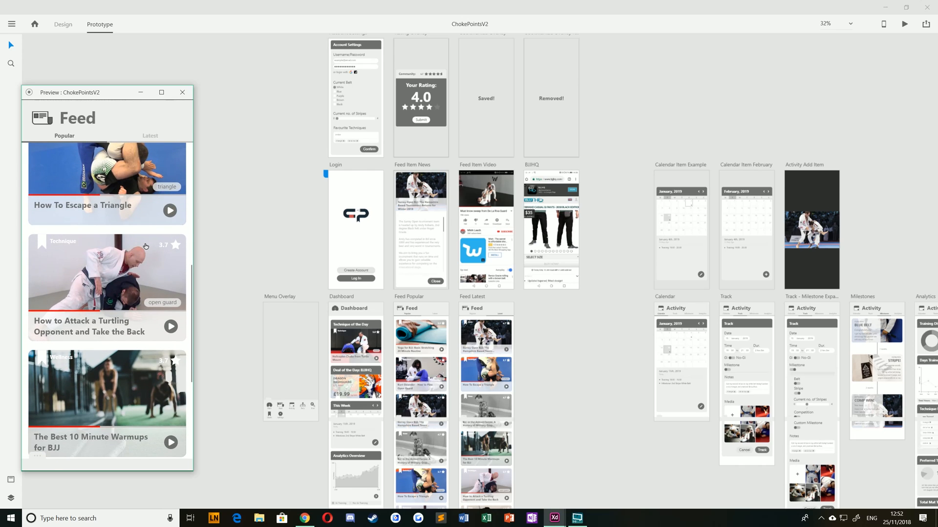
pyautogui.moveTo(148, 225)
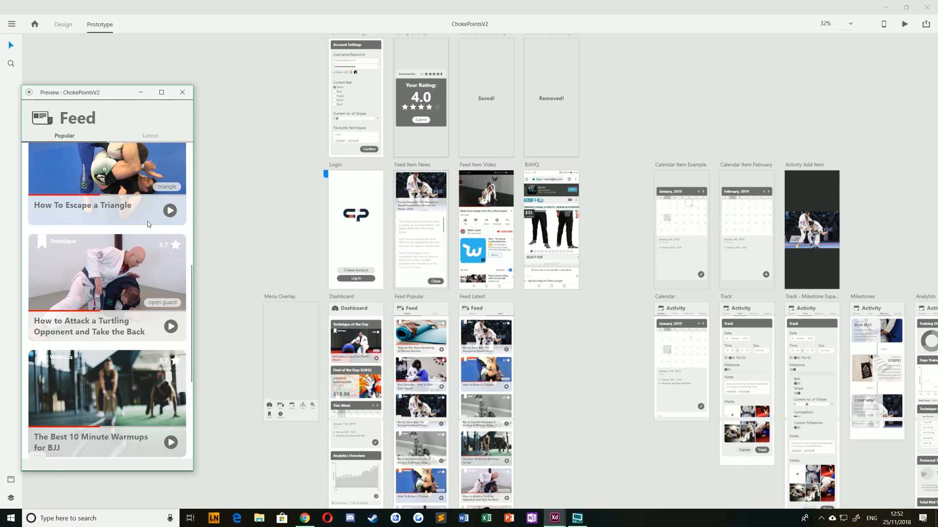
pyautogui.click(106, 183)
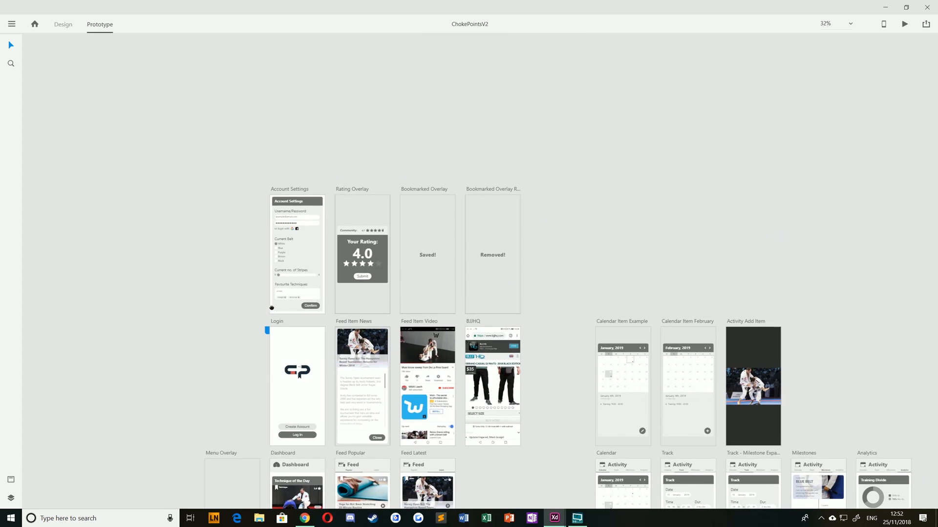
pyautogui.click(427, 254)
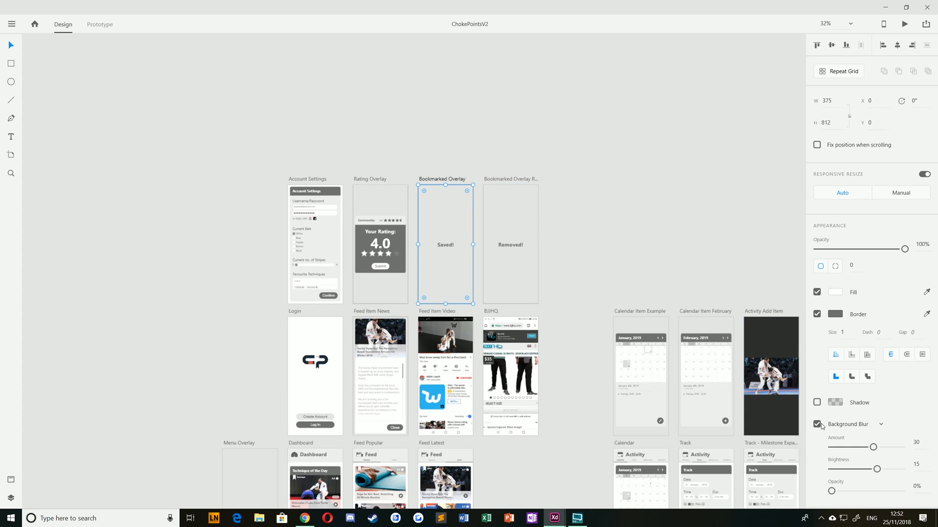
# Step: Switch to the PrototypeV1 document with Menu Overlay, Dashboard and Analytics
pyautogui.click(100, 24)
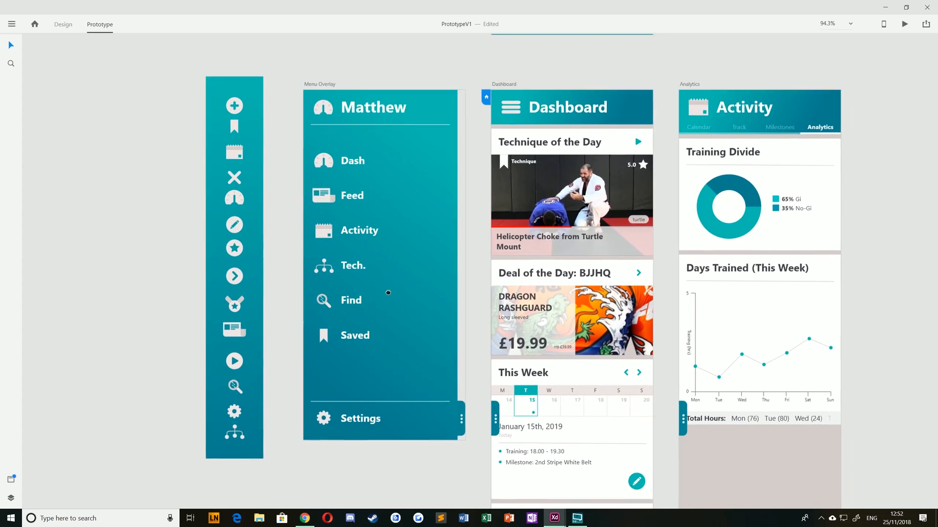
# Step: Preview the Dashboard's menu overlay from Design mode, close it, and return to ChokePointsV2
pyautogui.scroll(-3)
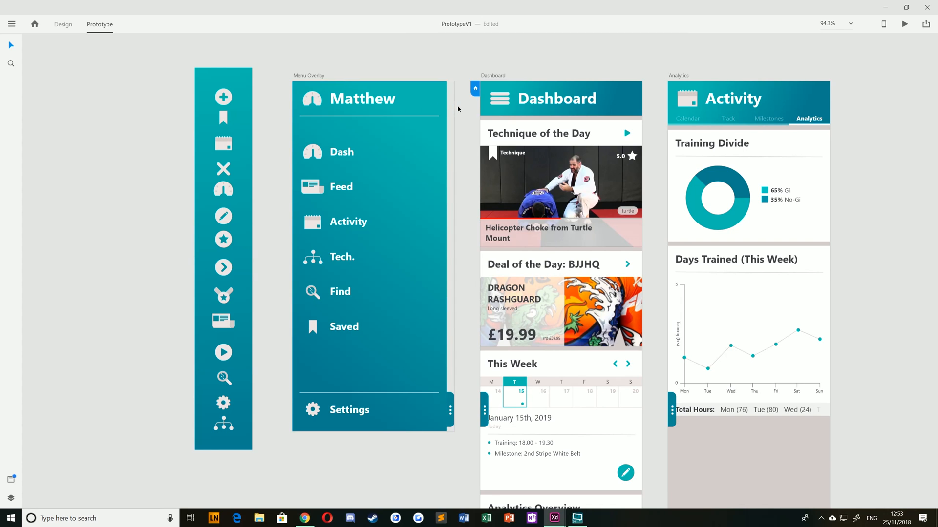
pyautogui.click(63, 24)
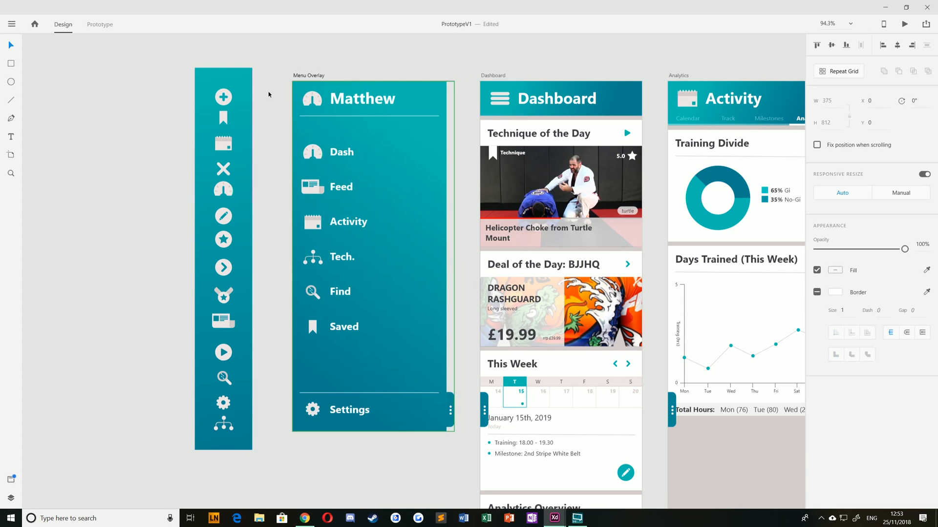
pyautogui.moveTo(451, 135)
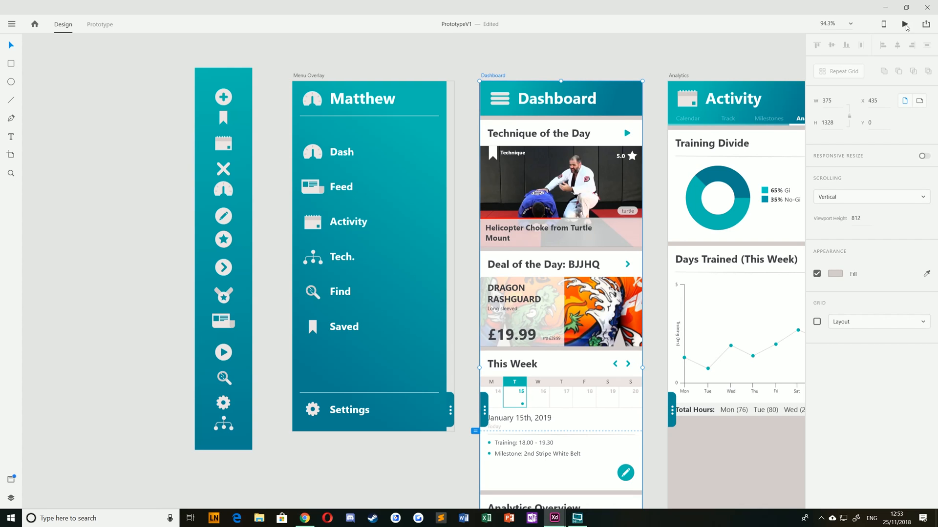
pyautogui.click(905, 23)
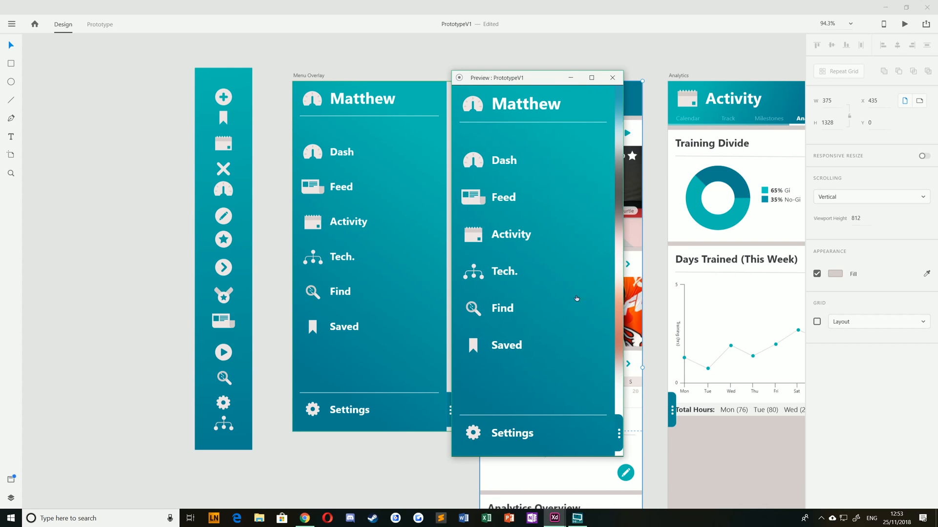
pyautogui.moveTo(622, 98)
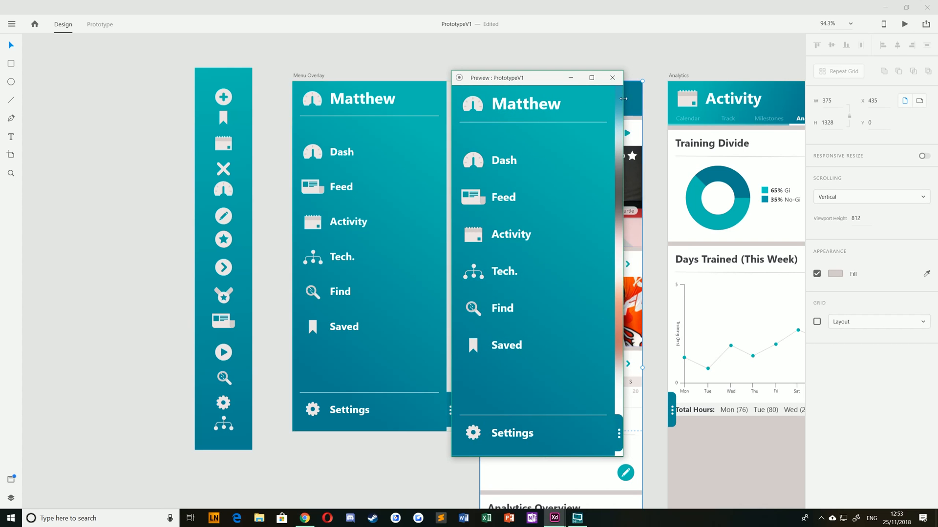
pyautogui.click(611, 78)
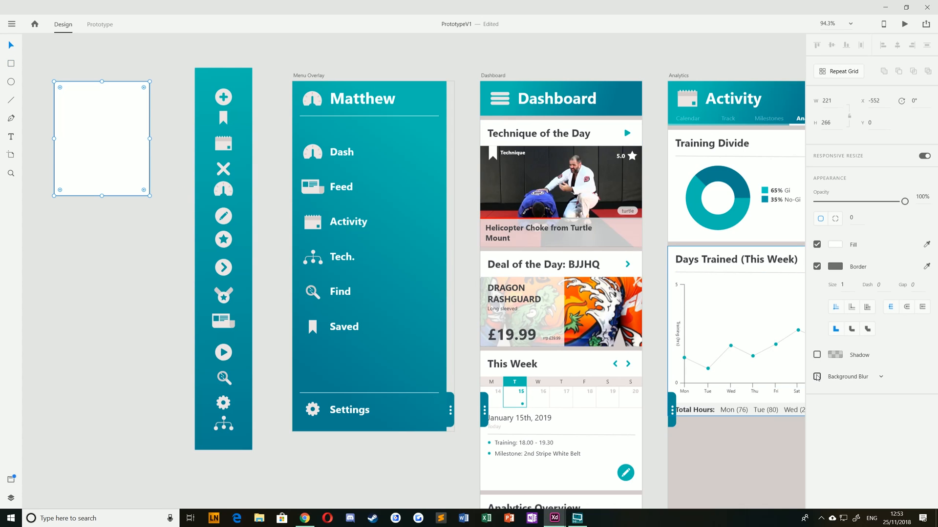
pyautogui.click(817, 377)
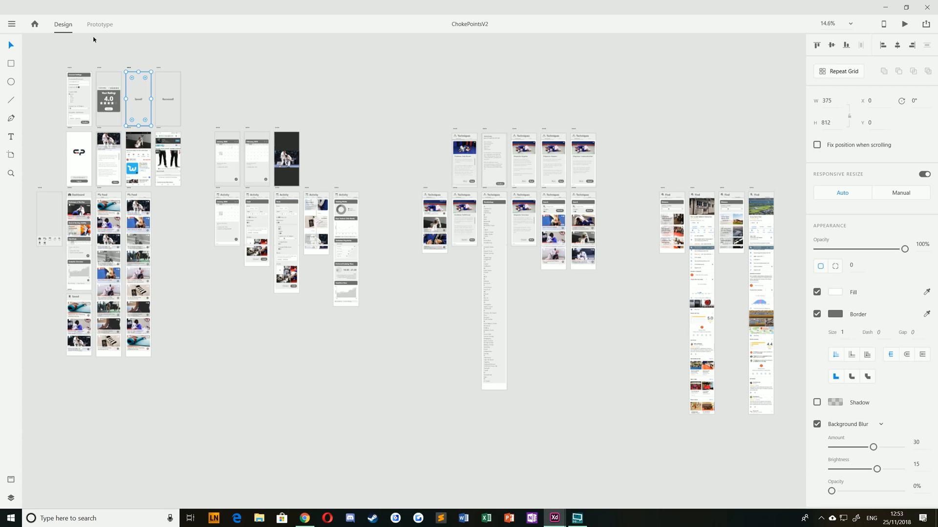
# Step: View all ChokePointsV2 wires with nothing selected, then switch to PrototypeV1
pyautogui.click(100, 24)
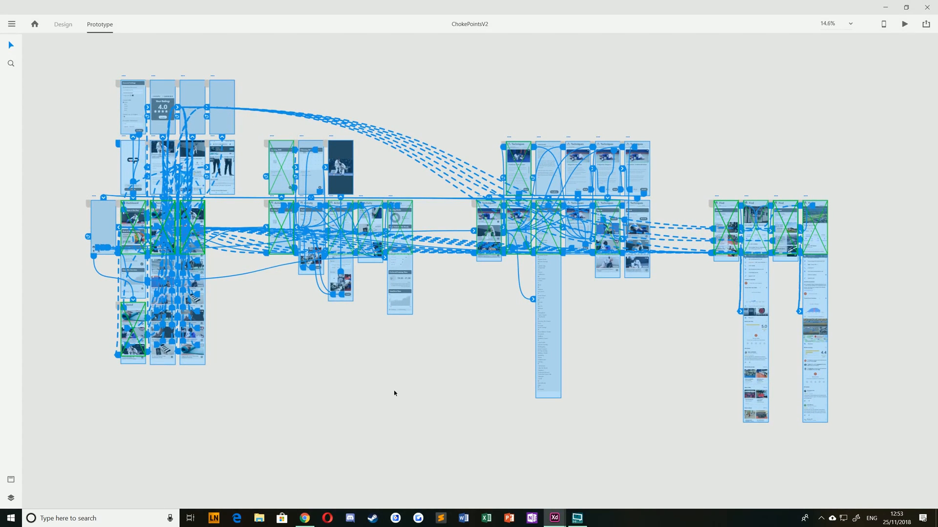
pyautogui.click(393, 393)
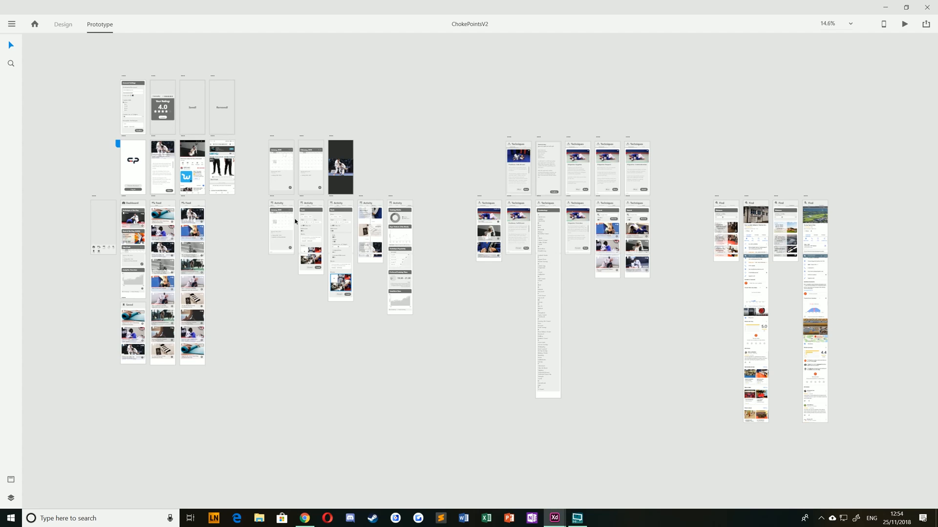
pyautogui.click(63, 25)
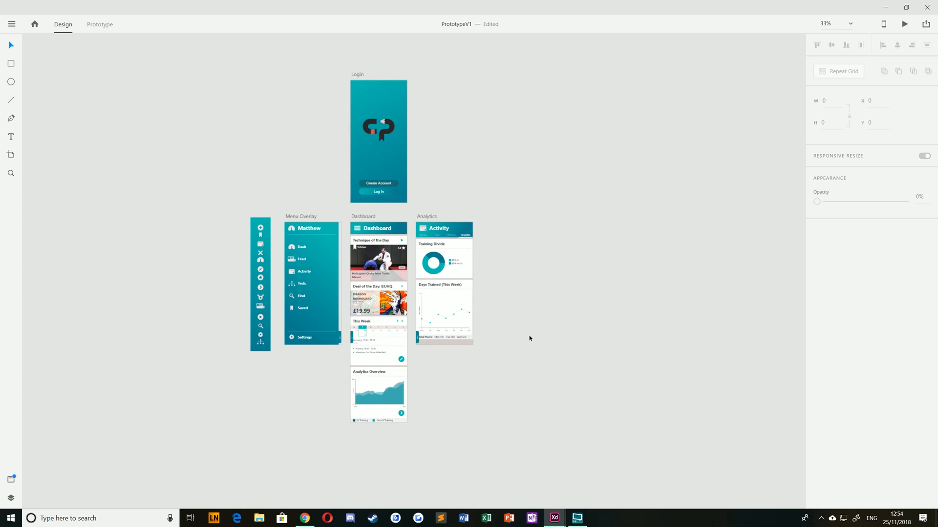
pyautogui.moveTo(523, 334)
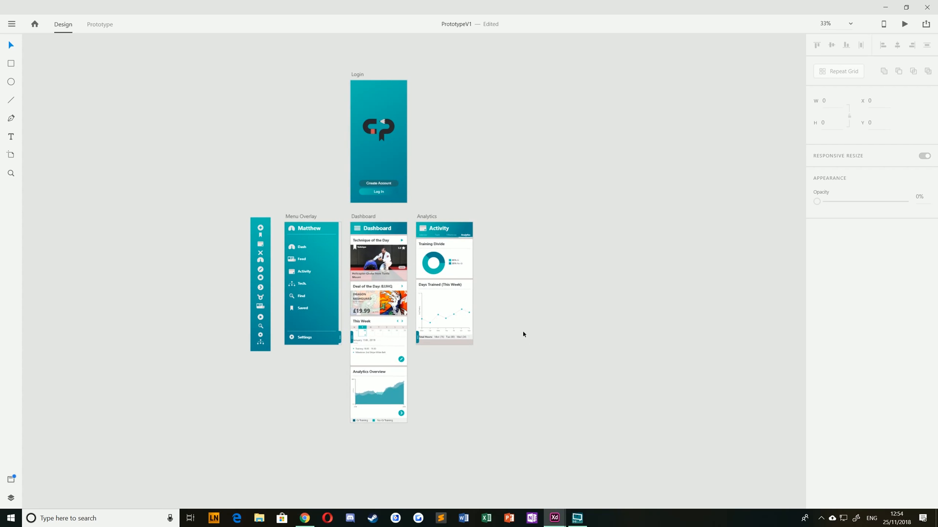
pyautogui.moveTo(521, 335)
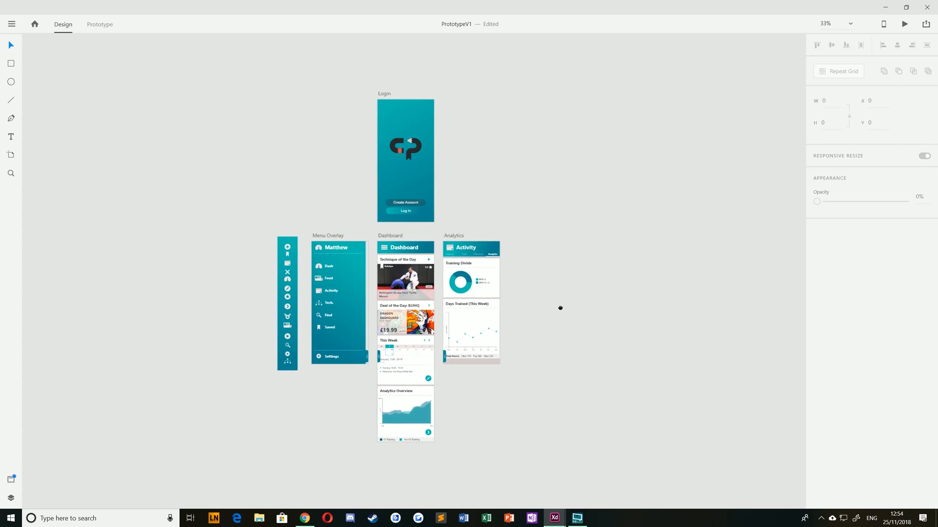
pyautogui.moveTo(615, 307)
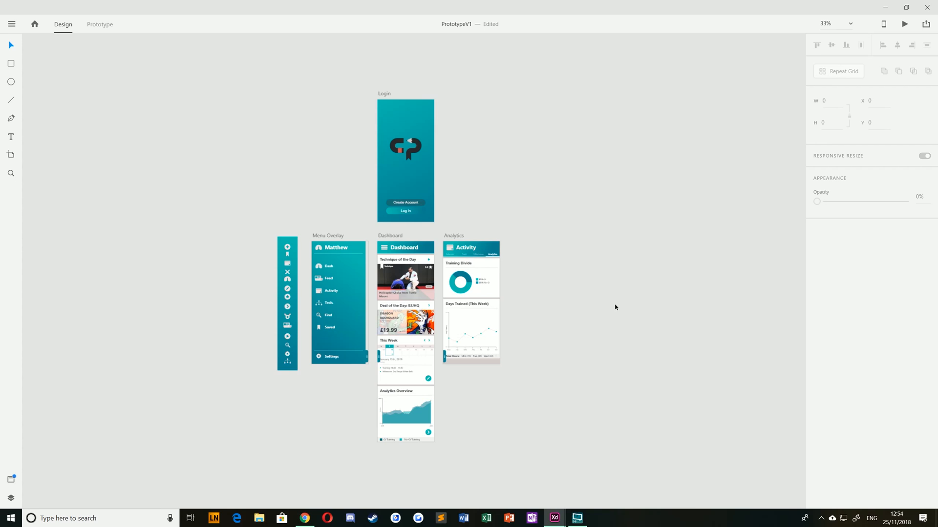
pyautogui.moveTo(343, 239)
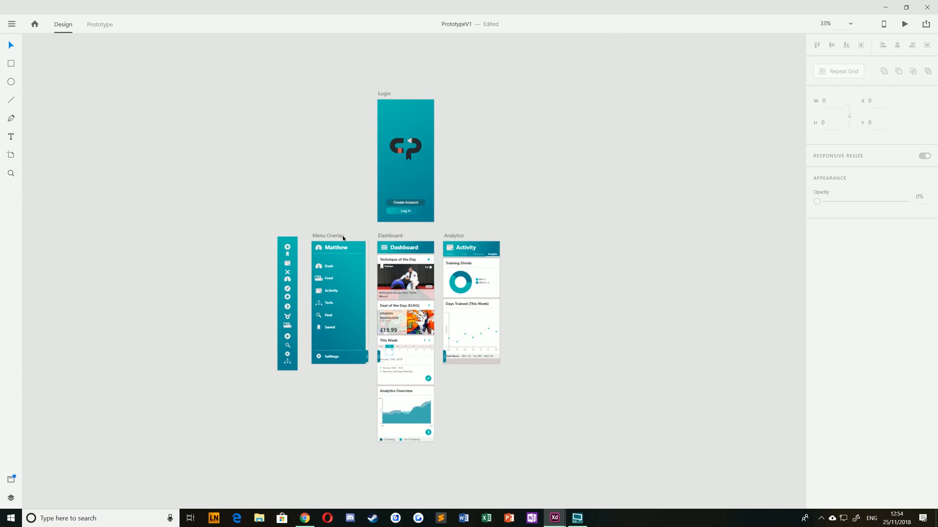